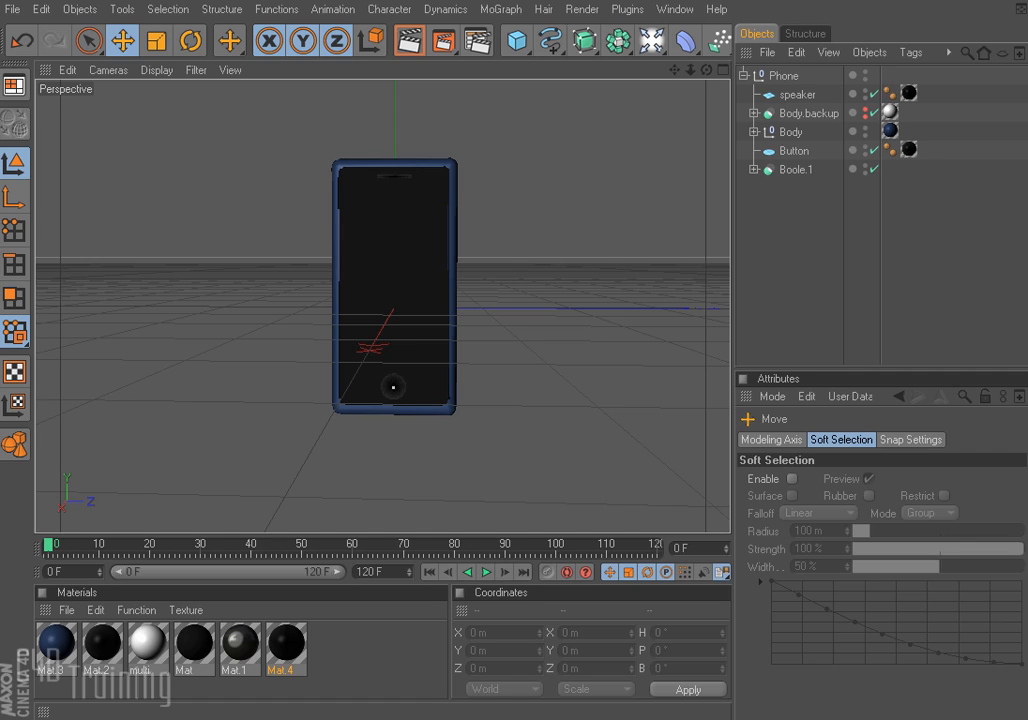
{"action": "mouse_move", "coordinate": [430, 571]}
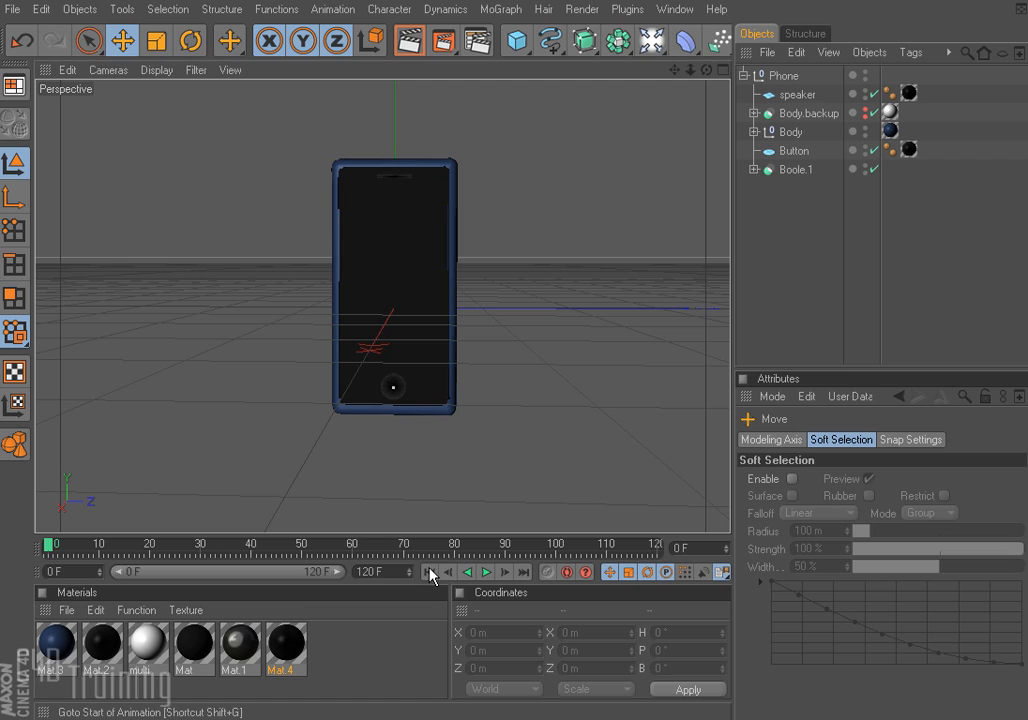
Step: Play the phone's spin animation from the first frame and stop it near the end
{"action": "left_click", "coordinate": [486, 572]}
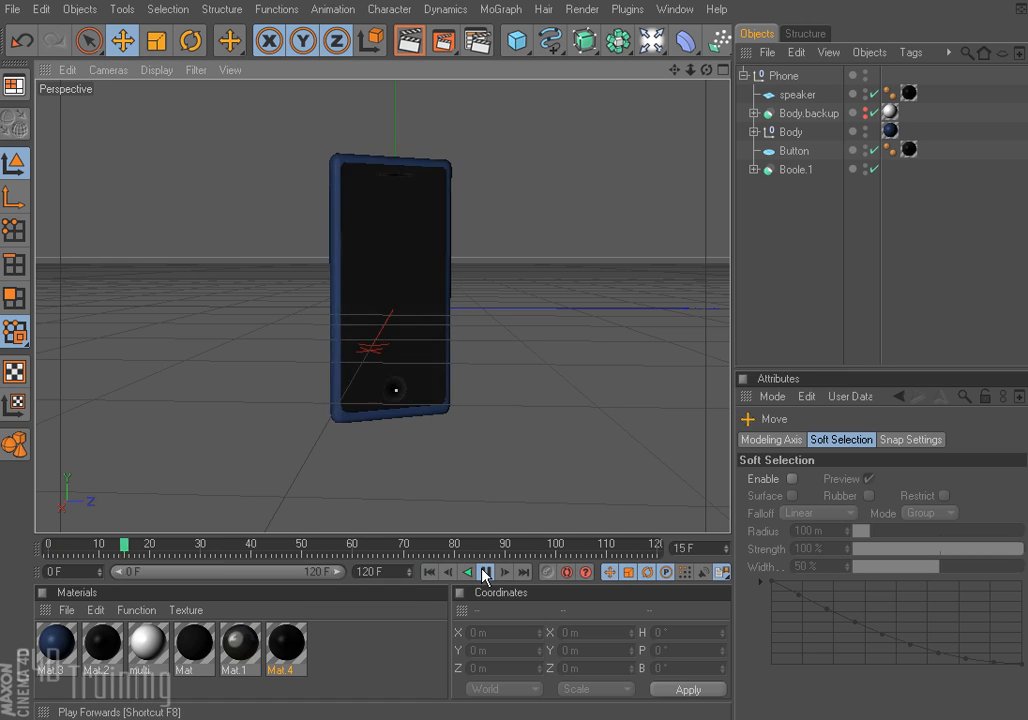
{"action": "left_click", "coordinate": [485, 572]}
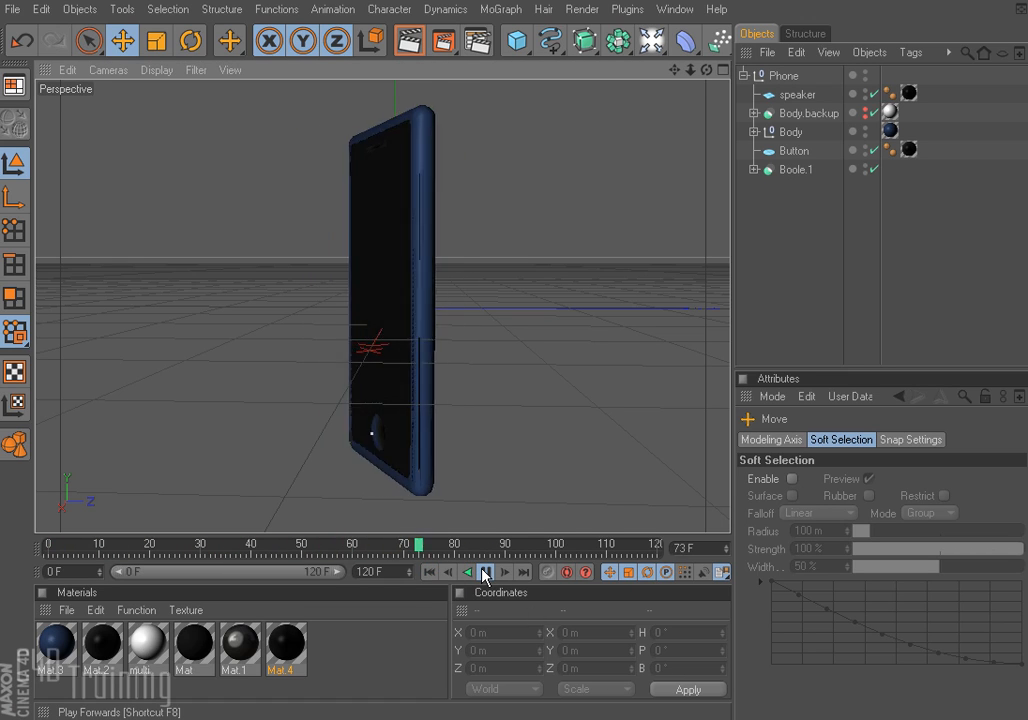
{"action": "left_click", "coordinate": [486, 572]}
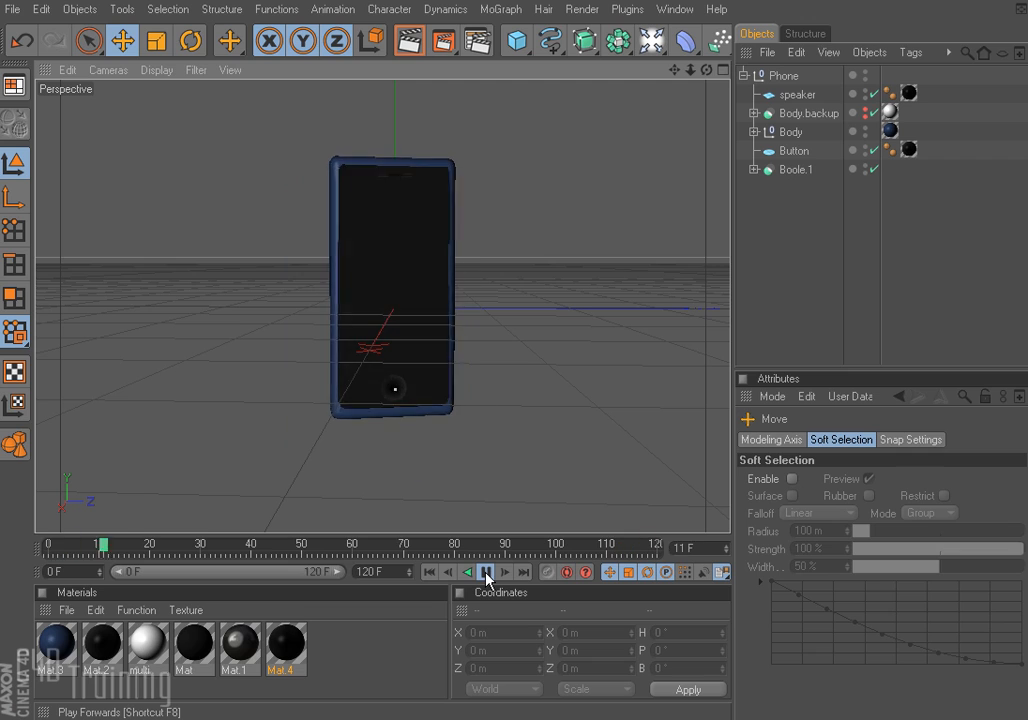
{"action": "left_click", "coordinate": [485, 572]}
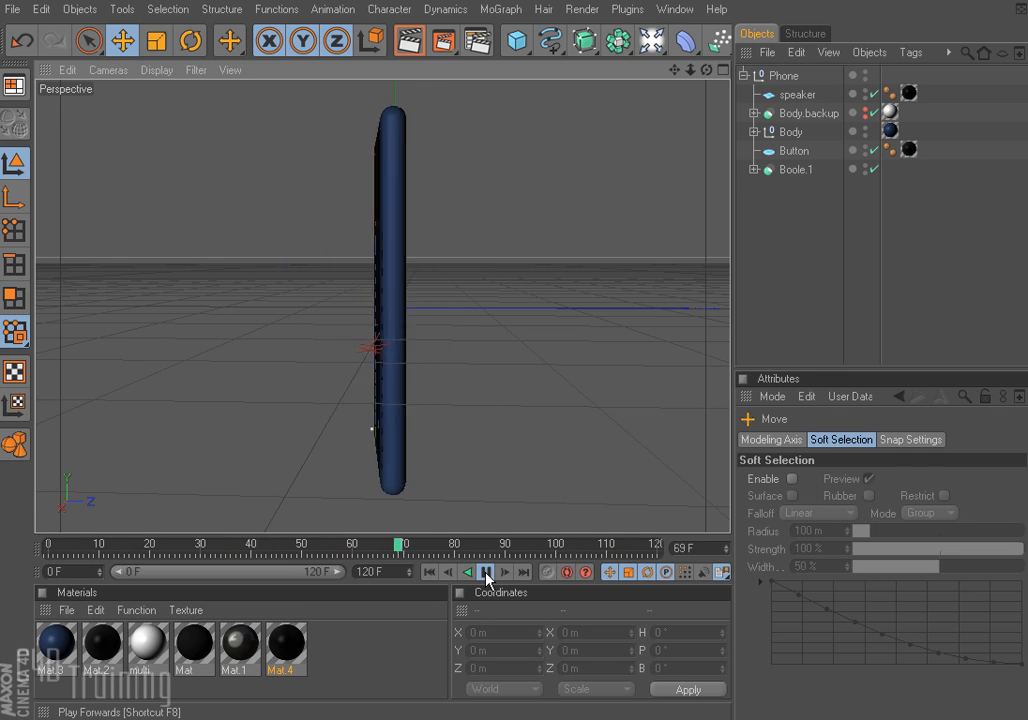
{"action": "left_click", "coordinate": [486, 572]}
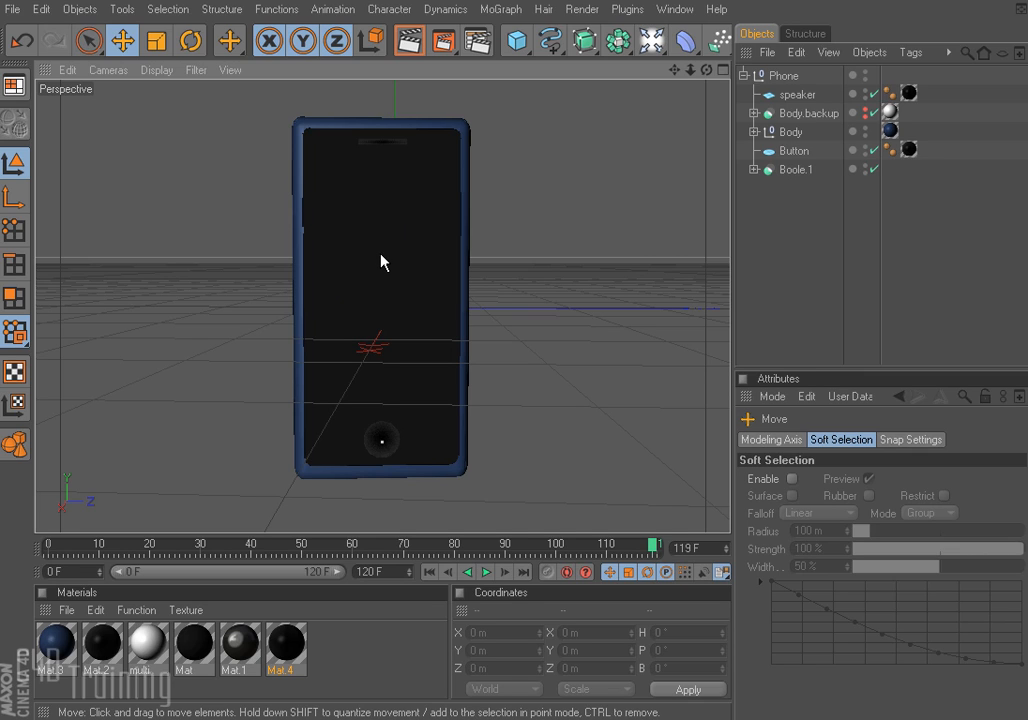
{"action": "mouse_move", "coordinate": [406, 161]}
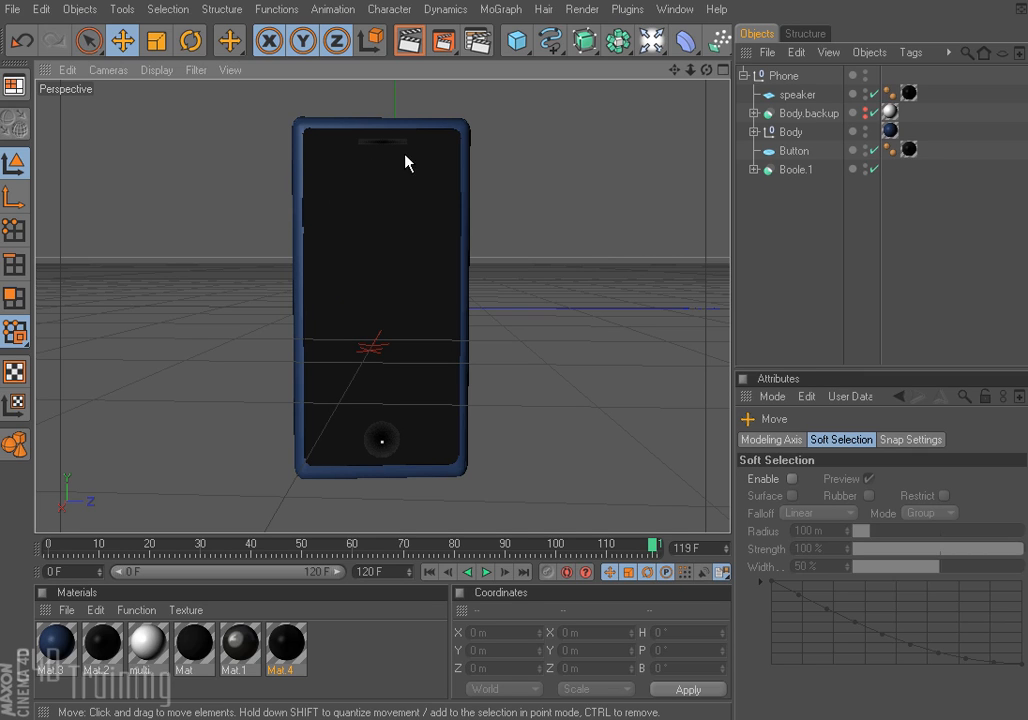
{"action": "mouse_move", "coordinate": [311, 408]}
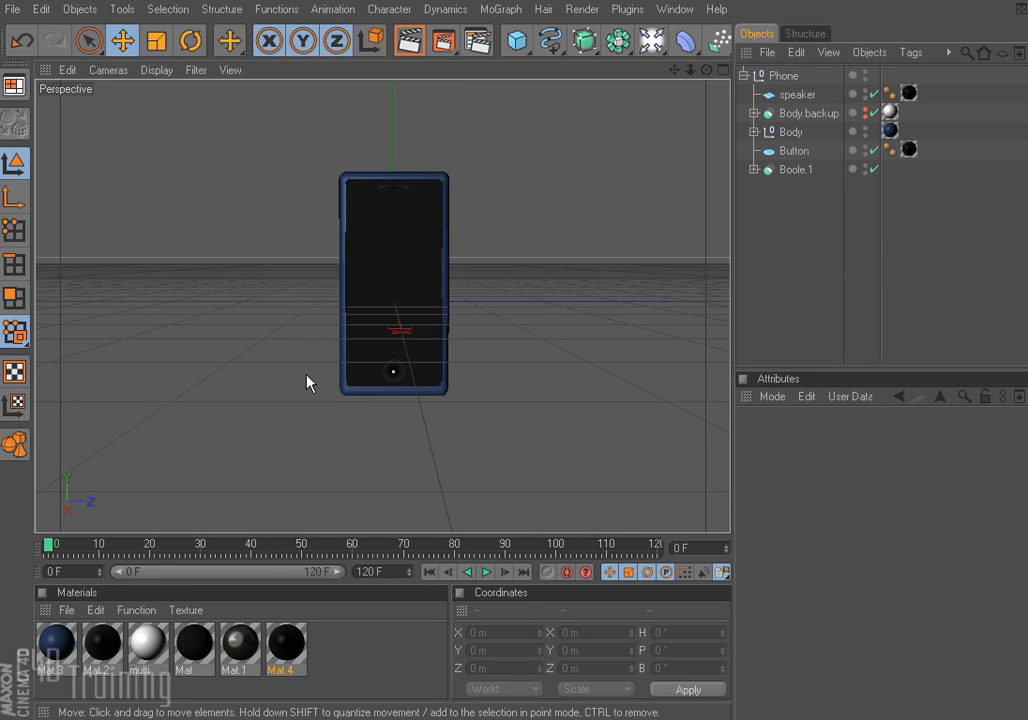
{"action": "mouse_move", "coordinate": [438, 414]}
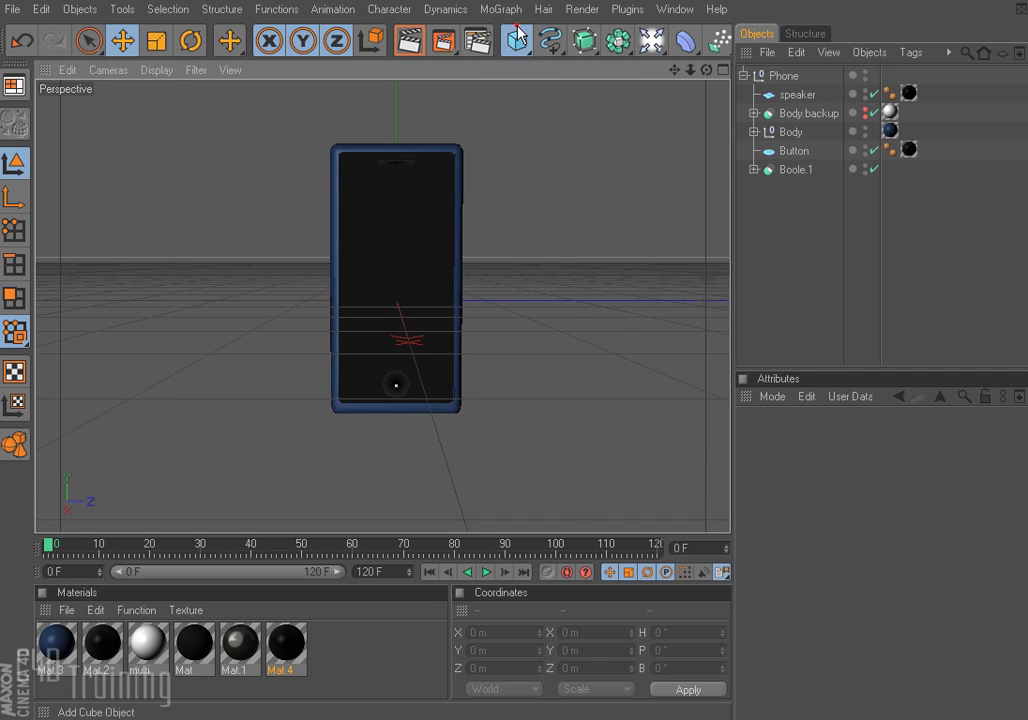
Step: Add a 400 m Plane with -Z orientation, rotated 90° in heading beside the phone
{"action": "left_click", "coordinate": [517, 40]}
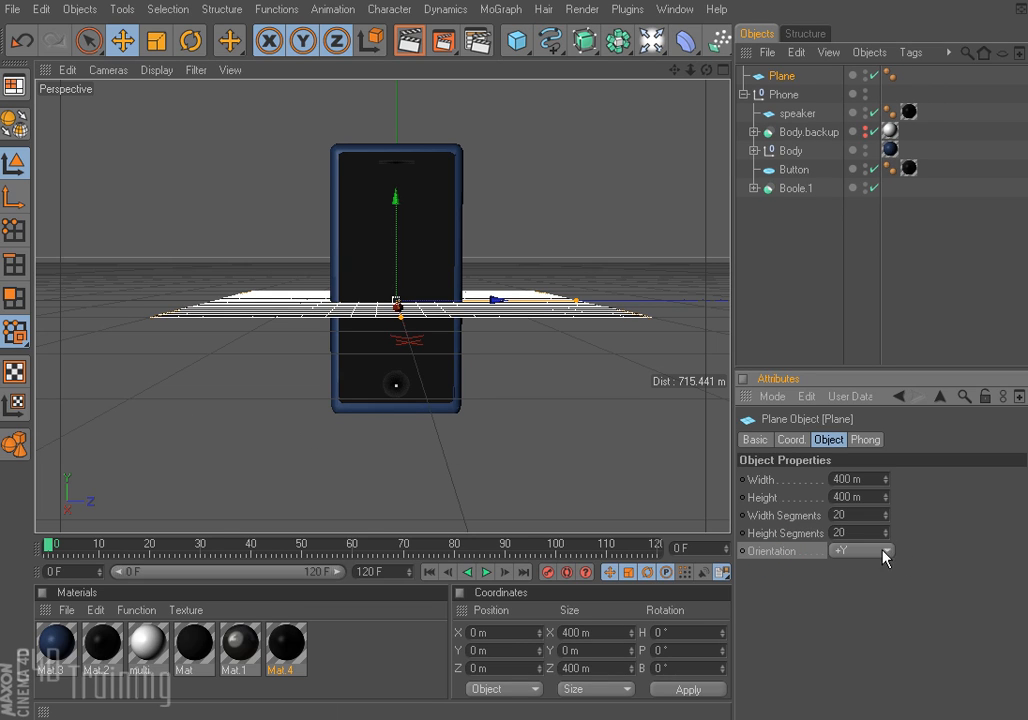
{"action": "left_click", "coordinate": [857, 550]}
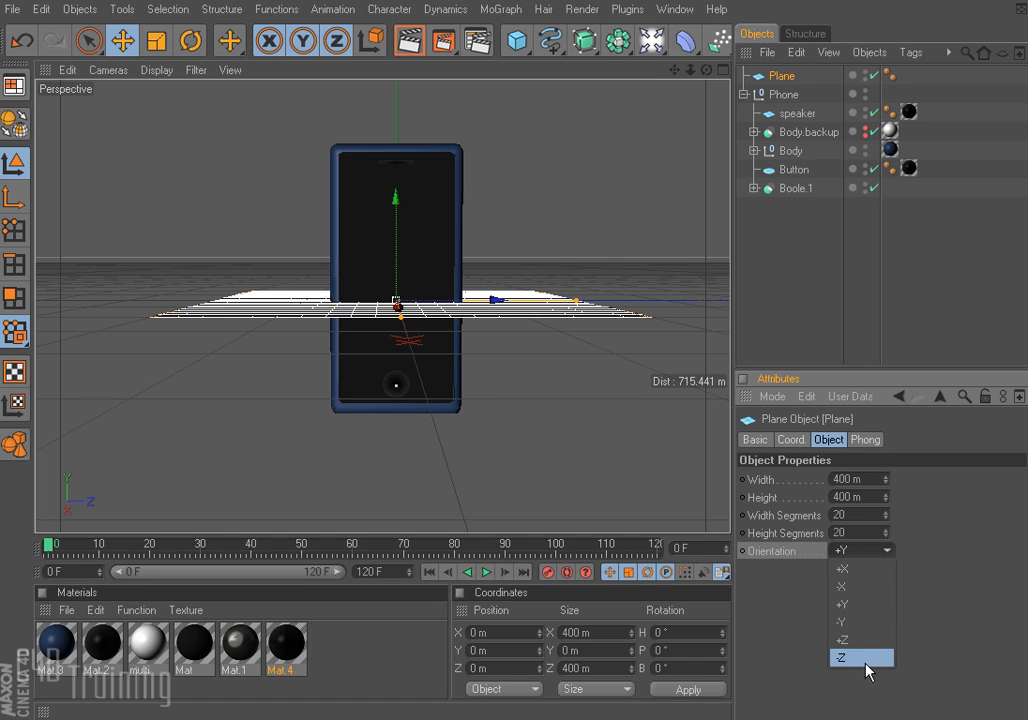
{"action": "left_click", "coordinate": [855, 657]}
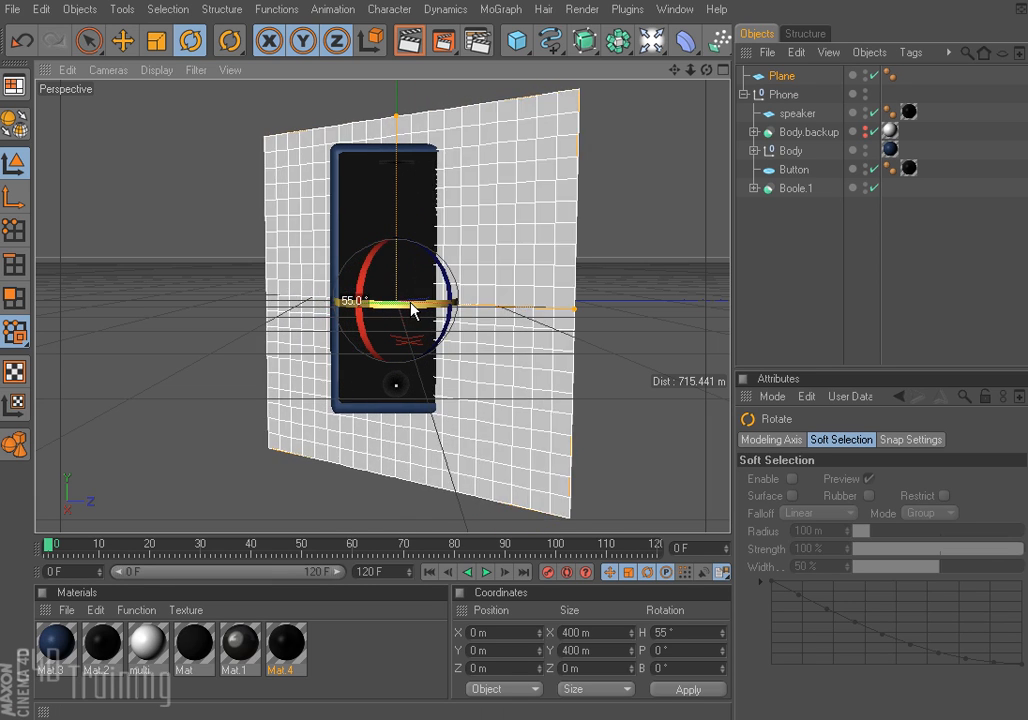
{"action": "left_click_drag", "start_coordinate": [410, 308], "coordinate": [435, 250]}
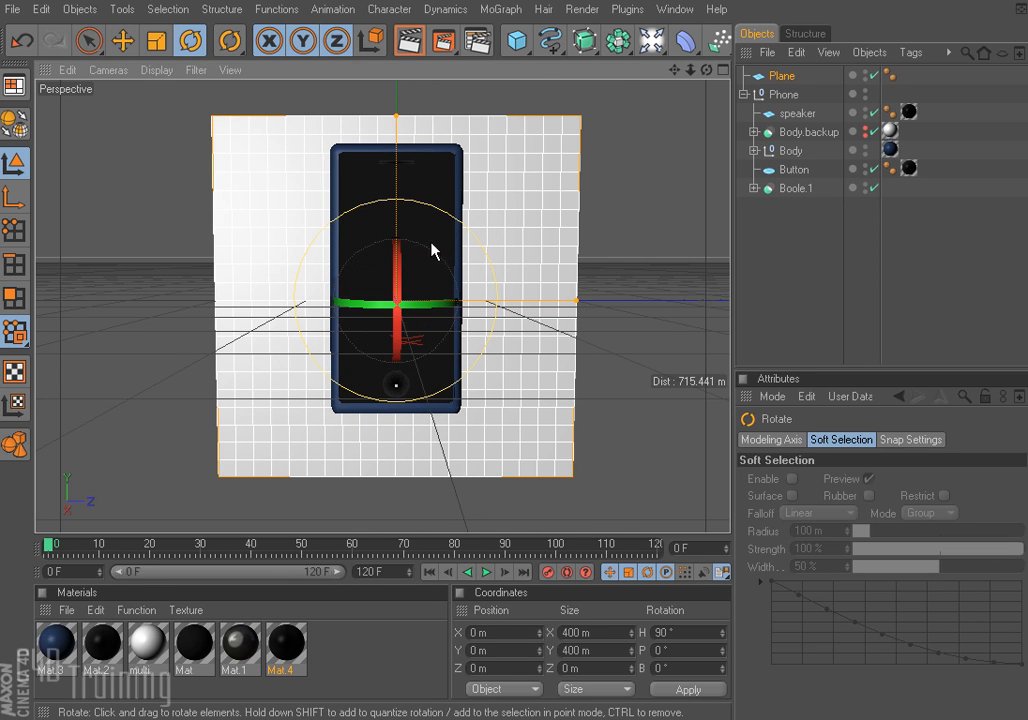
{"action": "left_click", "coordinate": [122, 40]}
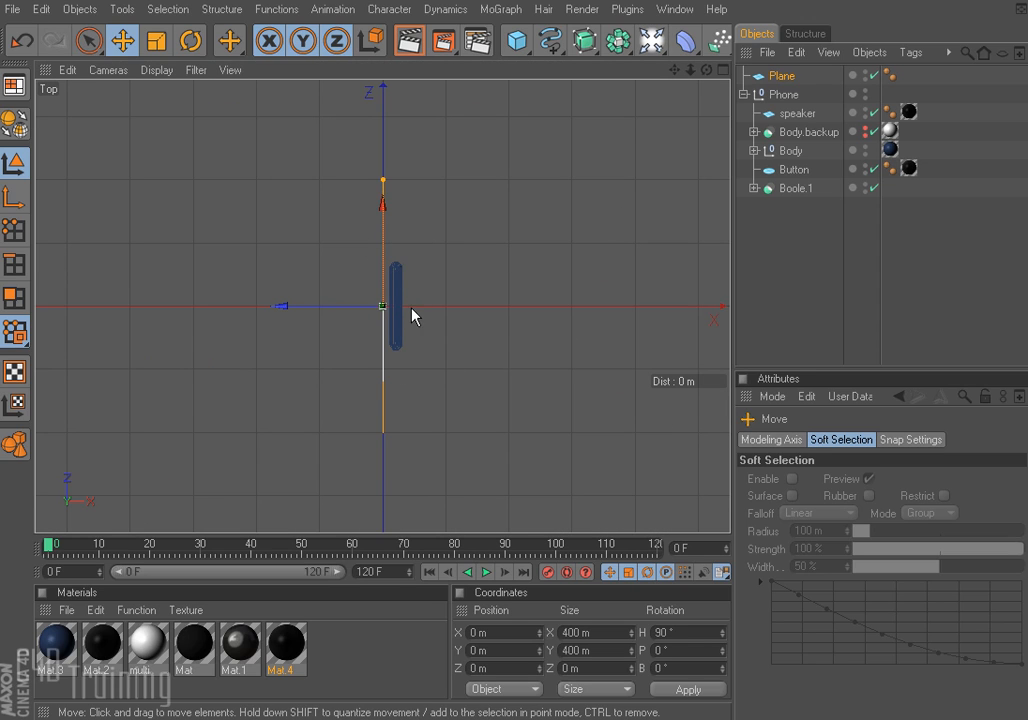
{"action": "mouse_move", "coordinate": [400, 270]}
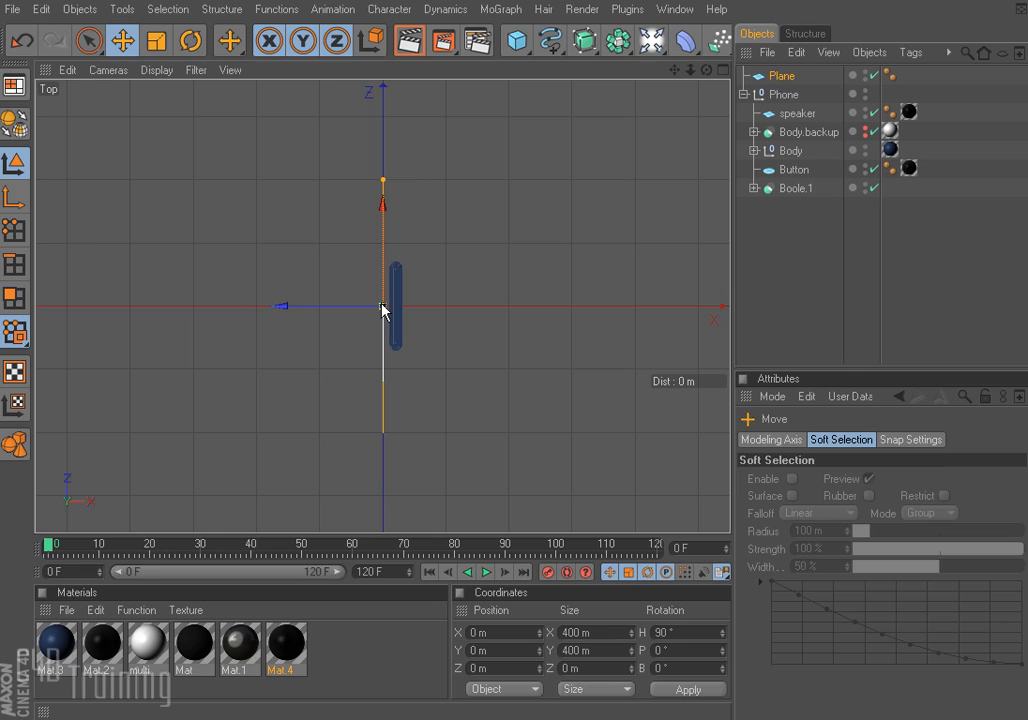
{"action": "mouse_move", "coordinate": [385, 198]}
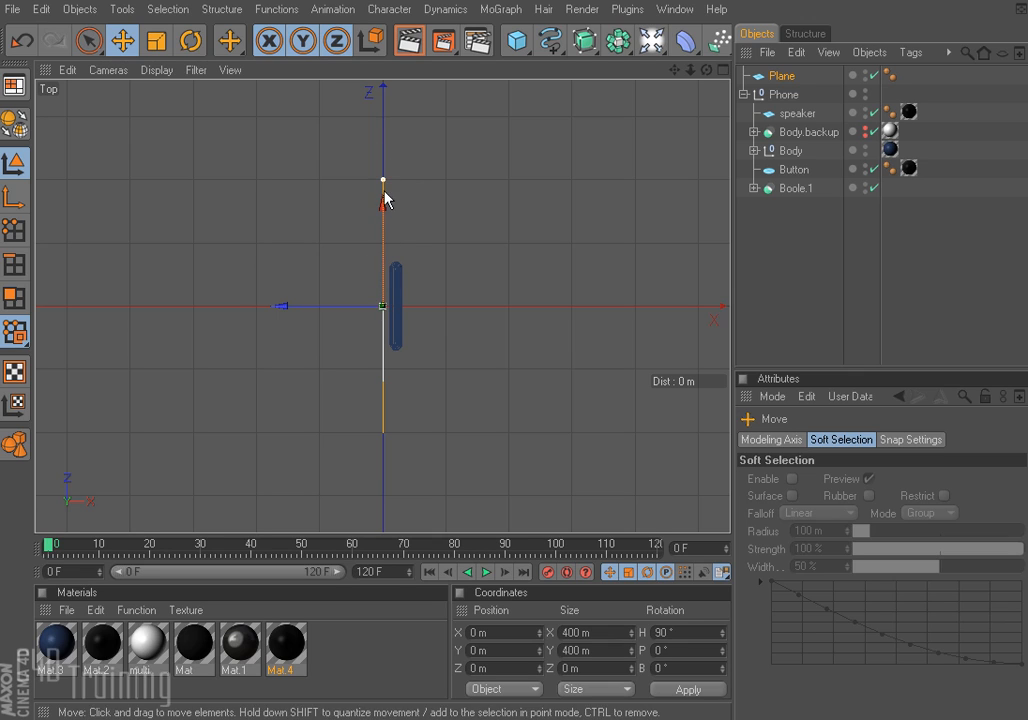
Step: In the Top view, slide the plane along X to about 30 m against the phone's front
{"action": "left_click_drag", "start_coordinate": [385, 200], "coordinate": [385, 305]}
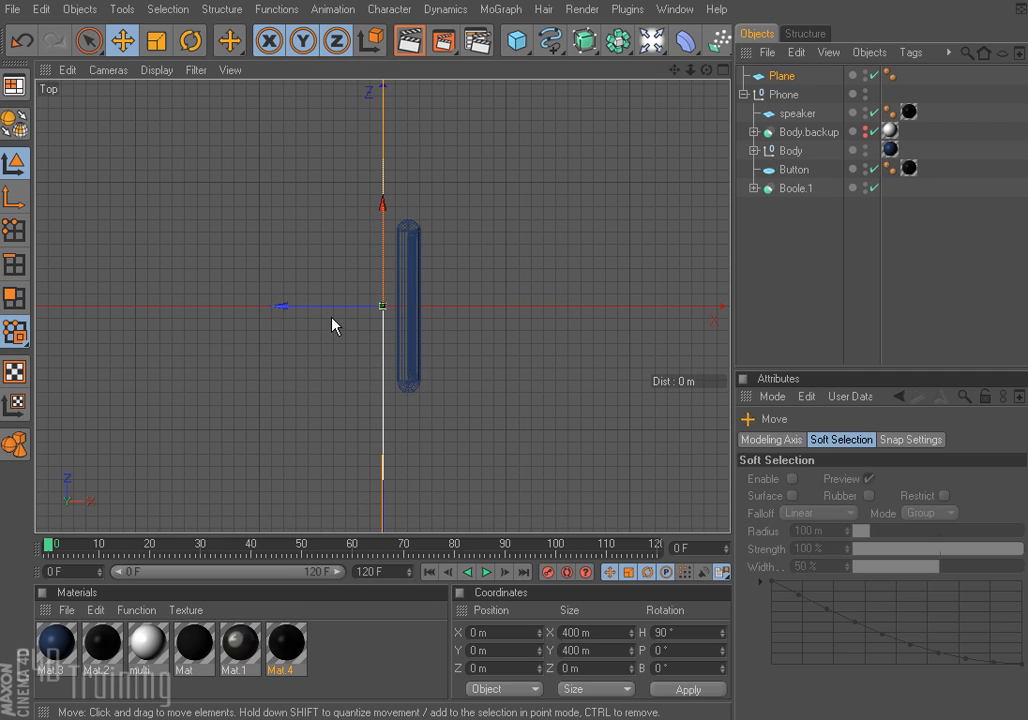
{"action": "left_click_drag", "start_coordinate": [382, 305], "coordinate": [418, 305]}
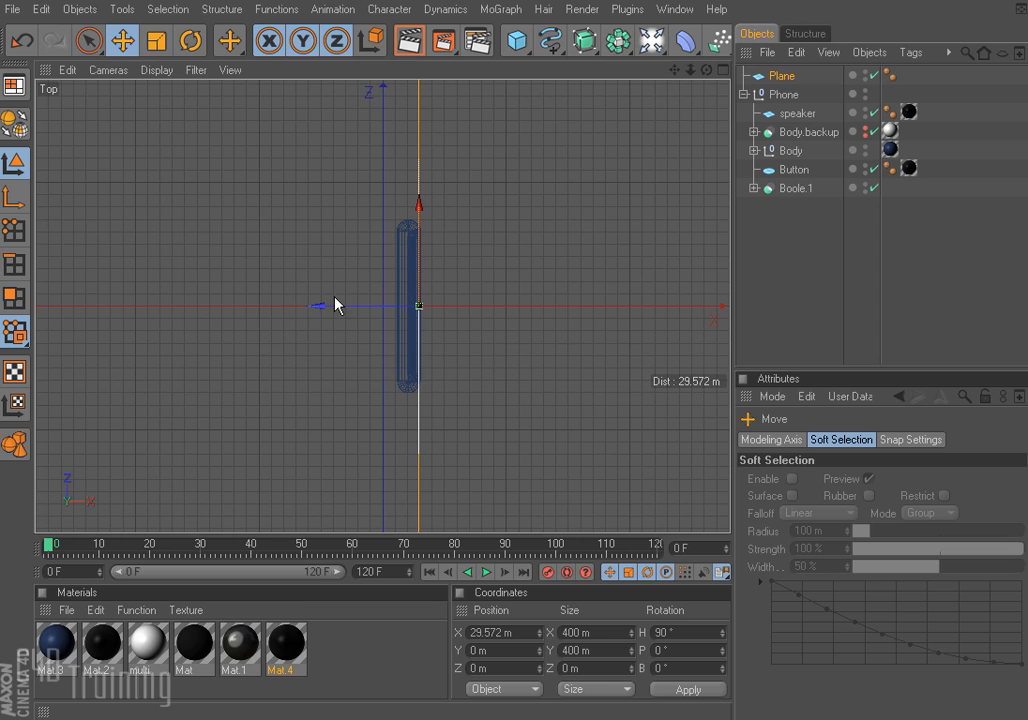
{"action": "left_click_drag", "start_coordinate": [418, 305], "coordinate": [585, 307]}
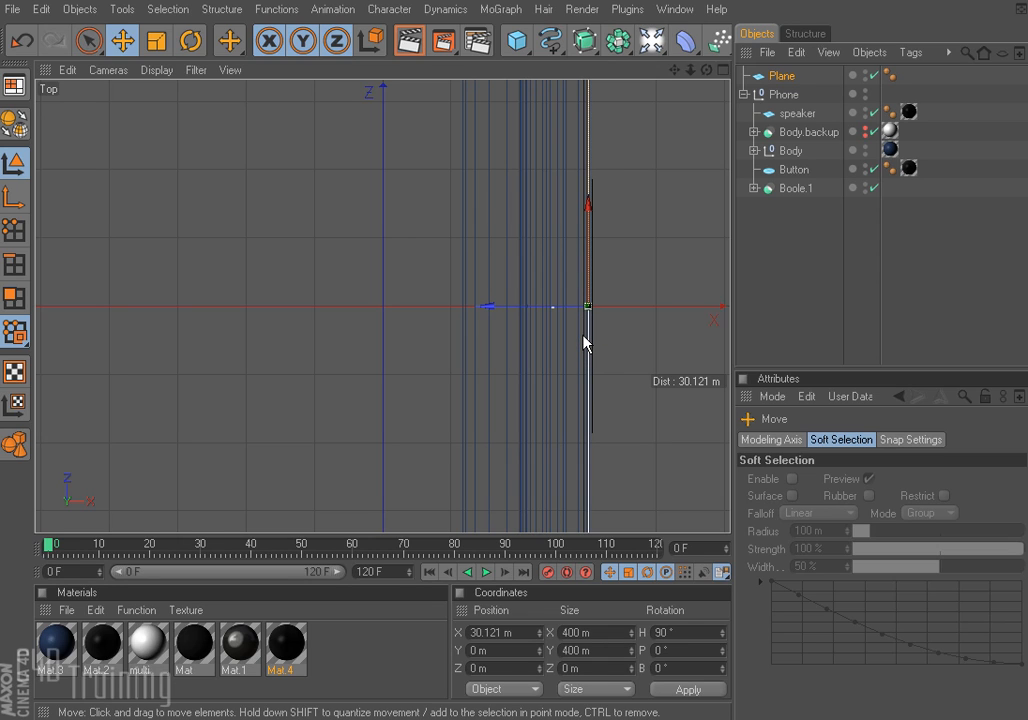
{"action": "mouse_move", "coordinate": [555, 331]}
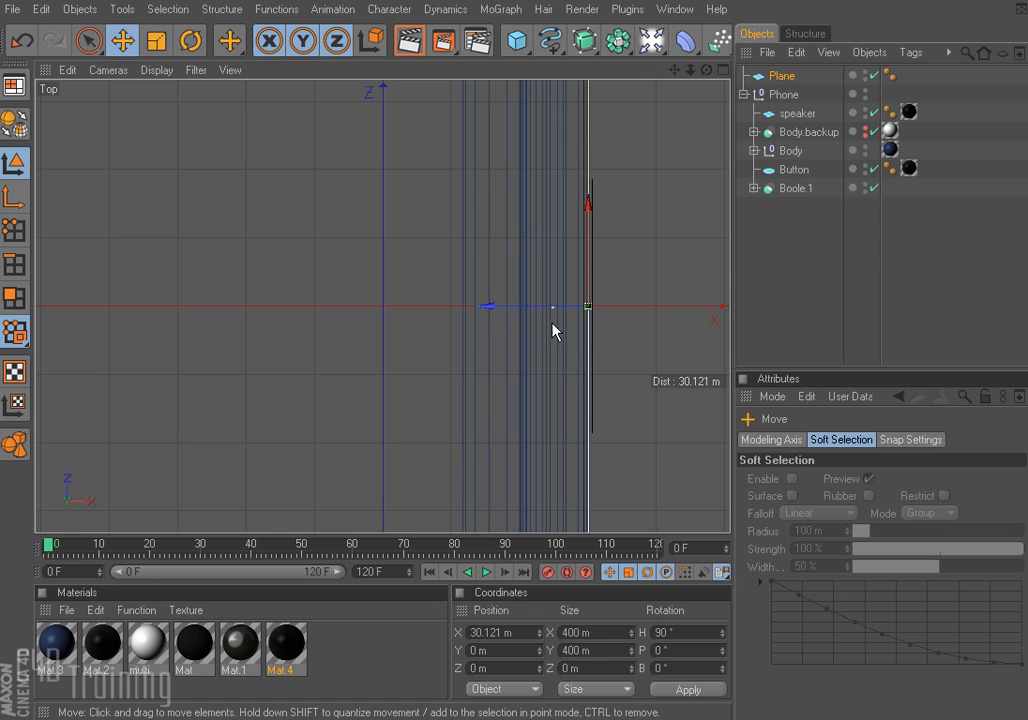
{"action": "left_click_drag", "start_coordinate": [588, 306], "coordinate": [555, 306]}
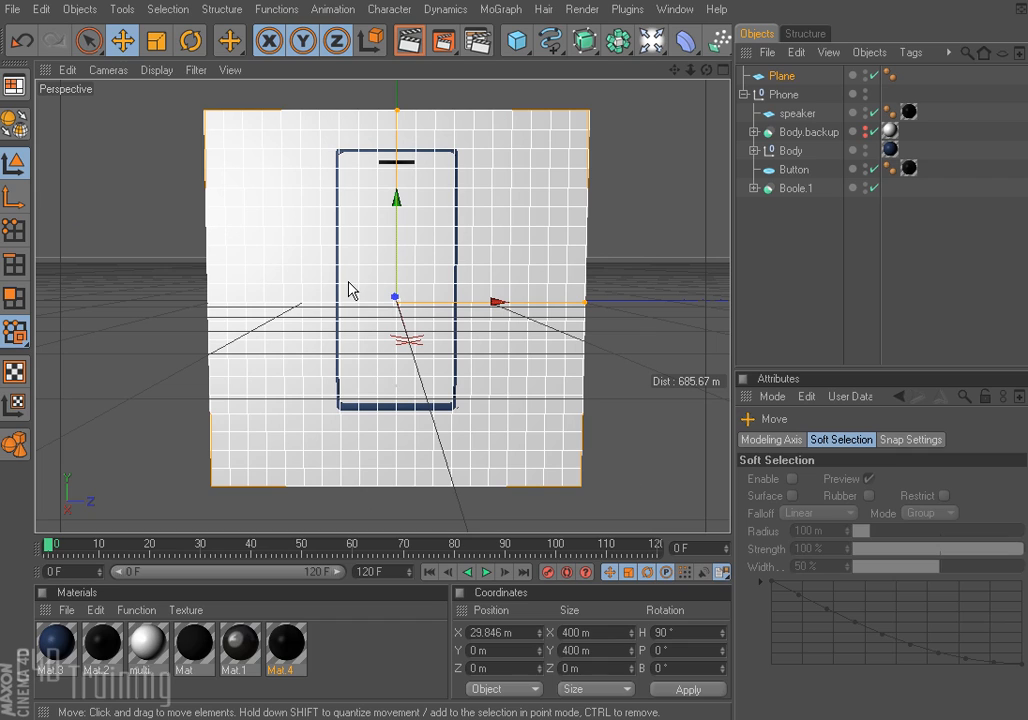
{"action": "mouse_move", "coordinate": [494, 369]}
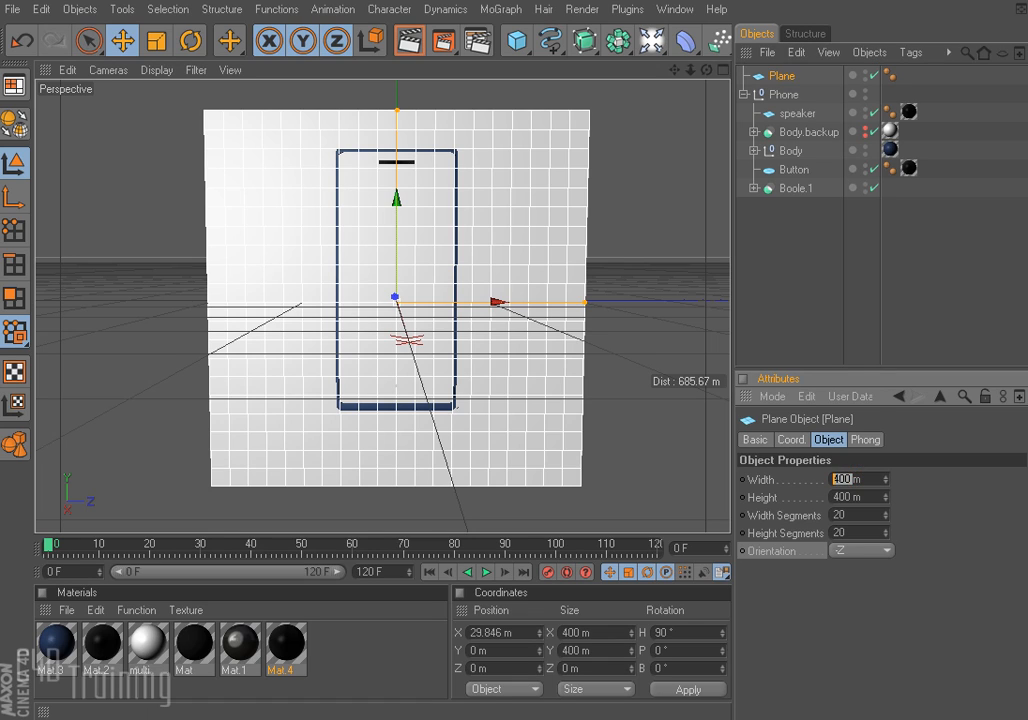
Step: Set the plane's Width to 125 m and Height to 200 m
{"action": "type", "text": "125 m"}
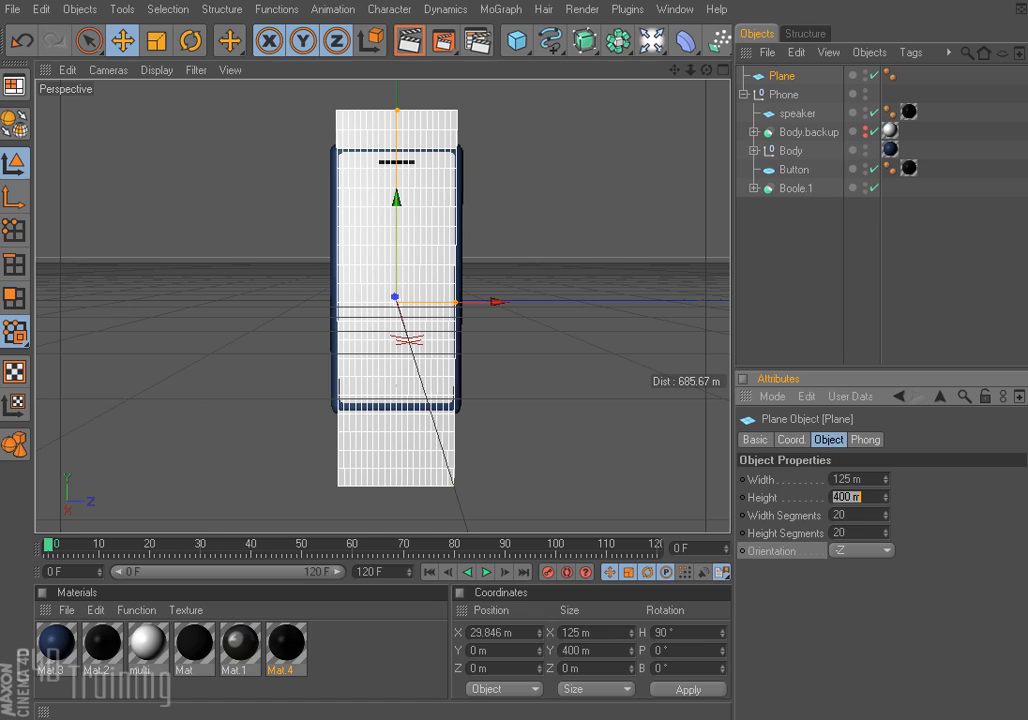
{"action": "type", "text": "200"}
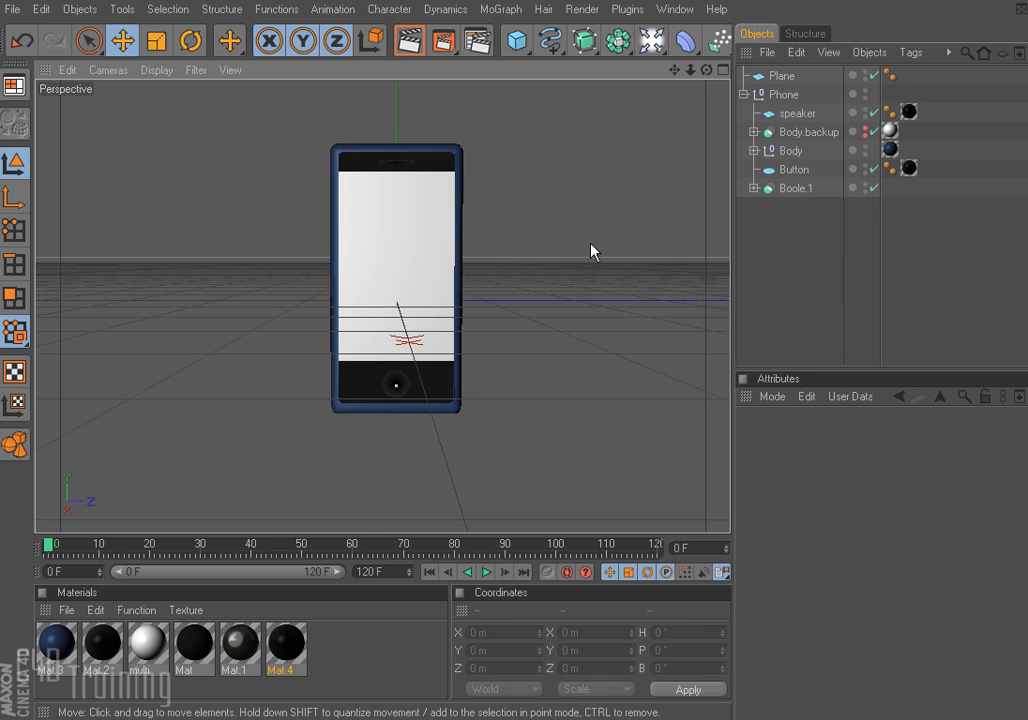
Step: Parent the Plane under the Phone null in the Object Manager
{"action": "left_click", "coordinate": [784, 94]}
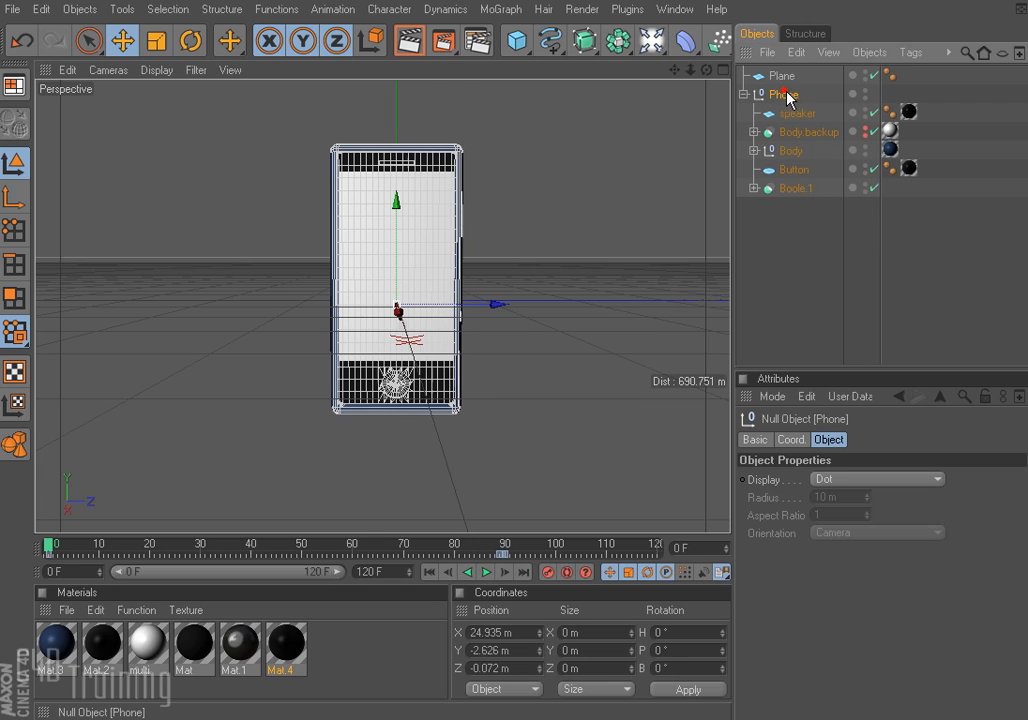
{"action": "mouse_move", "coordinate": [788, 95]}
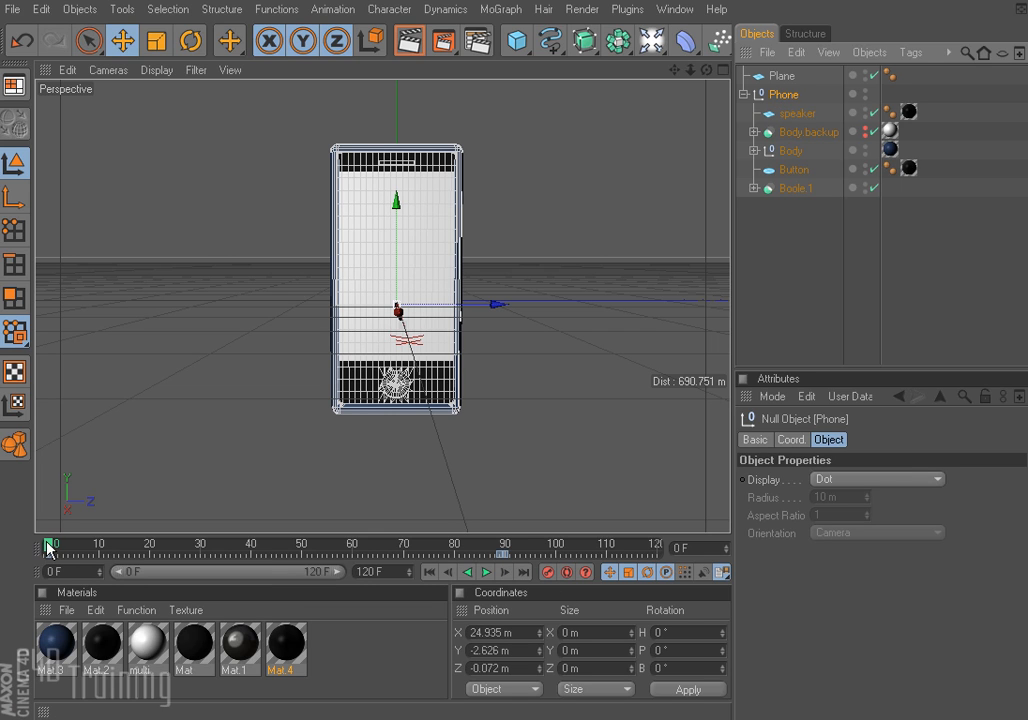
{"action": "left_click_drag", "start_coordinate": [50, 547], "coordinate": [220, 547]}
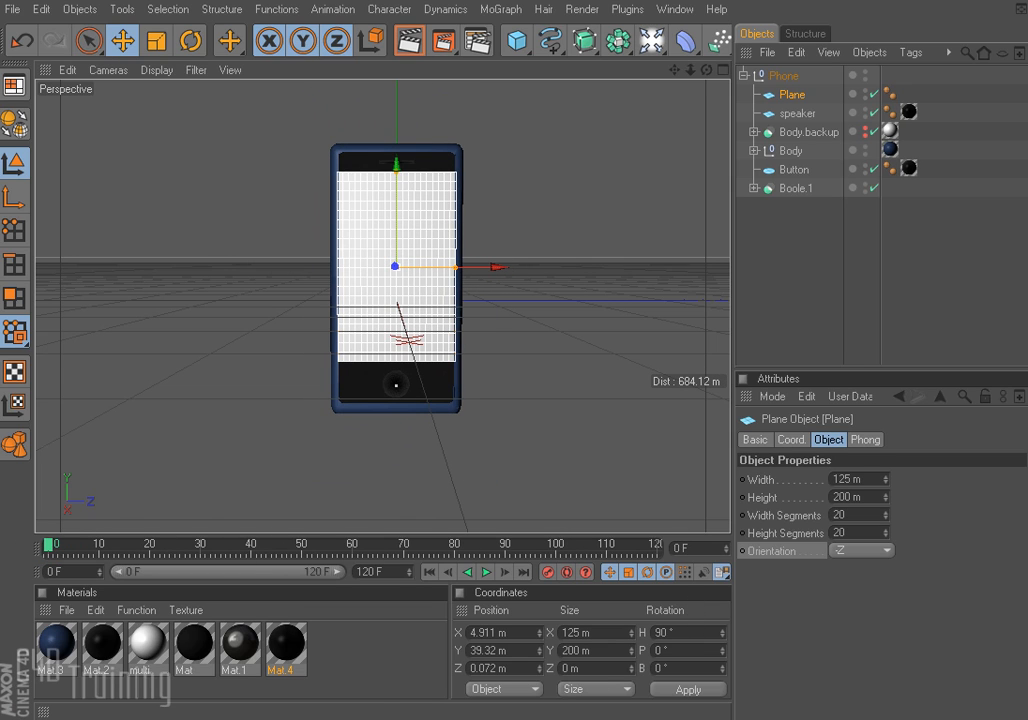
{"action": "left_click", "coordinate": [792, 94]}
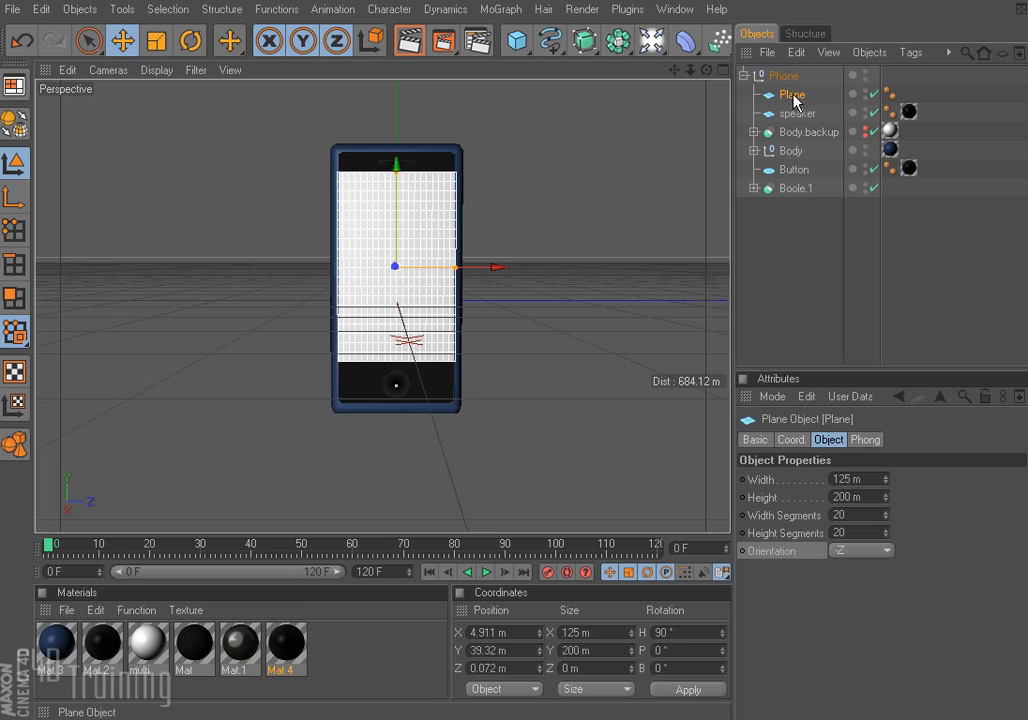
Step: Add compositing tags to the Plane and enable it for object buffer 1
{"action": "right_click", "coordinate": [792, 94]}
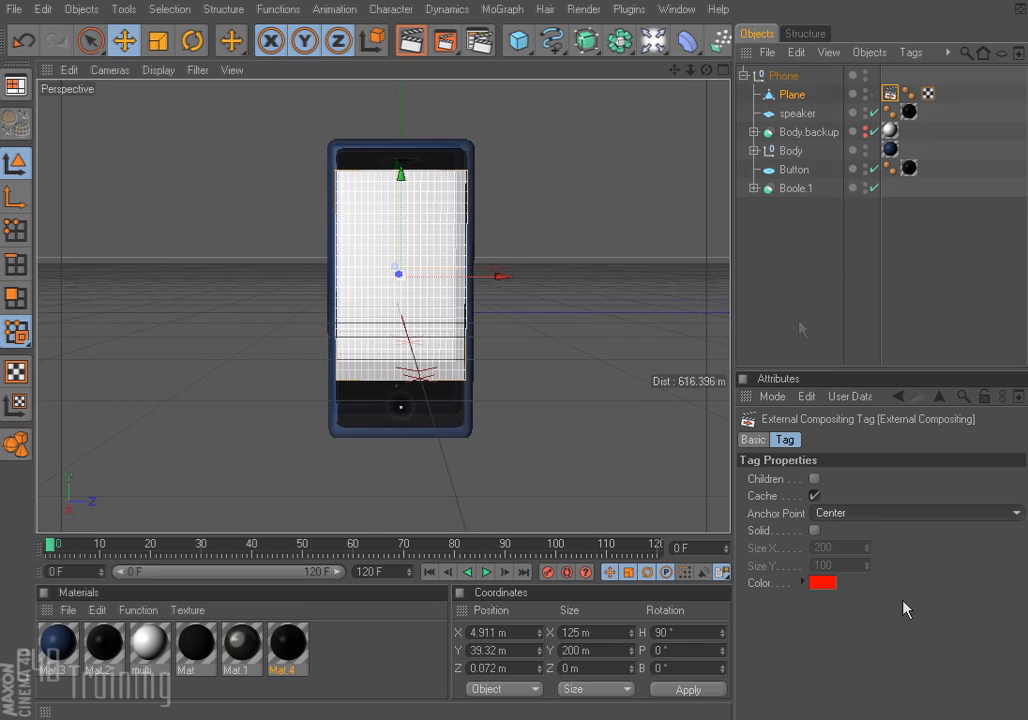
{"action": "right_click", "coordinate": [792, 94]}
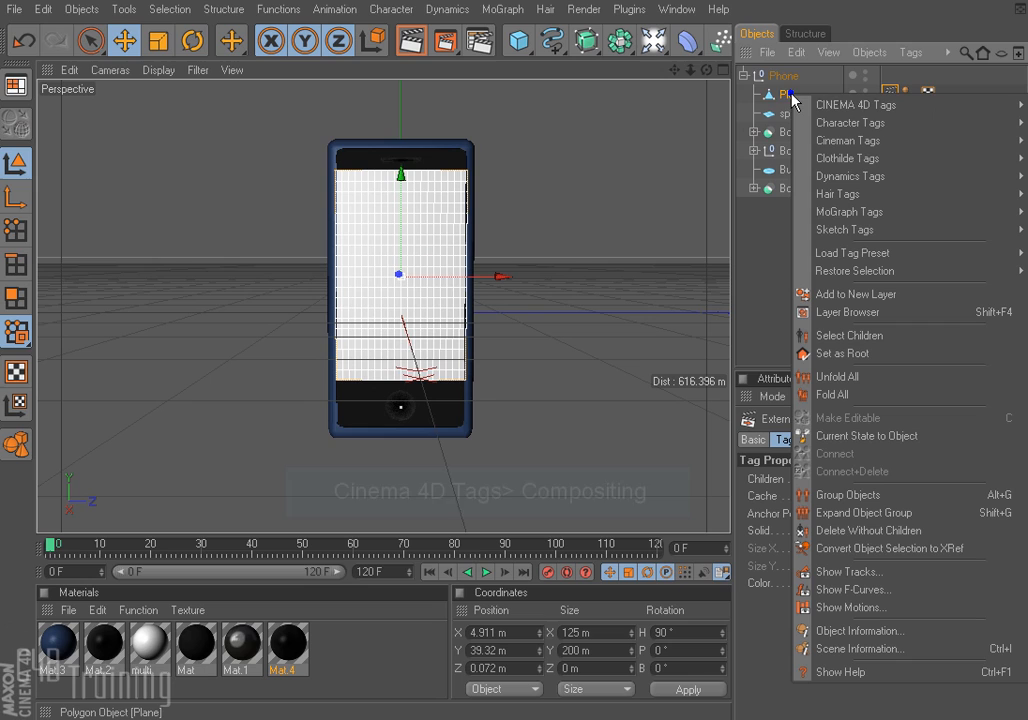
{"action": "mouse_move", "coordinate": [857, 104]}
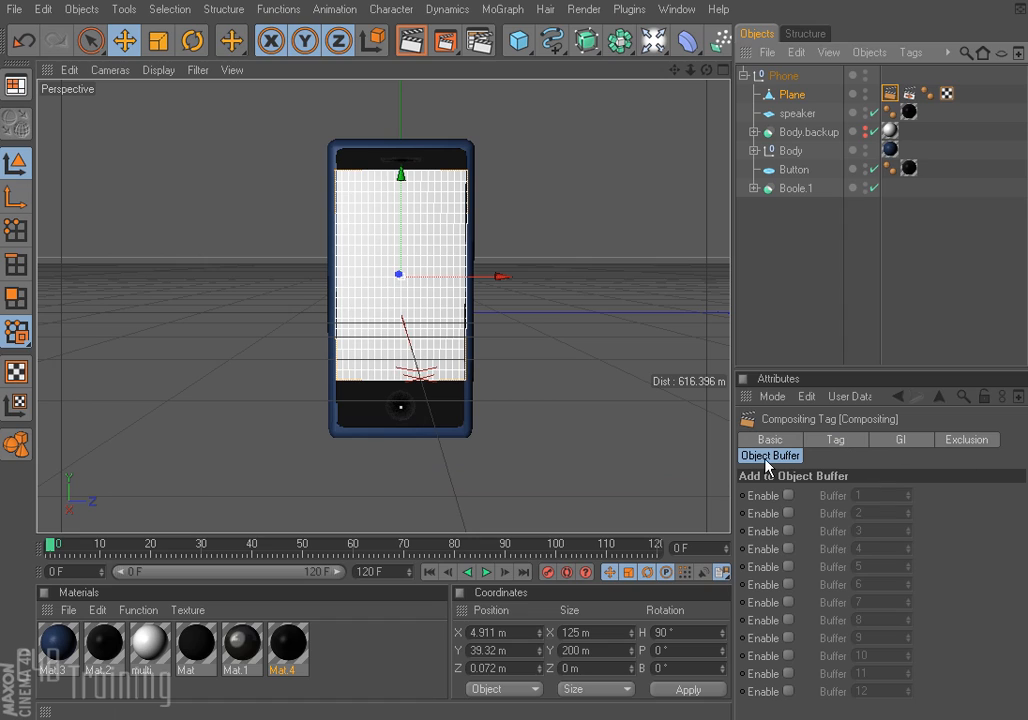
{"action": "mouse_move", "coordinate": [790, 503]}
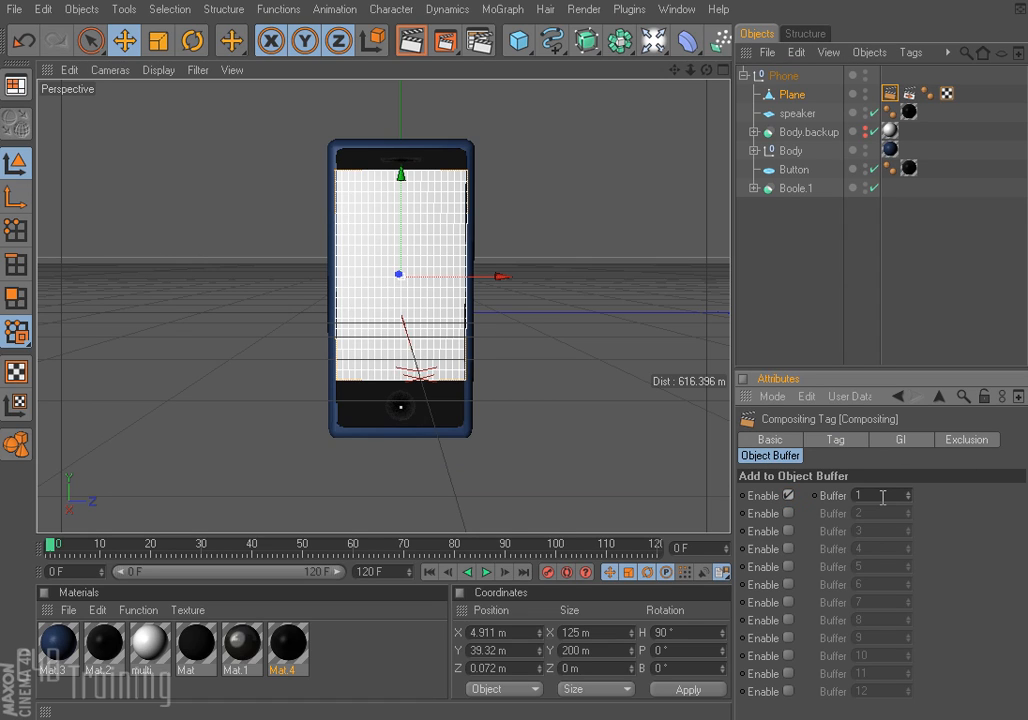
{"action": "left_click", "coordinate": [909, 94]}
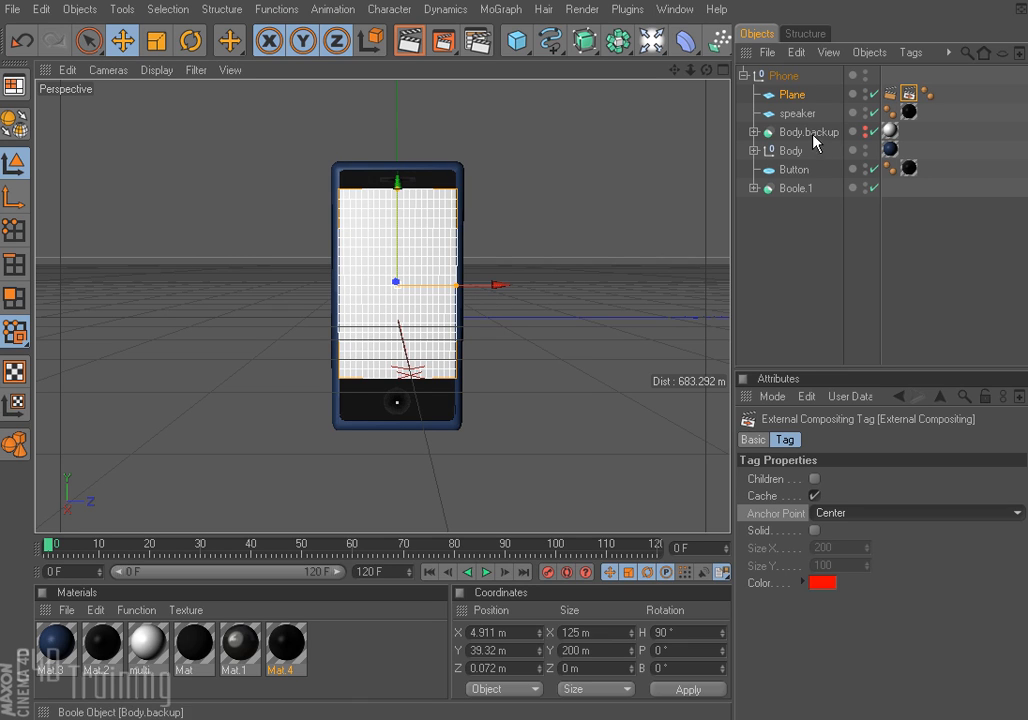
Step: Convert the Plane to an editable polygon object and bring up the Axis Center options
{"action": "left_click", "coordinate": [792, 94]}
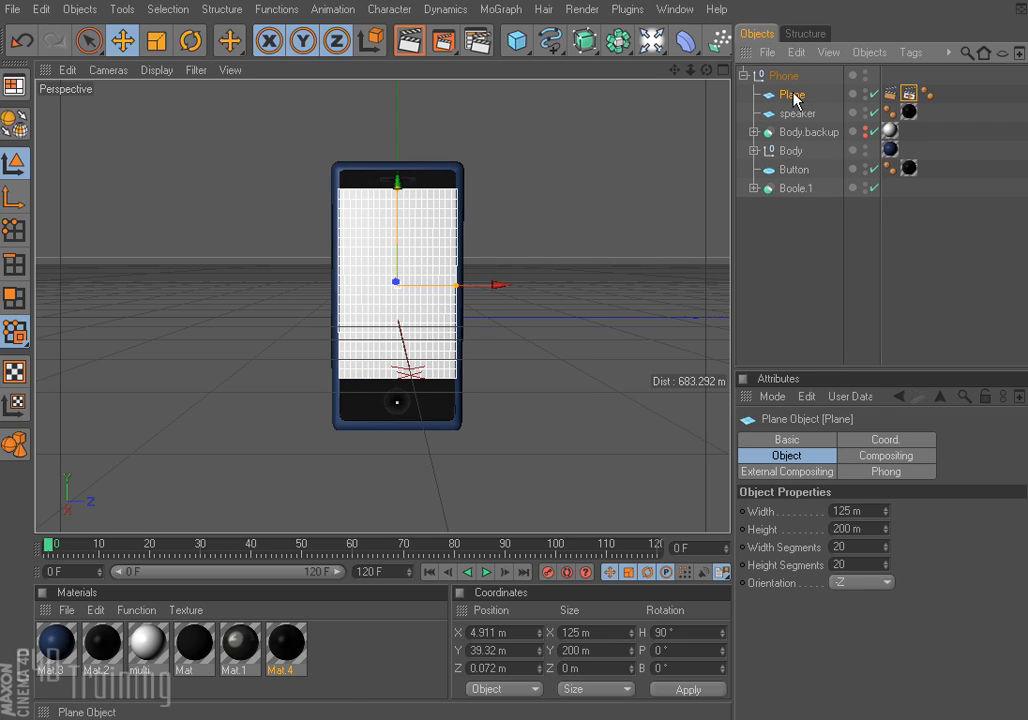
{"action": "key", "text": "c"}
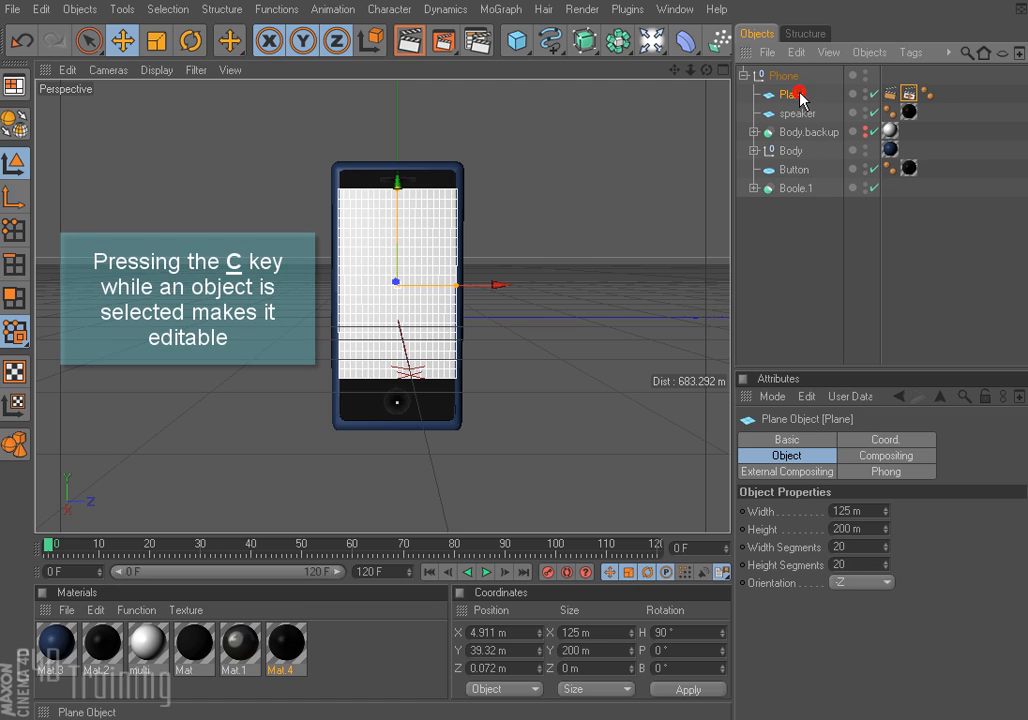
{"action": "key", "text": "c"}
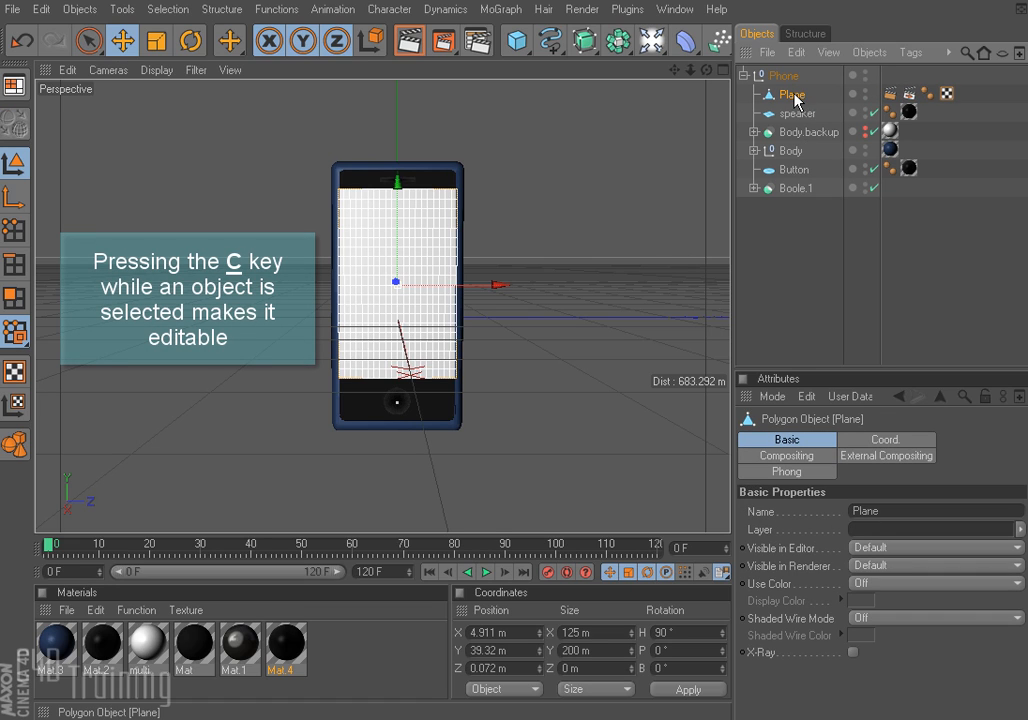
{"action": "left_click", "coordinate": [222, 9]}
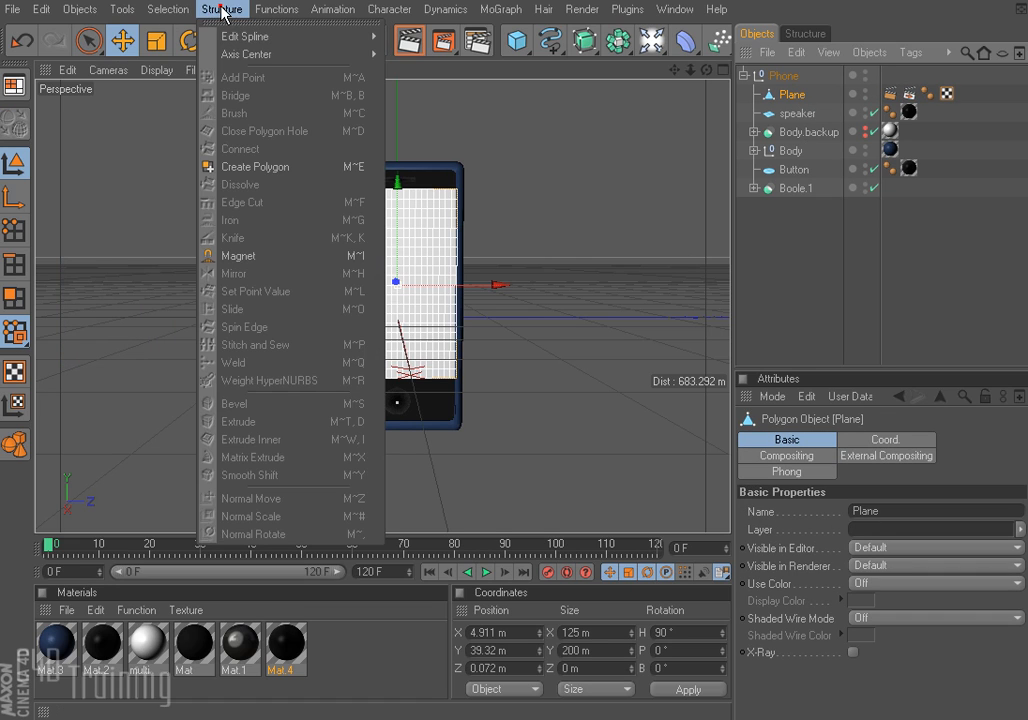
{"action": "mouse_move", "coordinate": [245, 54]}
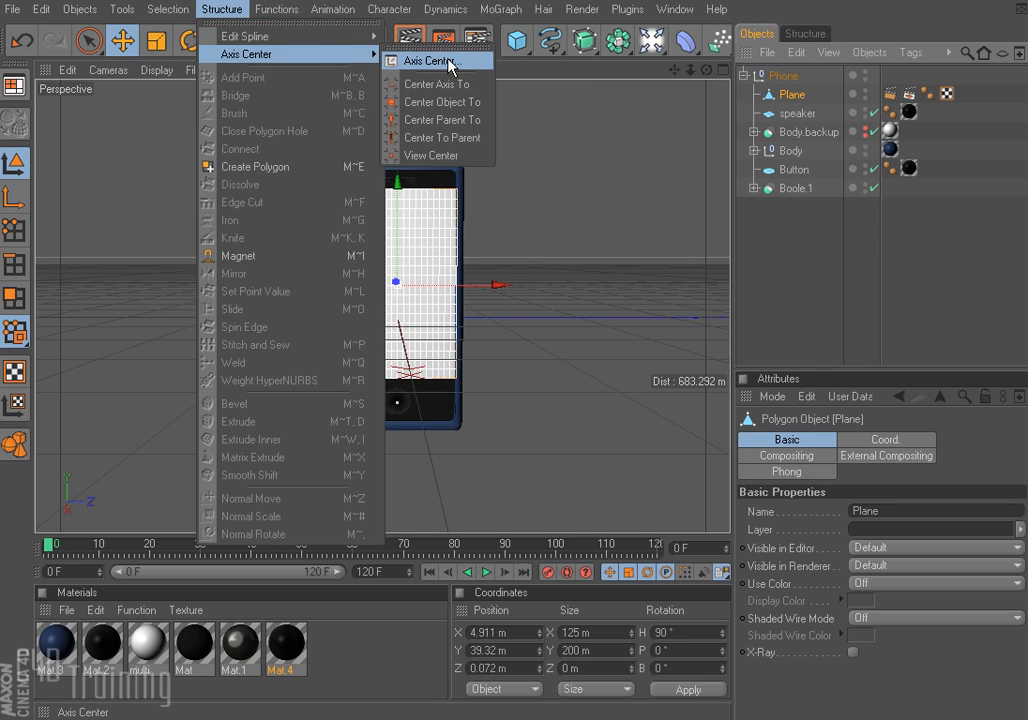
{"action": "left_click", "coordinate": [428, 61]}
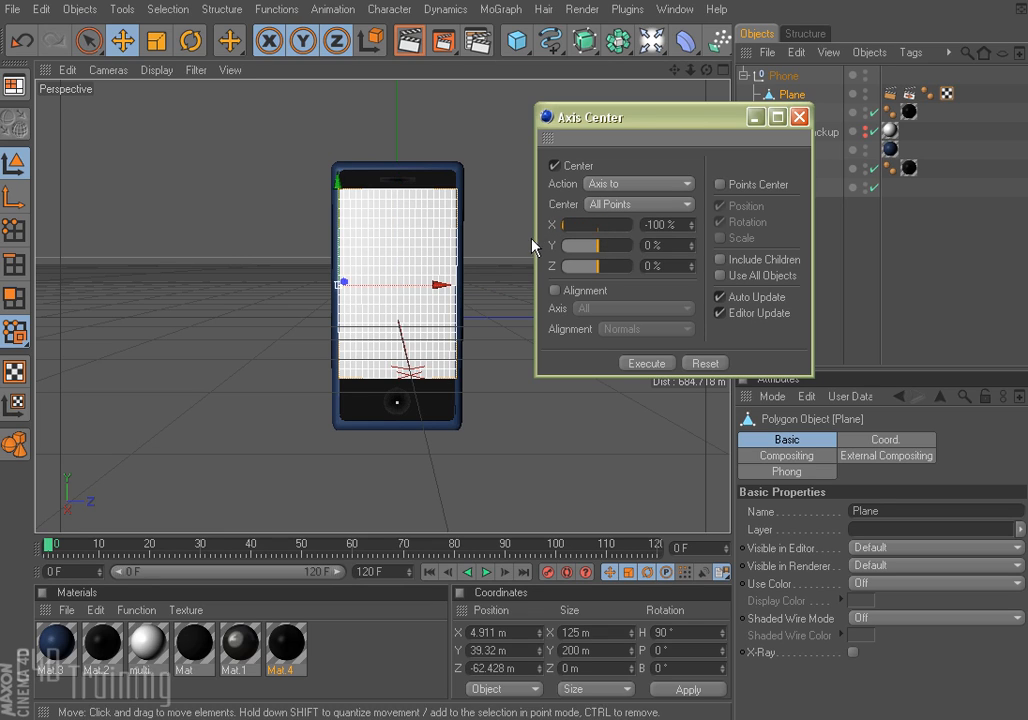
{"action": "mouse_move", "coordinate": [443, 281]}
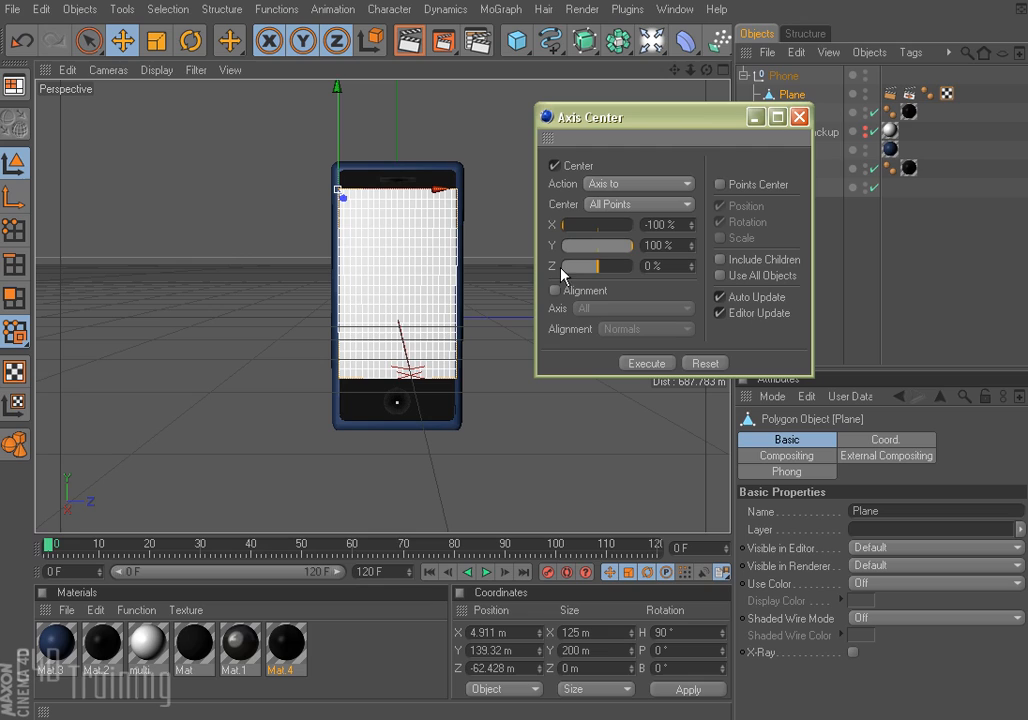
{"action": "mouse_move", "coordinate": [600, 278]}
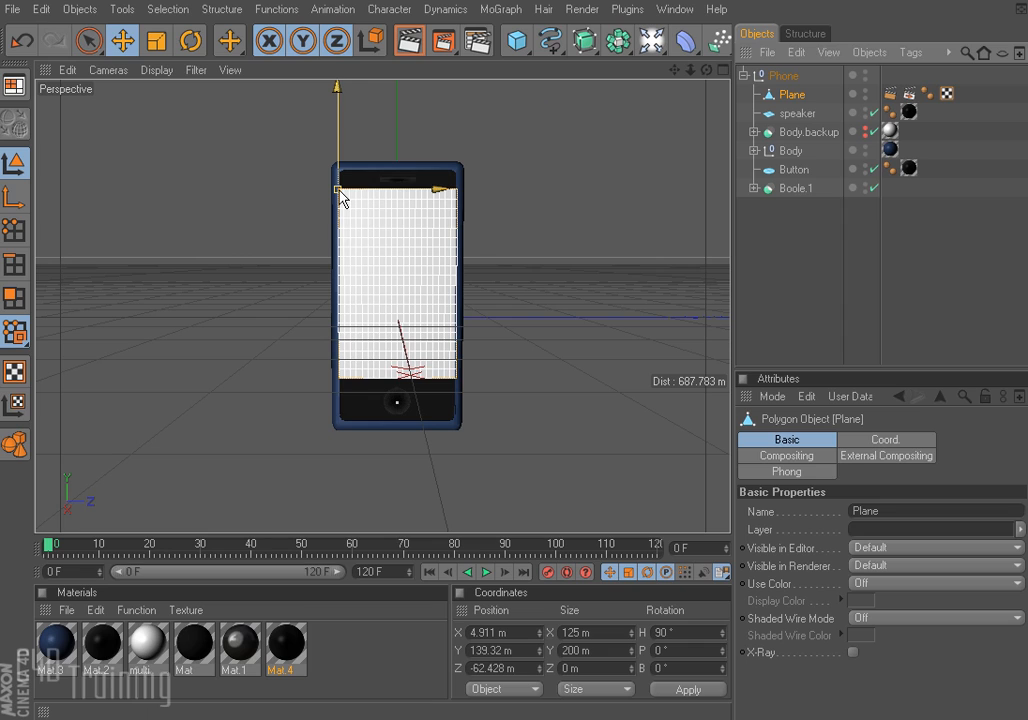
Step: Select the Plane's External Compositing tag after moving the axis to the top-left corner
{"action": "left_click", "coordinate": [908, 94]}
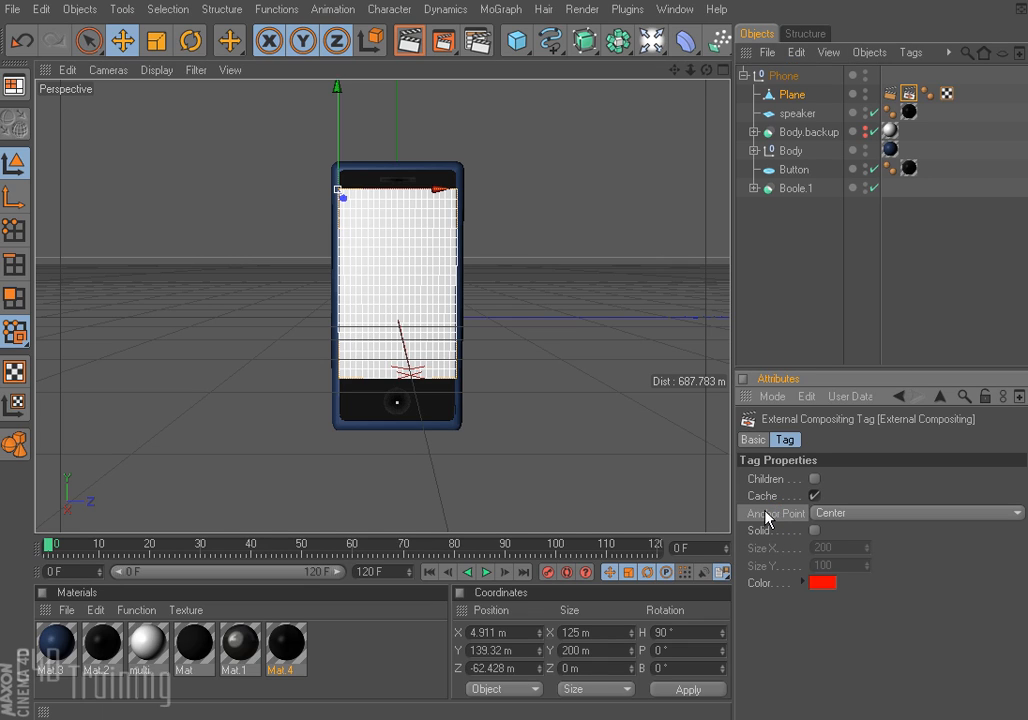
Step: Set the External Compositing tag's Anchor Point to Top left
{"action": "left_click", "coordinate": [915, 512]}
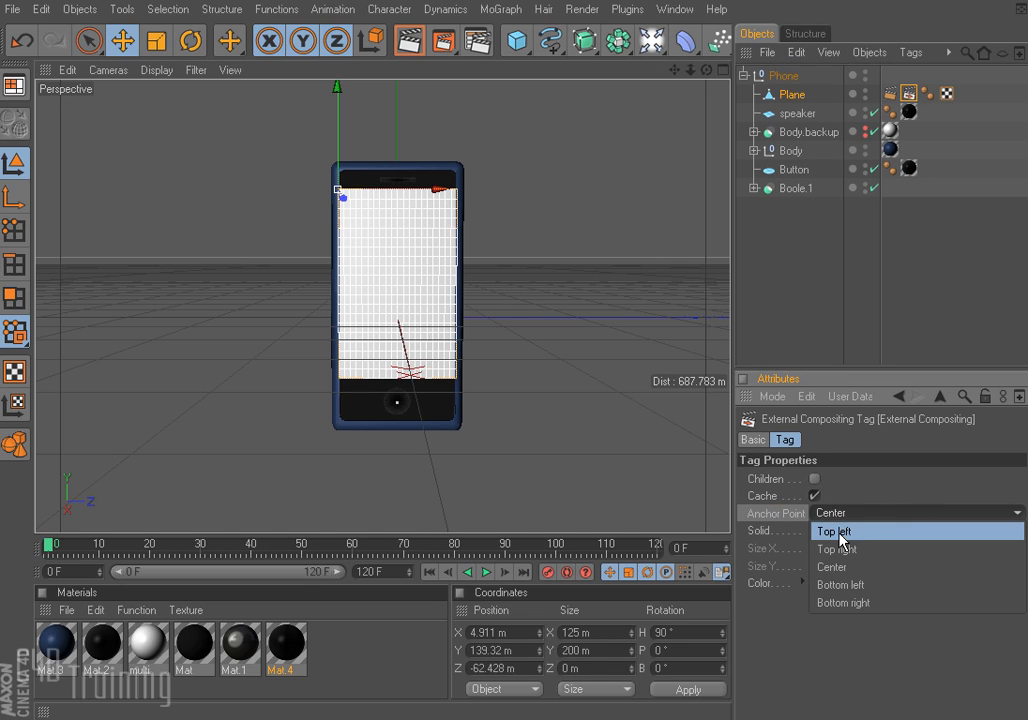
{"action": "left_click", "coordinate": [835, 531]}
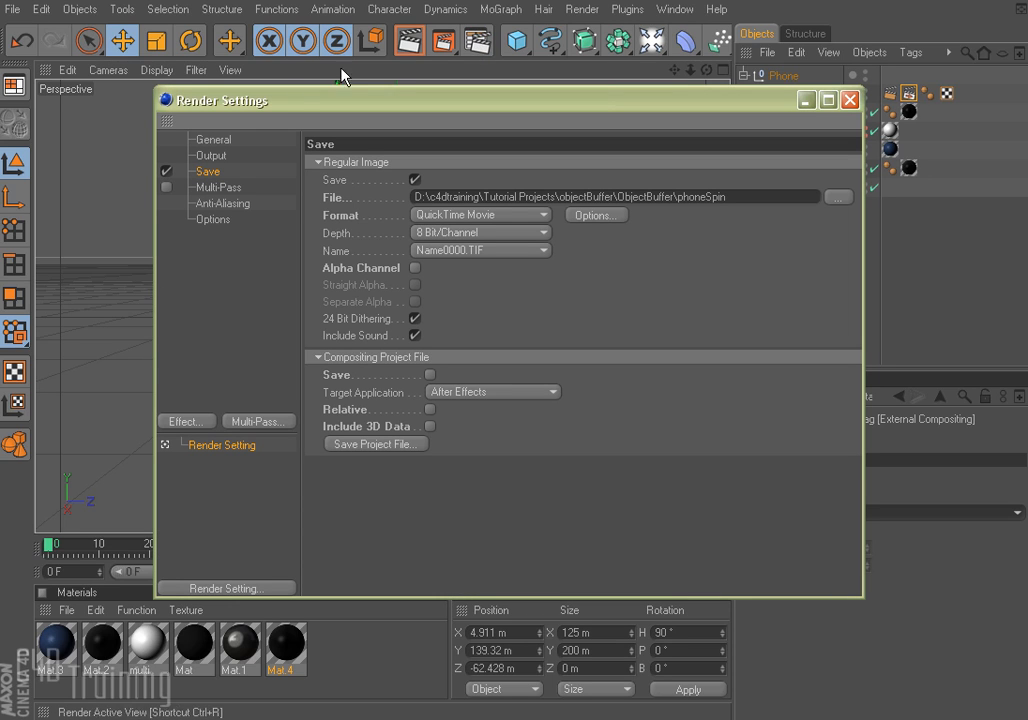
Step: Set the render output to 1096 × 768 pixels with Frame Range All Frames (0–120)
{"action": "left_click", "coordinate": [212, 139]}
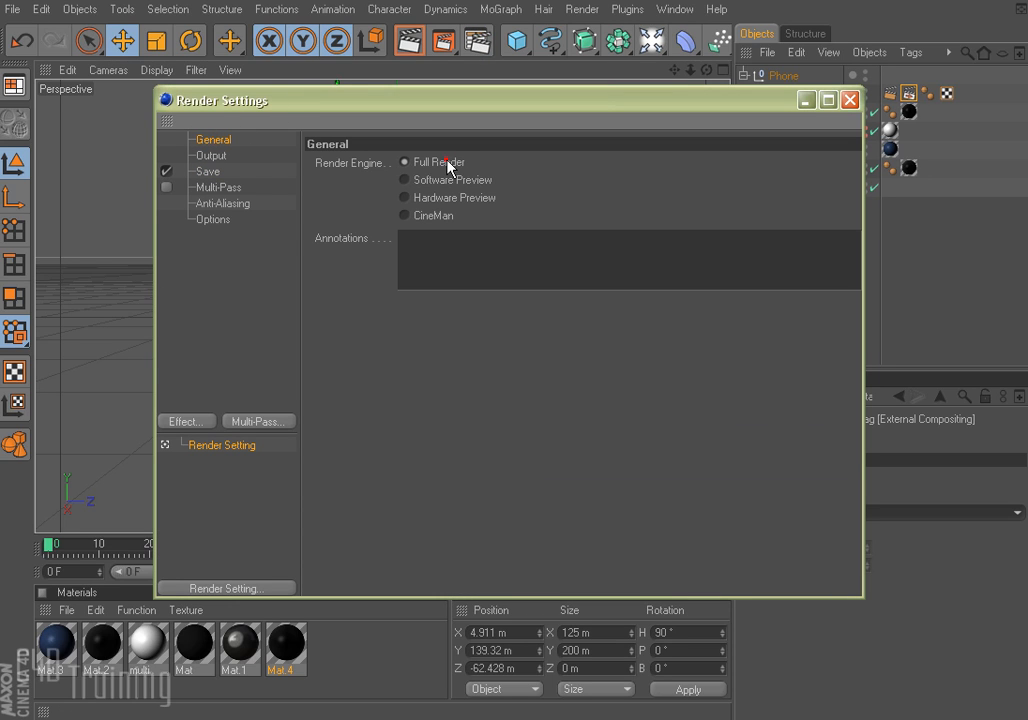
{"action": "left_click", "coordinate": [211, 155]}
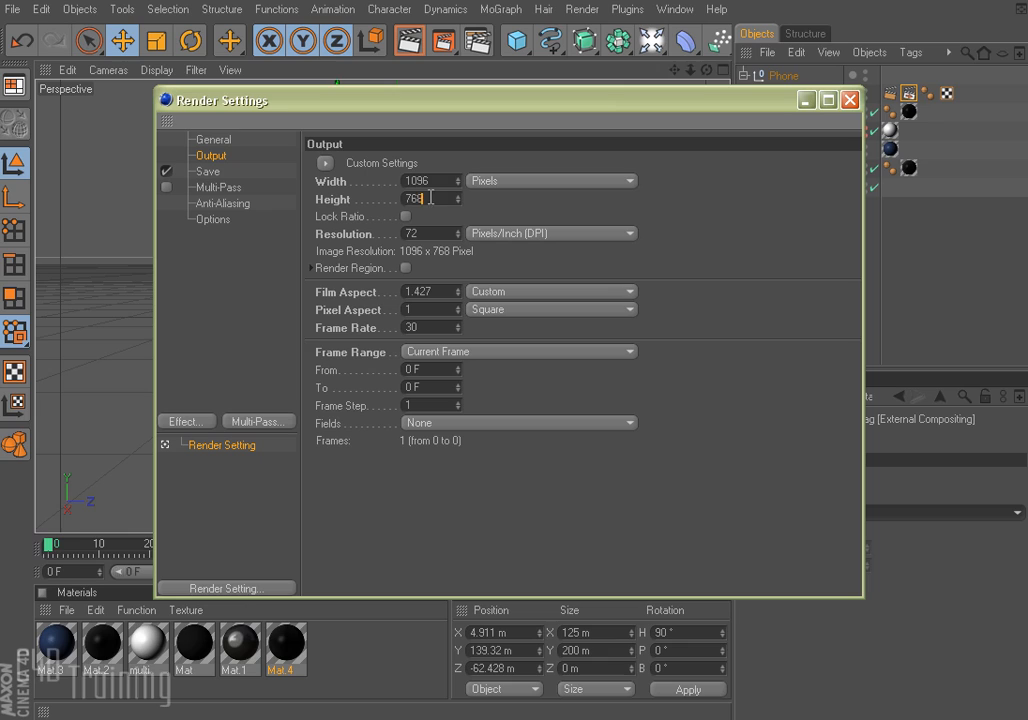
{"action": "left_click", "coordinate": [518, 351]}
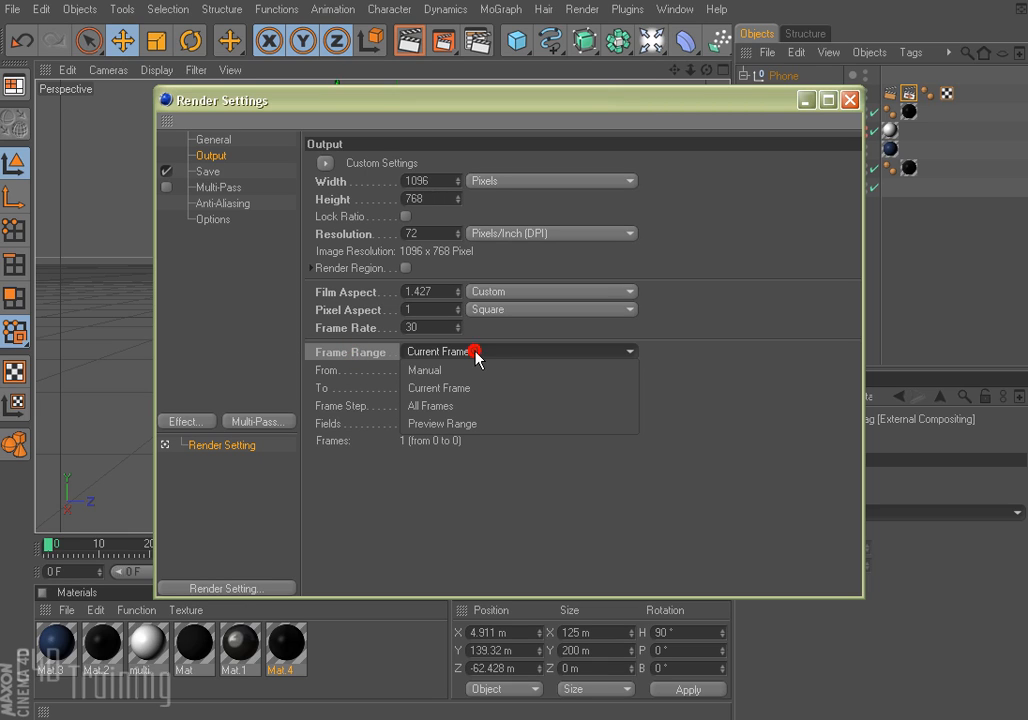
{"action": "left_click", "coordinate": [430, 406]}
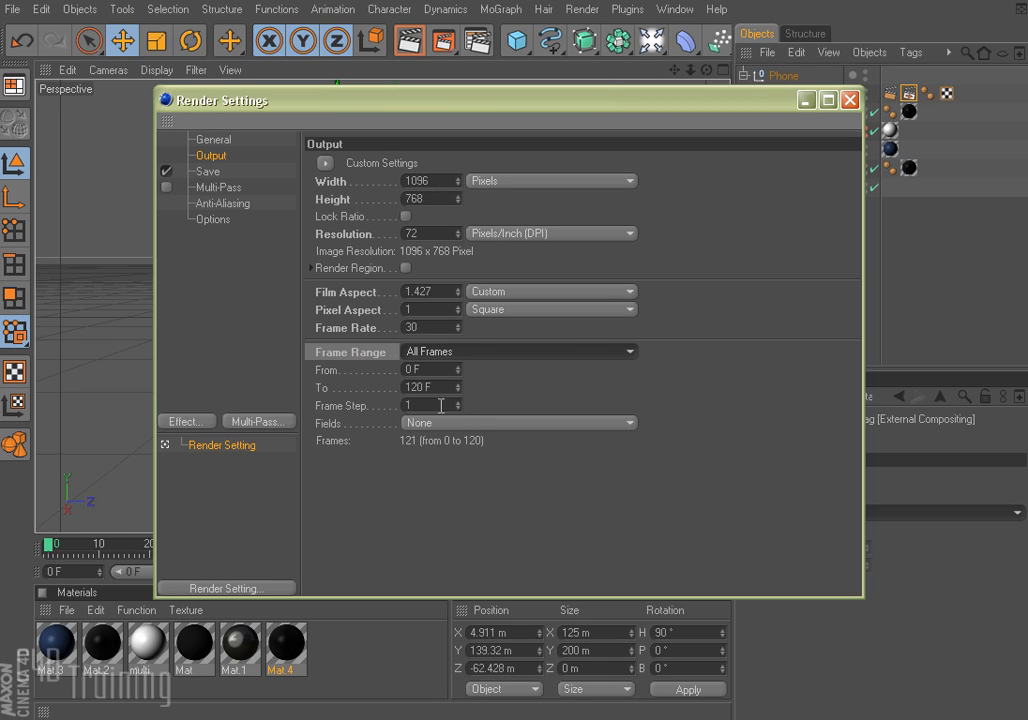
{"action": "left_click", "coordinate": [425, 387]}
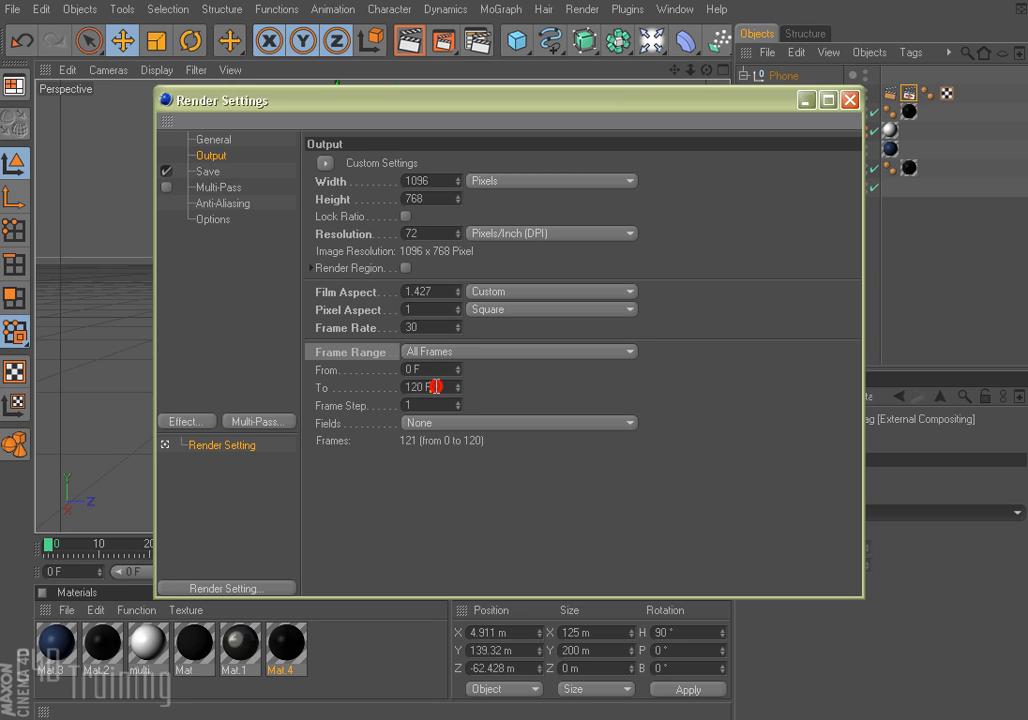
{"action": "left_click", "coordinate": [207, 171]}
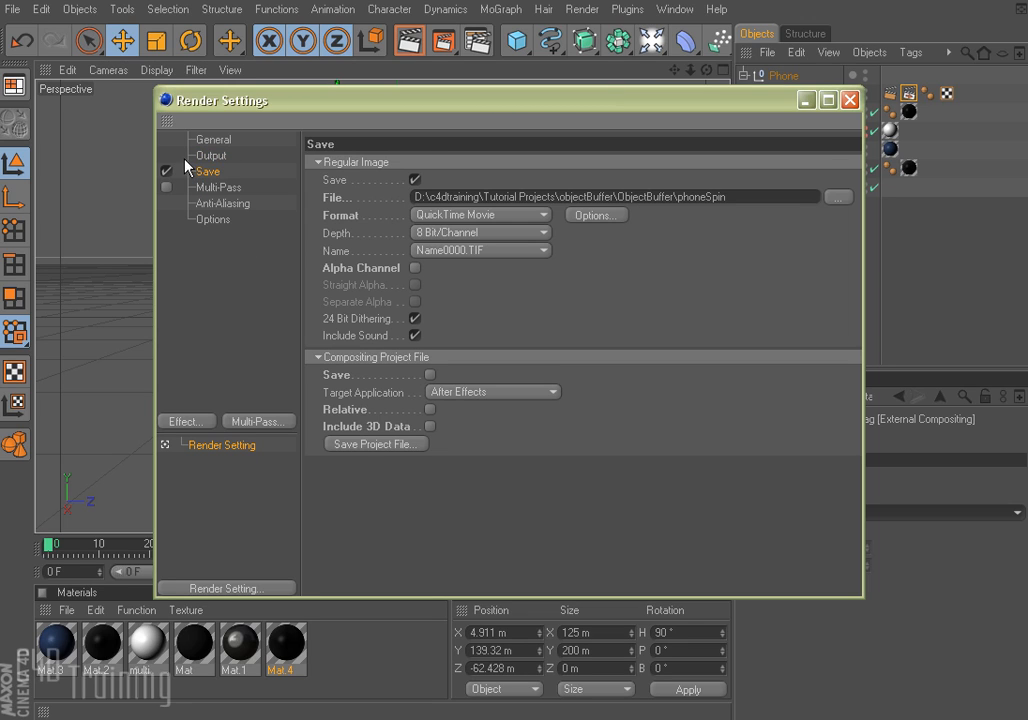
Step: Enable Alpha Channel and save a relative compositing project file including 3D data
{"action": "left_click", "coordinate": [727, 196]}
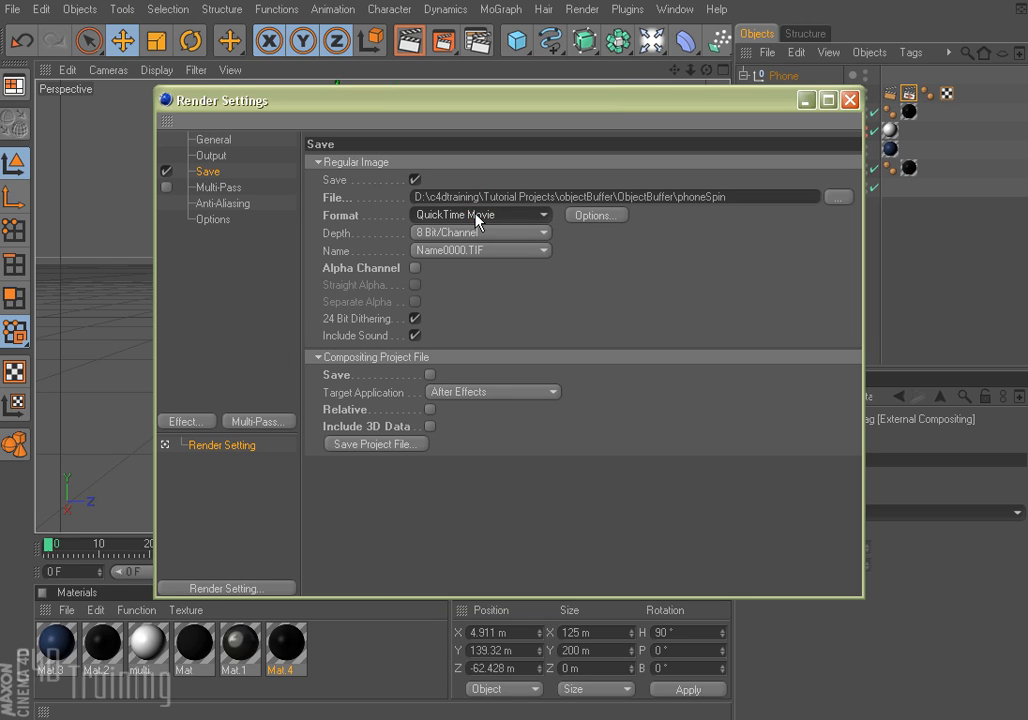
{"action": "left_click", "coordinate": [414, 268]}
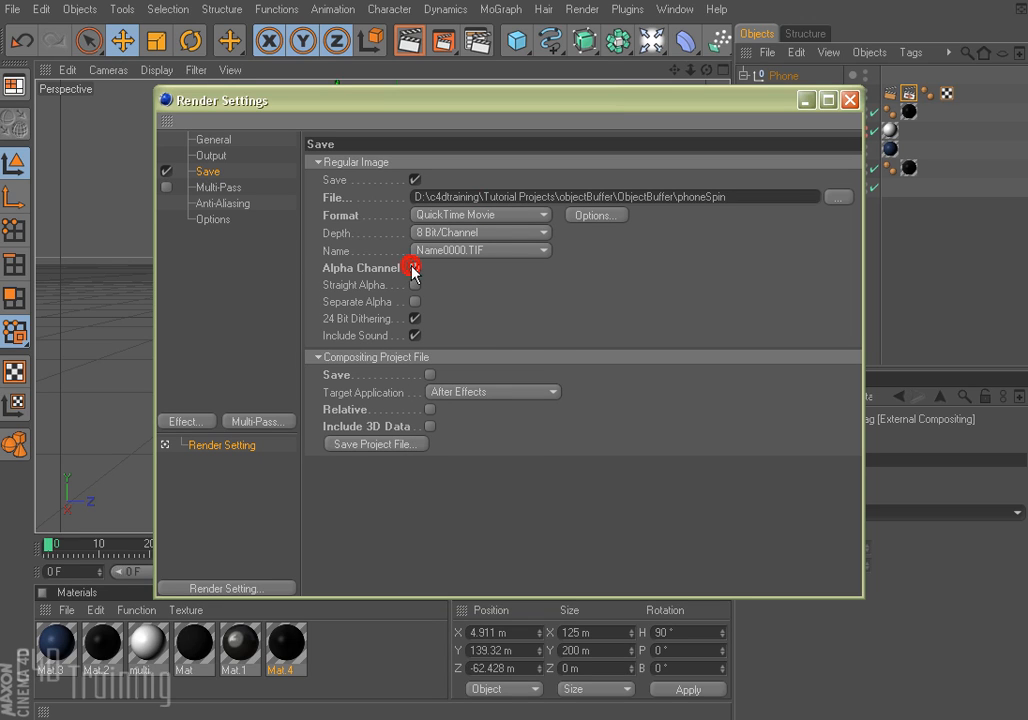
{"action": "left_click", "coordinate": [415, 268]}
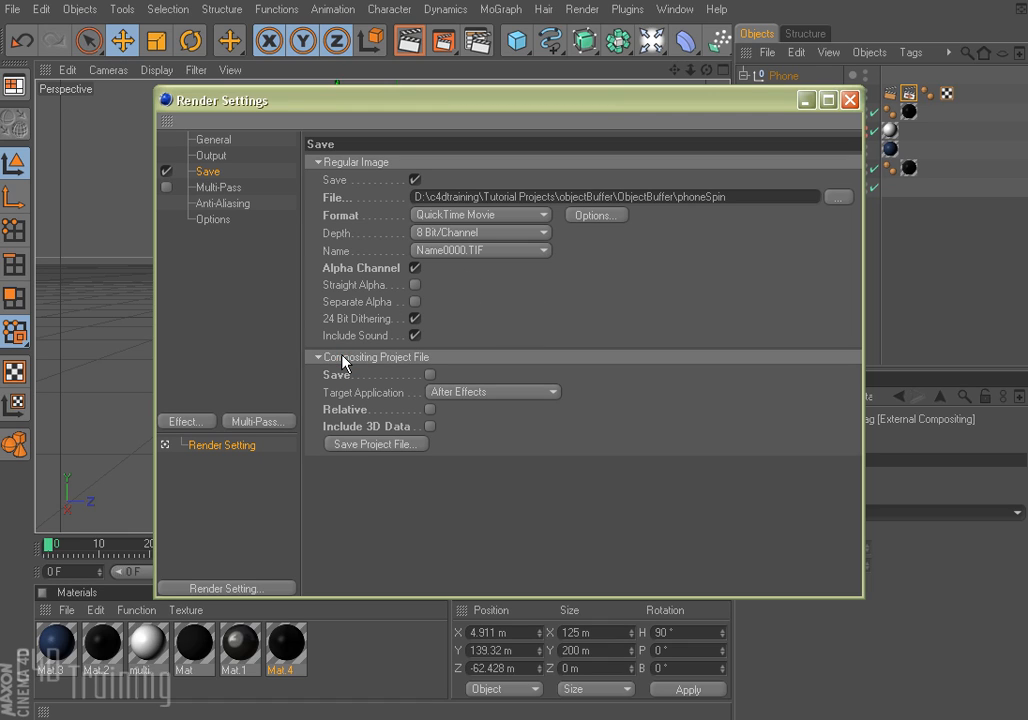
{"action": "left_click", "coordinate": [431, 375]}
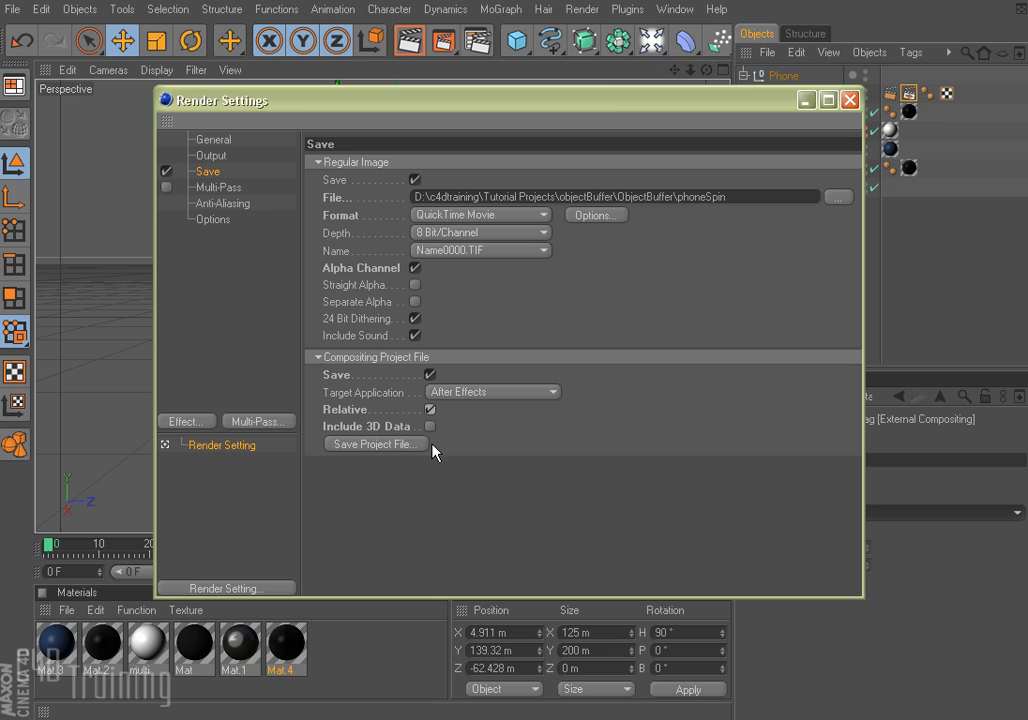
{"action": "left_click", "coordinate": [431, 426]}
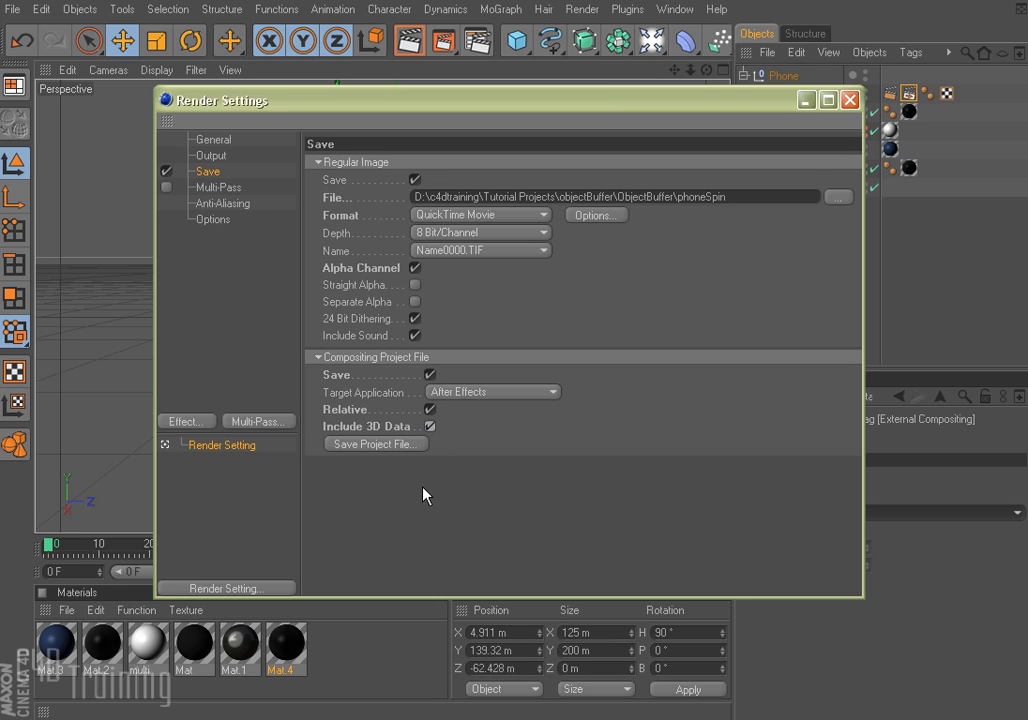
{"action": "left_click", "coordinate": [358, 432]}
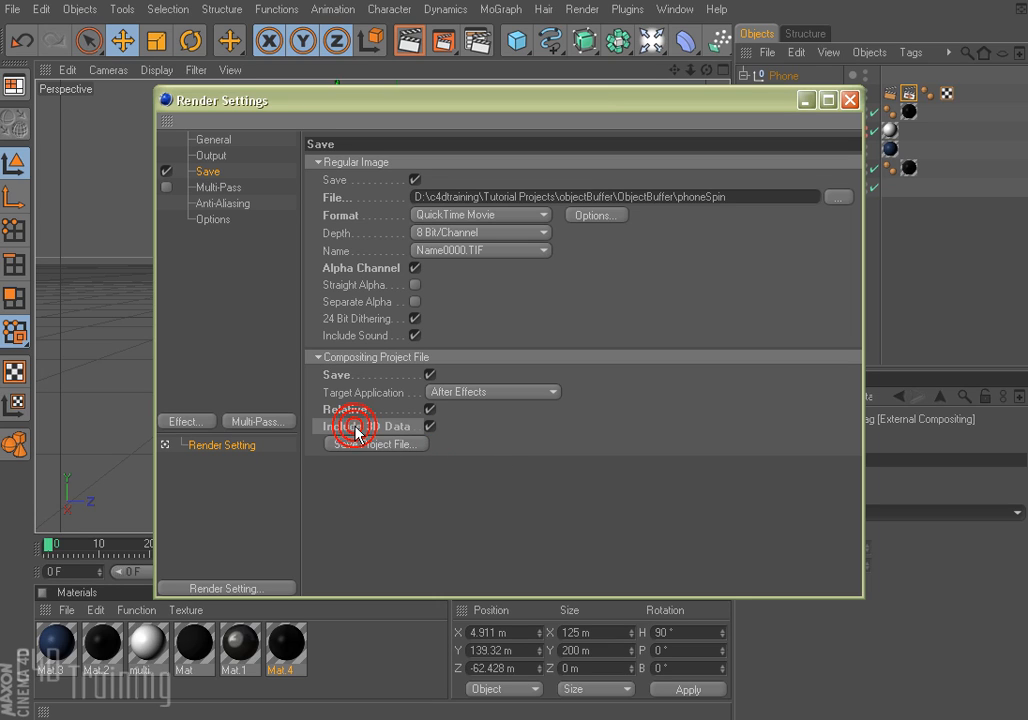
{"action": "left_click", "coordinate": [357, 432]}
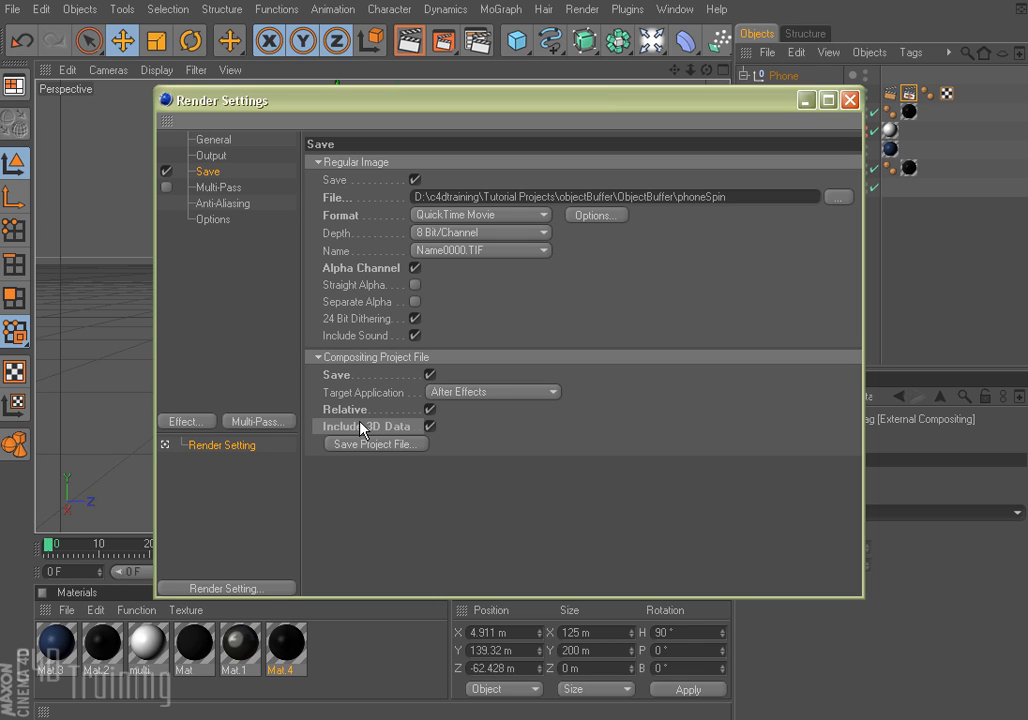
{"action": "mouse_move", "coordinate": [388, 437]}
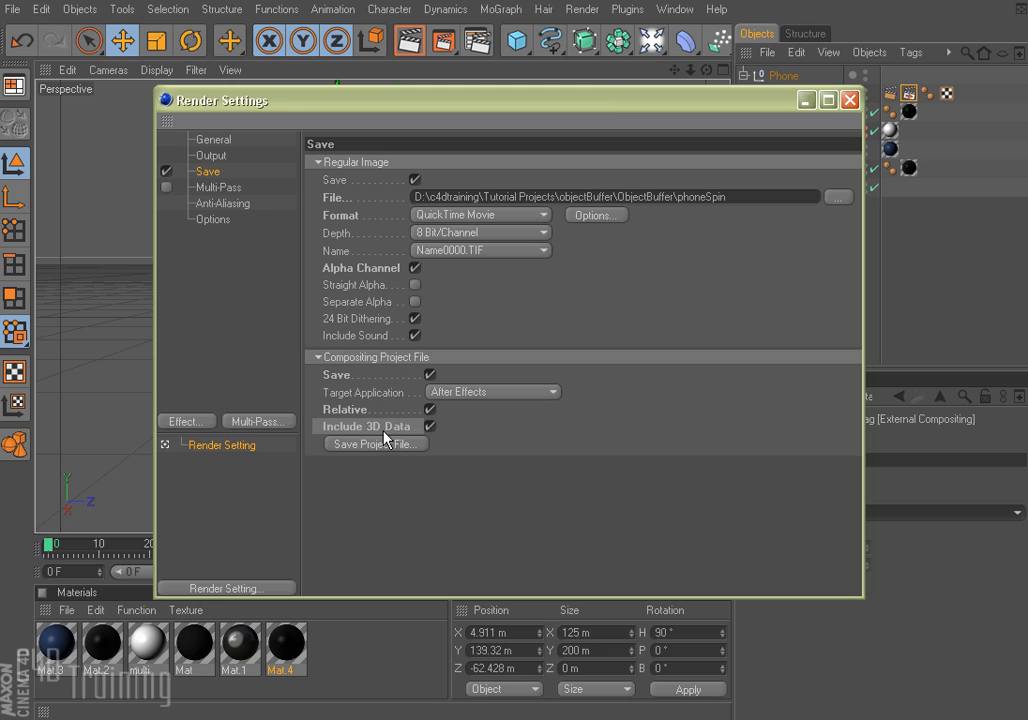
Step: Turn on Multi-Pass and add an Object Buffer pass in Render Settings
{"action": "left_click", "coordinate": [218, 187]}
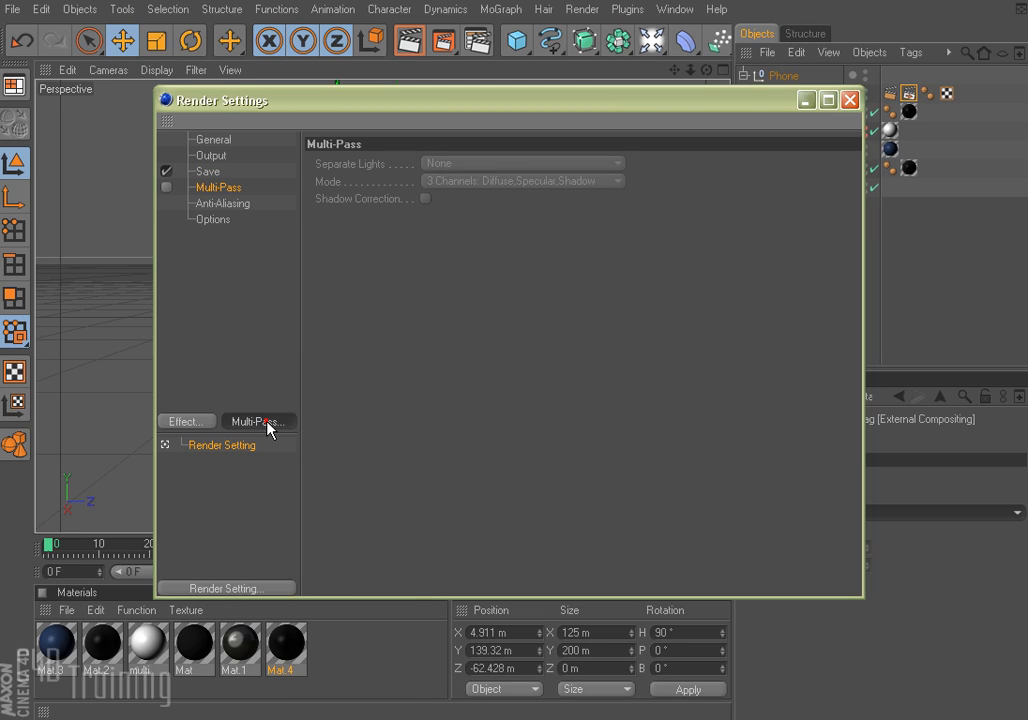
{"action": "left_click", "coordinate": [258, 421]}
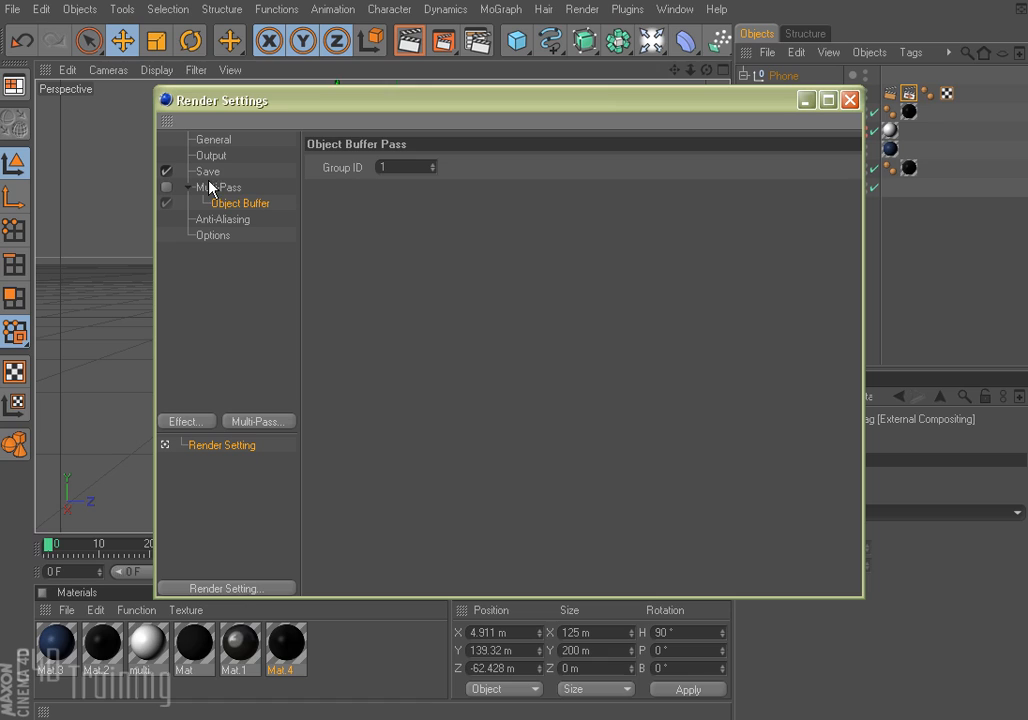
{"action": "left_click", "coordinate": [218, 187]}
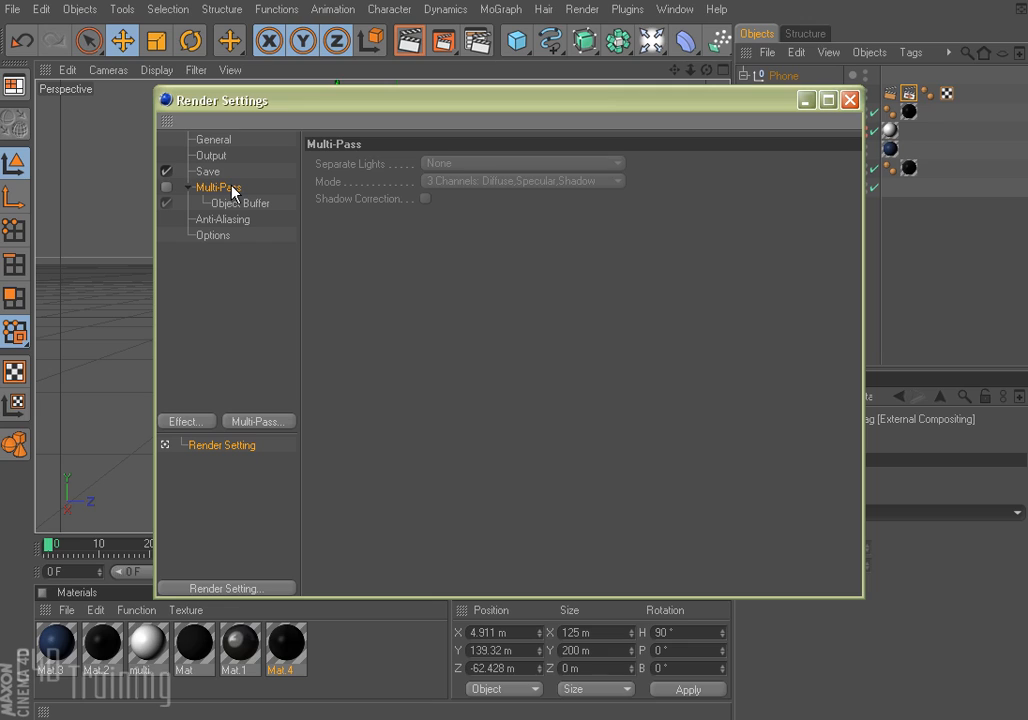
{"action": "mouse_move", "coordinate": [253, 209]}
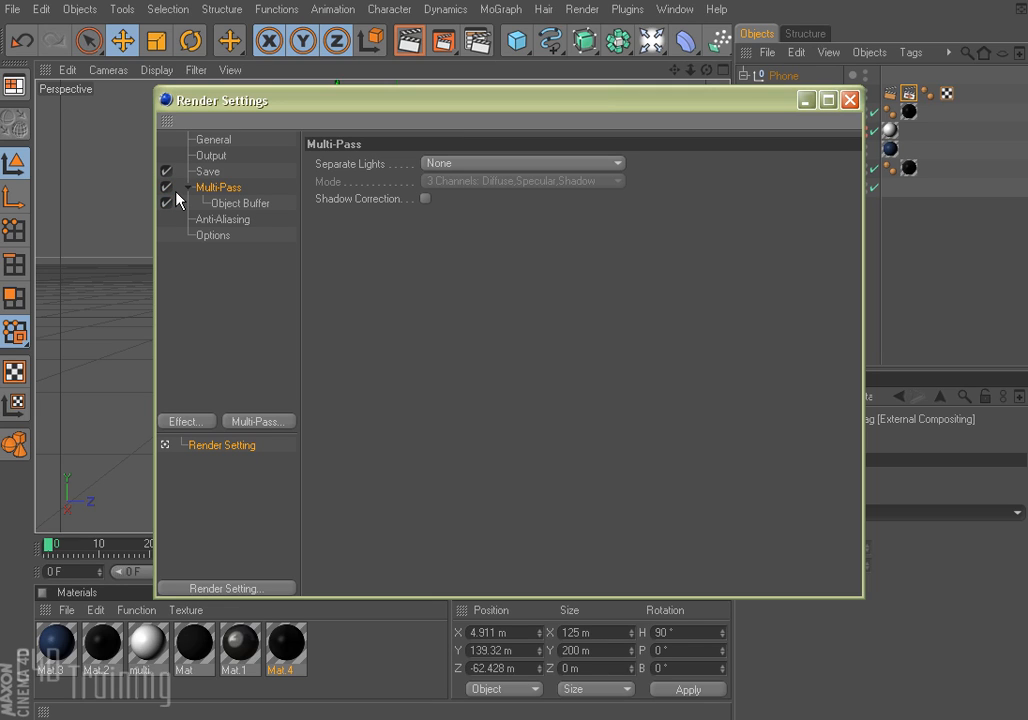
{"action": "mouse_move", "coordinate": [210, 185]}
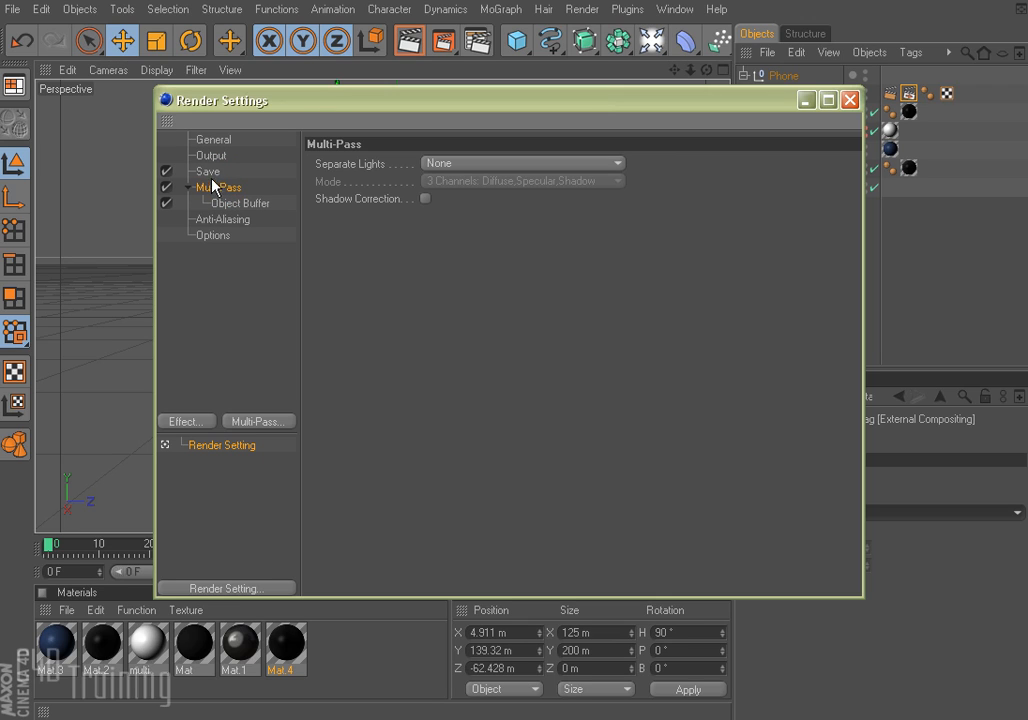
{"action": "left_click", "coordinate": [208, 172]}
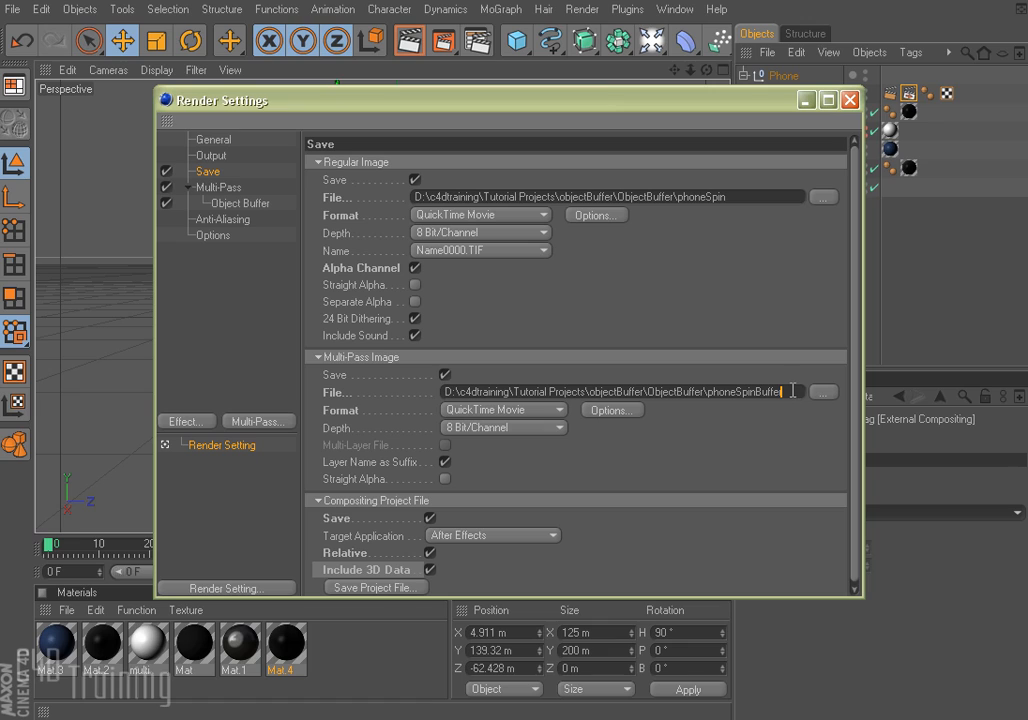
{"action": "mouse_move", "coordinate": [503, 430]}
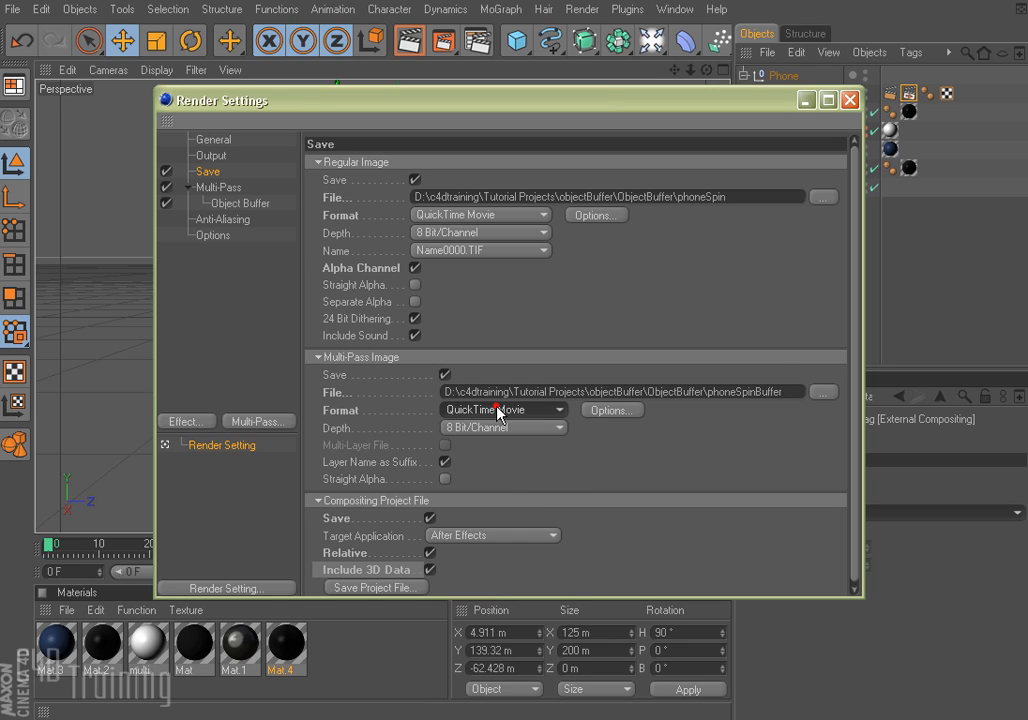
{"action": "mouse_move", "coordinate": [480, 376]}
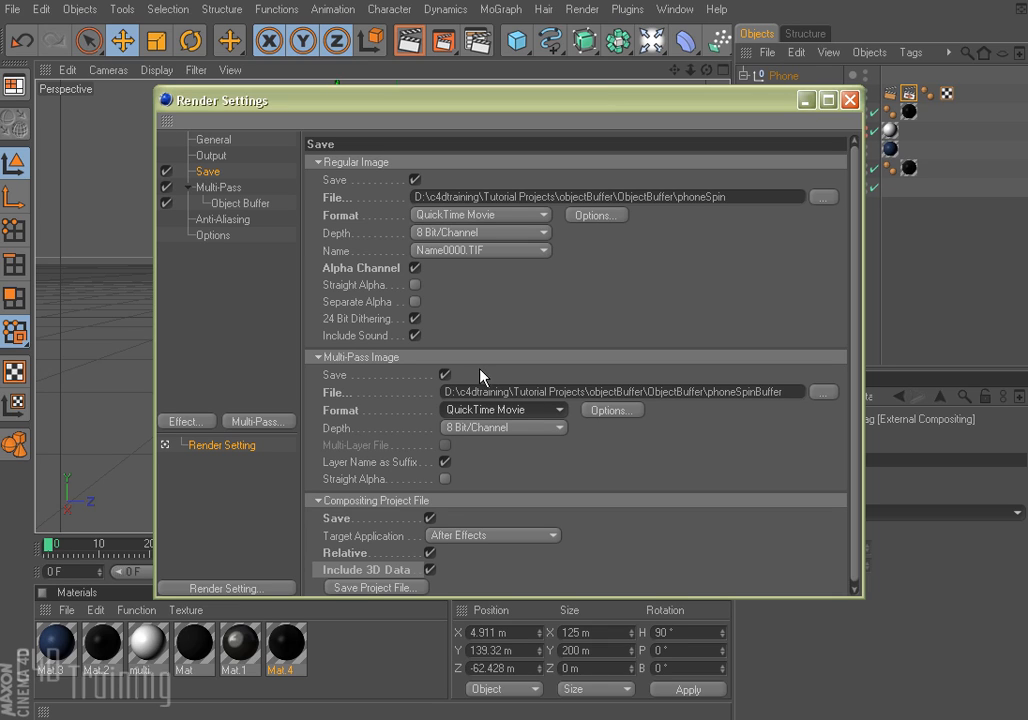
{"action": "mouse_move", "coordinate": [605, 560]}
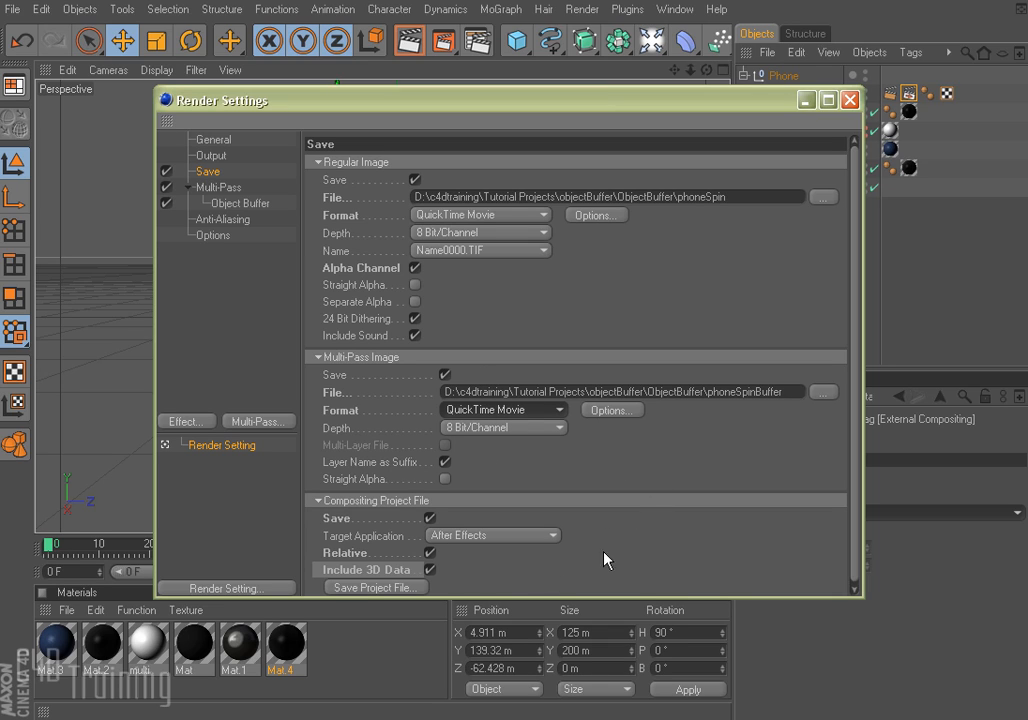
{"action": "mouse_move", "coordinate": [233, 224]}
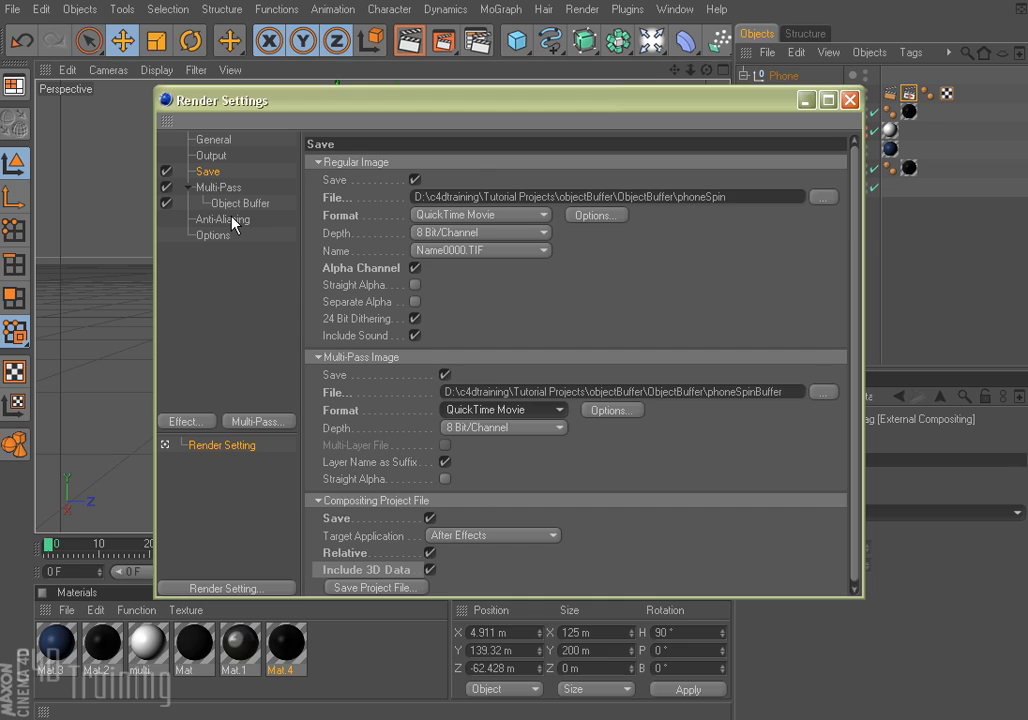
Step: Set anti-aliasing to Best with the Animation filter
{"action": "left_click", "coordinate": [222, 219]}
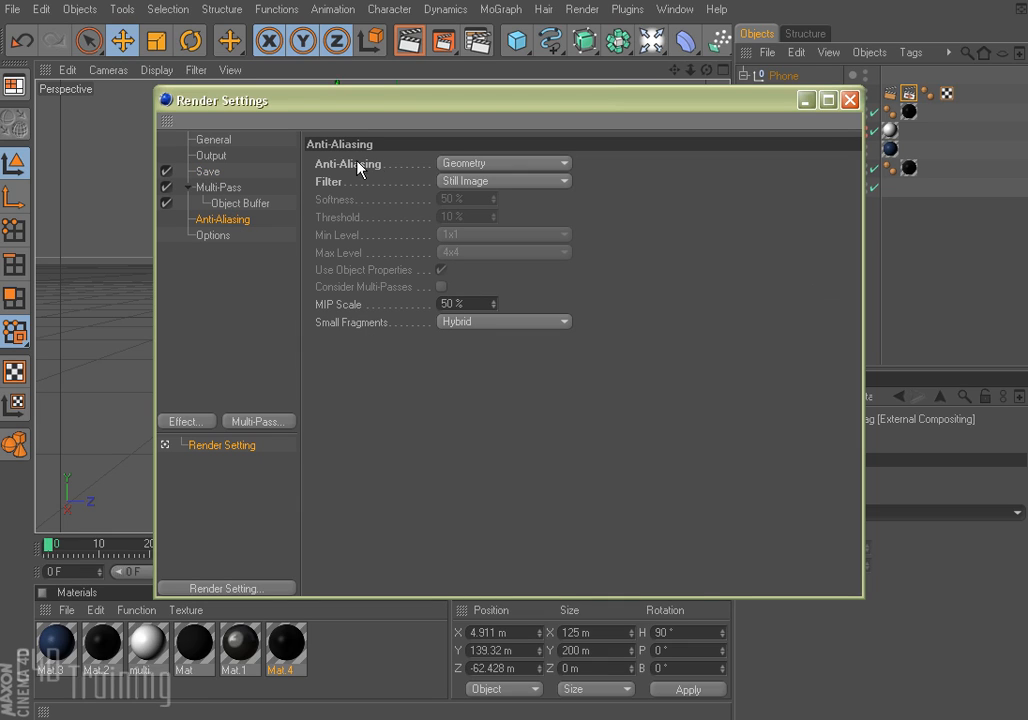
{"action": "left_click", "coordinate": [503, 181]}
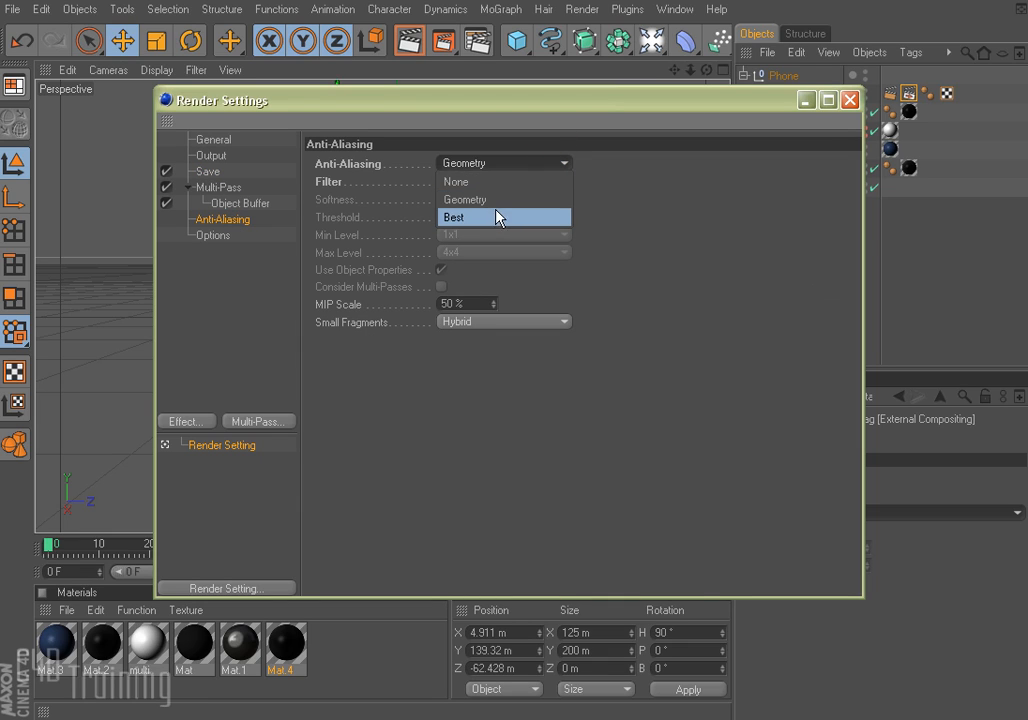
{"action": "left_click", "coordinate": [464, 217]}
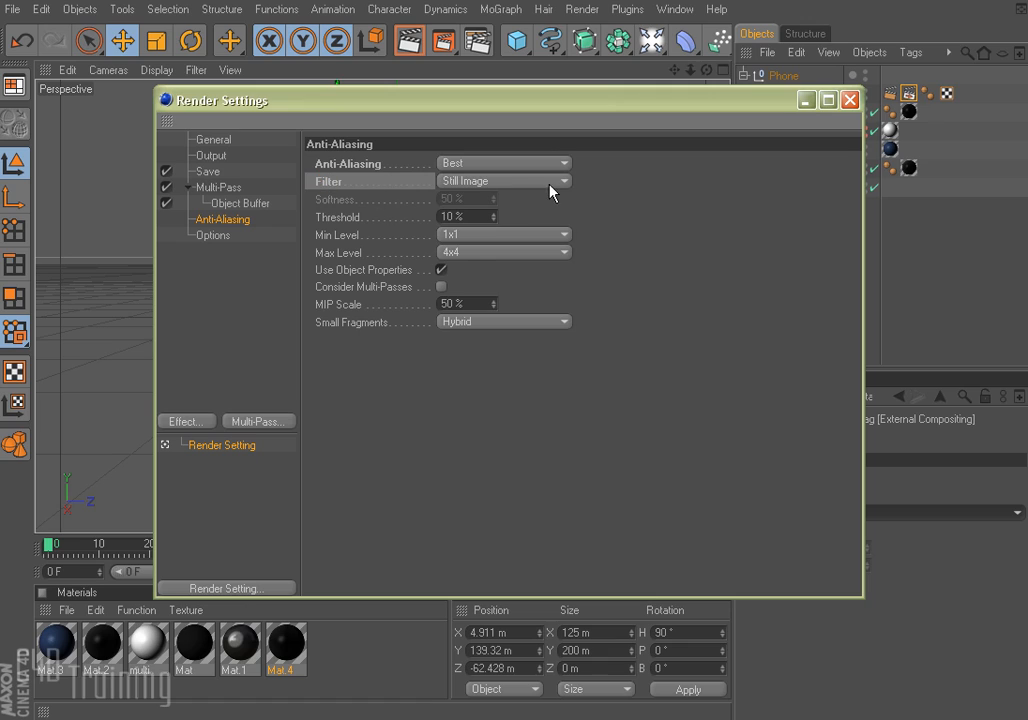
{"action": "left_click", "coordinate": [503, 180]}
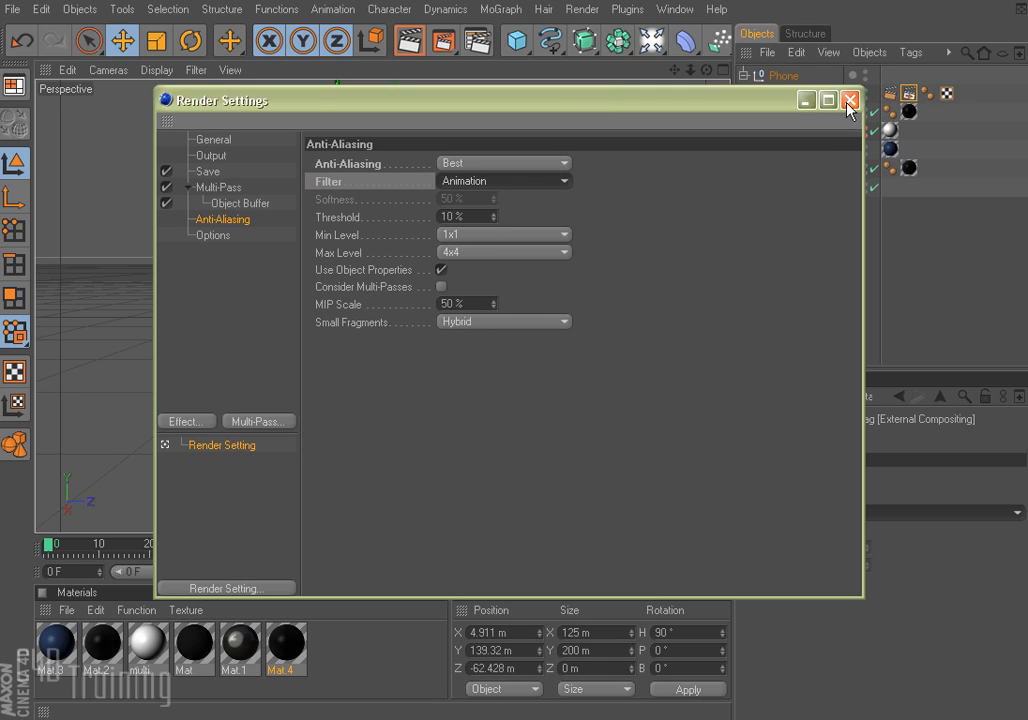
Step: Close Render Settings and render the animation to the Picture Viewer
{"action": "left_click", "coordinate": [849, 100]}
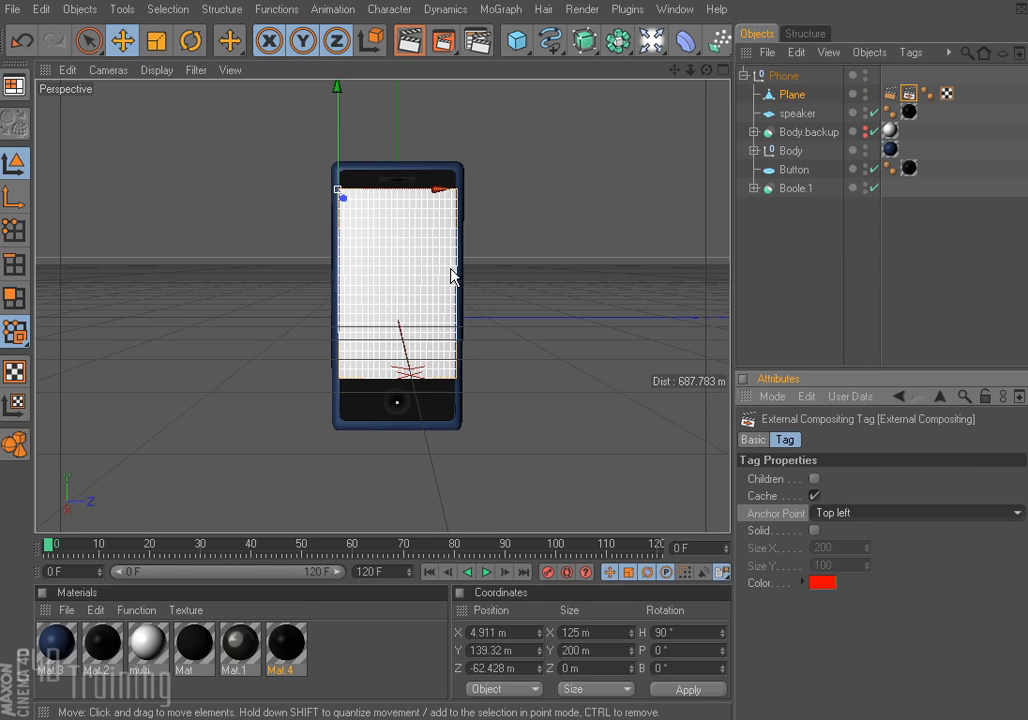
{"action": "left_click", "coordinate": [443, 40]}
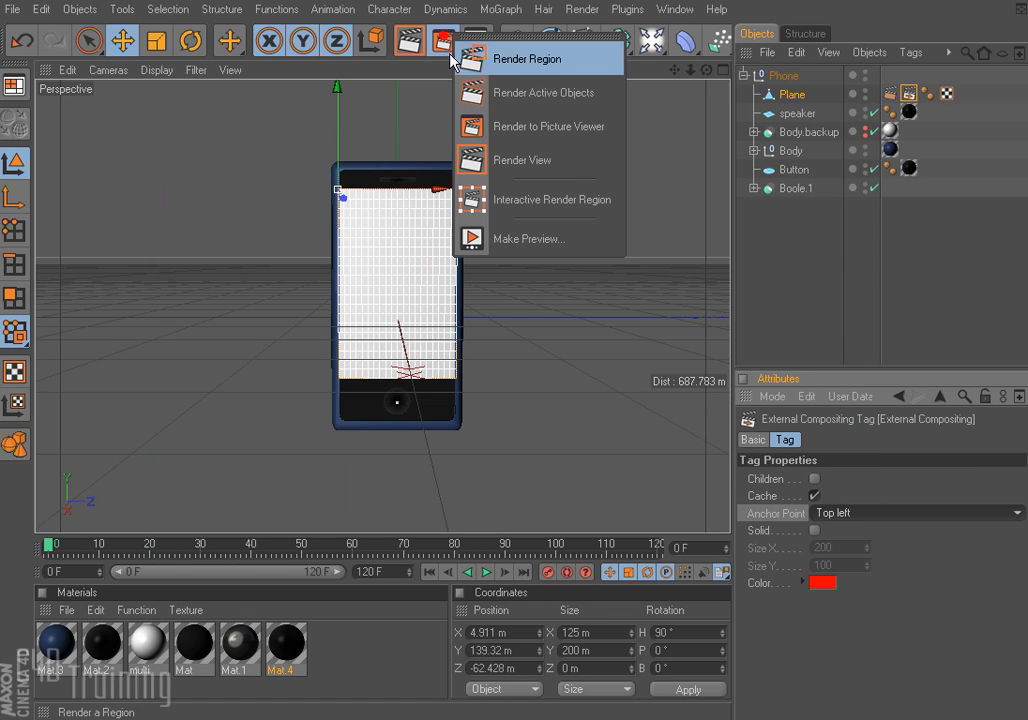
{"action": "left_click", "coordinate": [548, 126]}
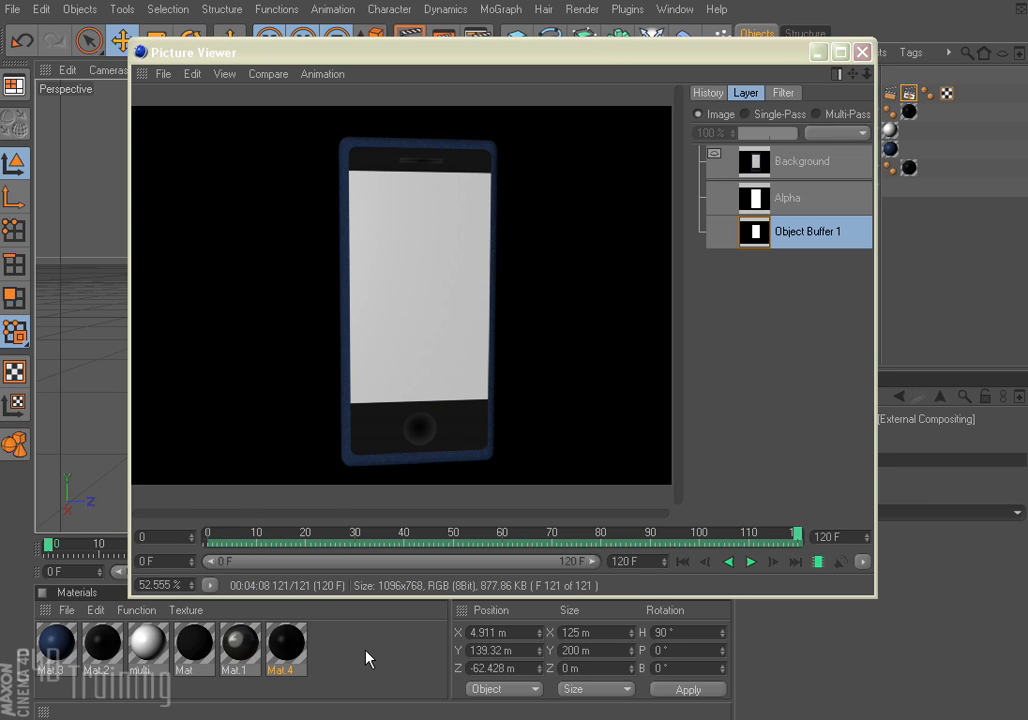
{"action": "mouse_move", "coordinate": [762, 489]}
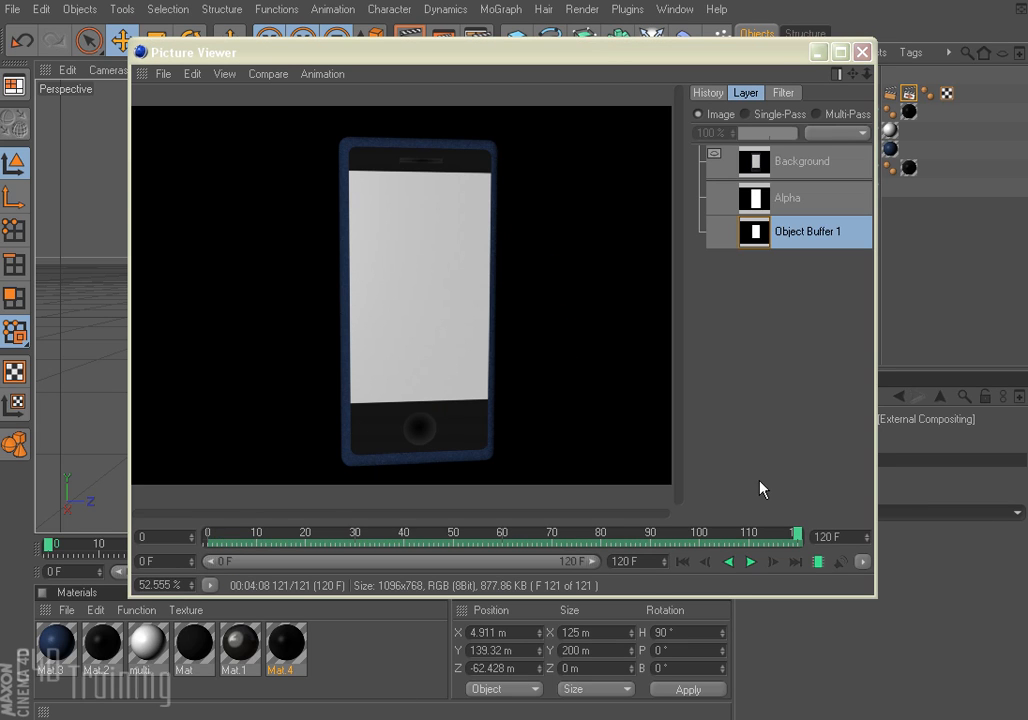
{"action": "mouse_move", "coordinate": [720, 253]}
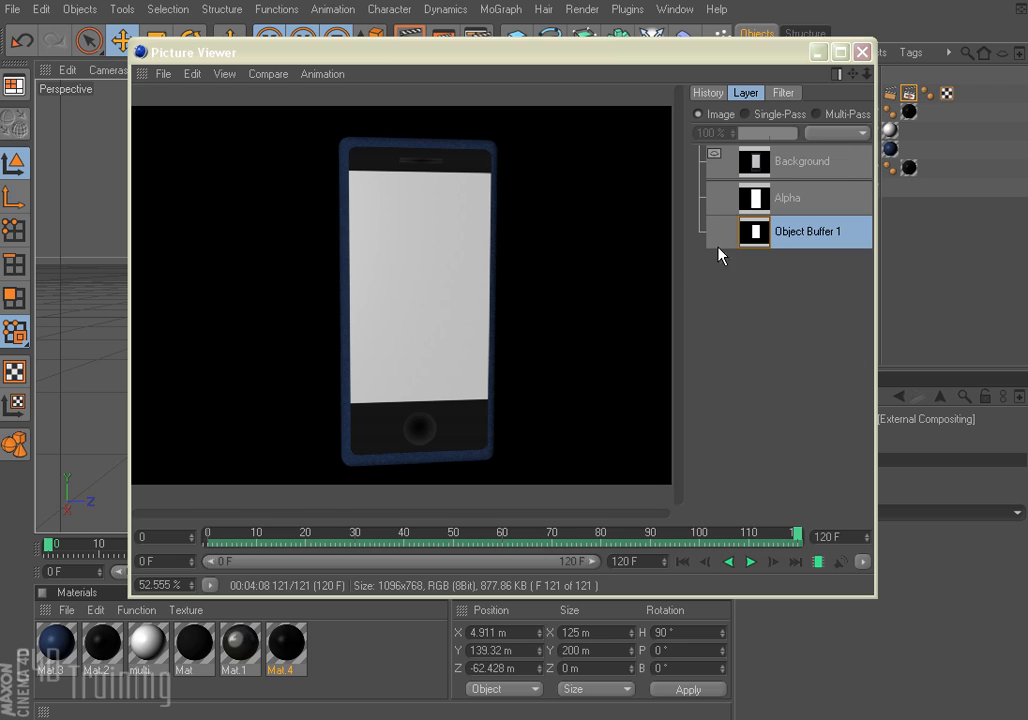
Step: Review the render history and the Alpha and Object Buffer 1 passes
{"action": "left_click", "coordinate": [707, 92]}
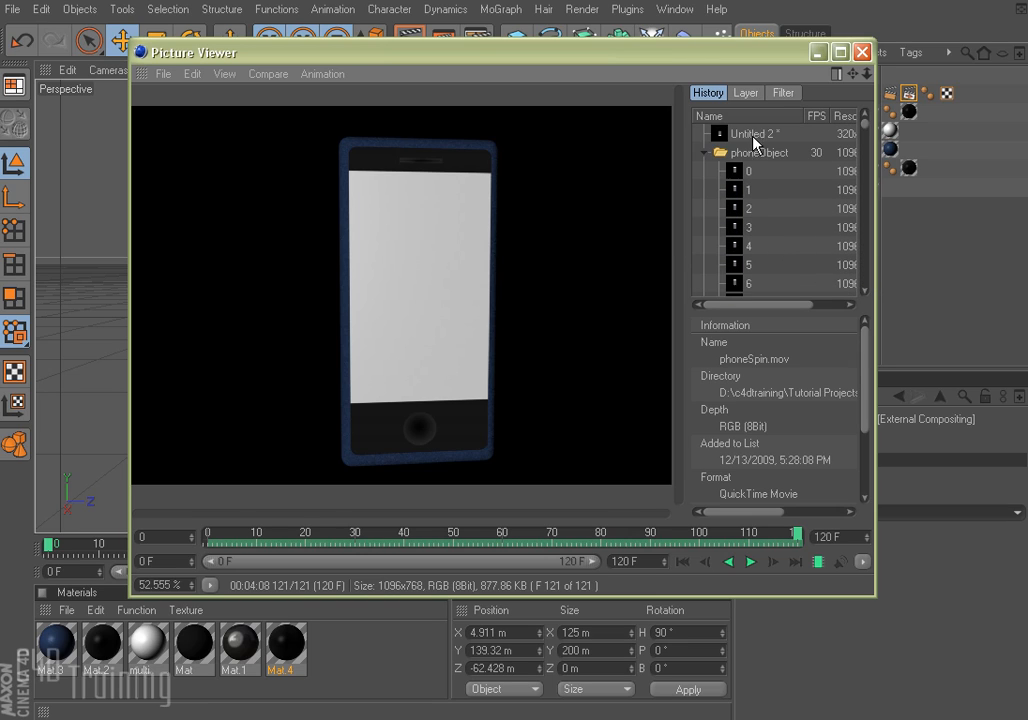
{"action": "left_click", "coordinate": [745, 92]}
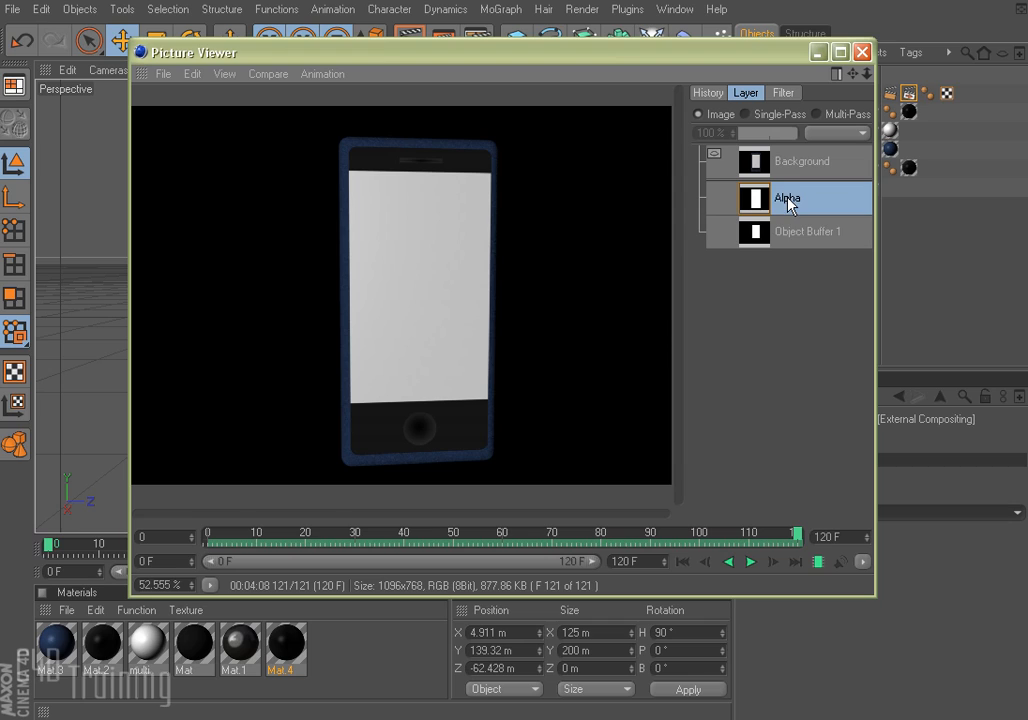
{"action": "left_click", "coordinate": [807, 231]}
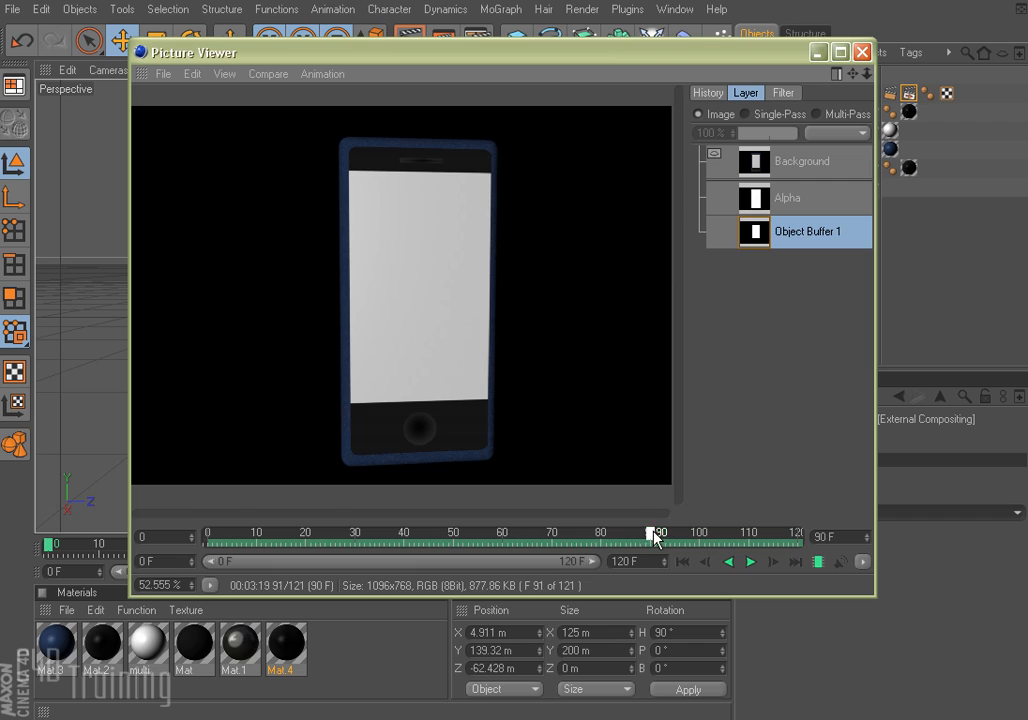
Step: Scrub through frames 63, 82 and an early frame, then close the Picture Viewer
{"action": "left_click_drag", "start_coordinate": [656, 531], "coordinate": [524, 531]}
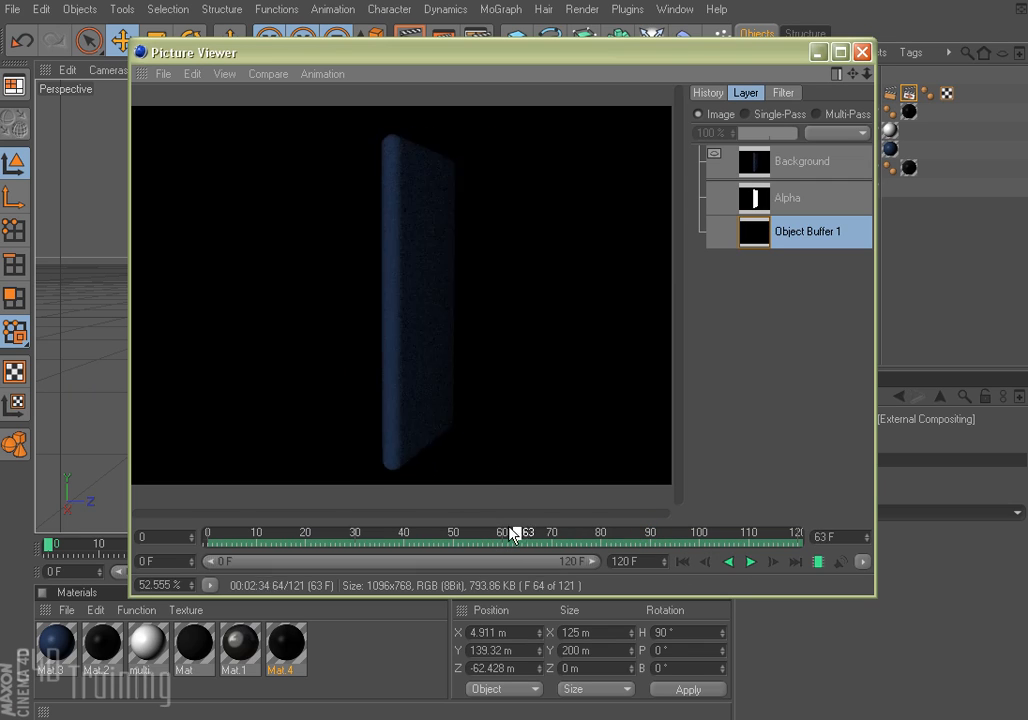
{"action": "left_click_drag", "start_coordinate": [525, 531], "coordinate": [611, 531]}
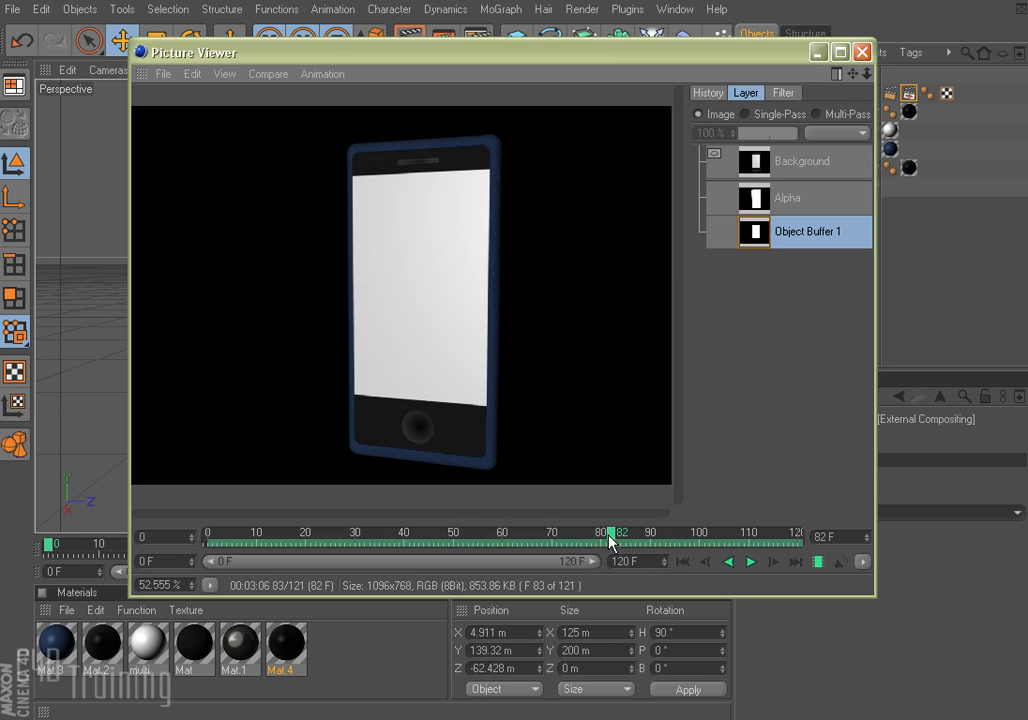
{"action": "left_click_drag", "start_coordinate": [610, 533], "coordinate": [378, 533]}
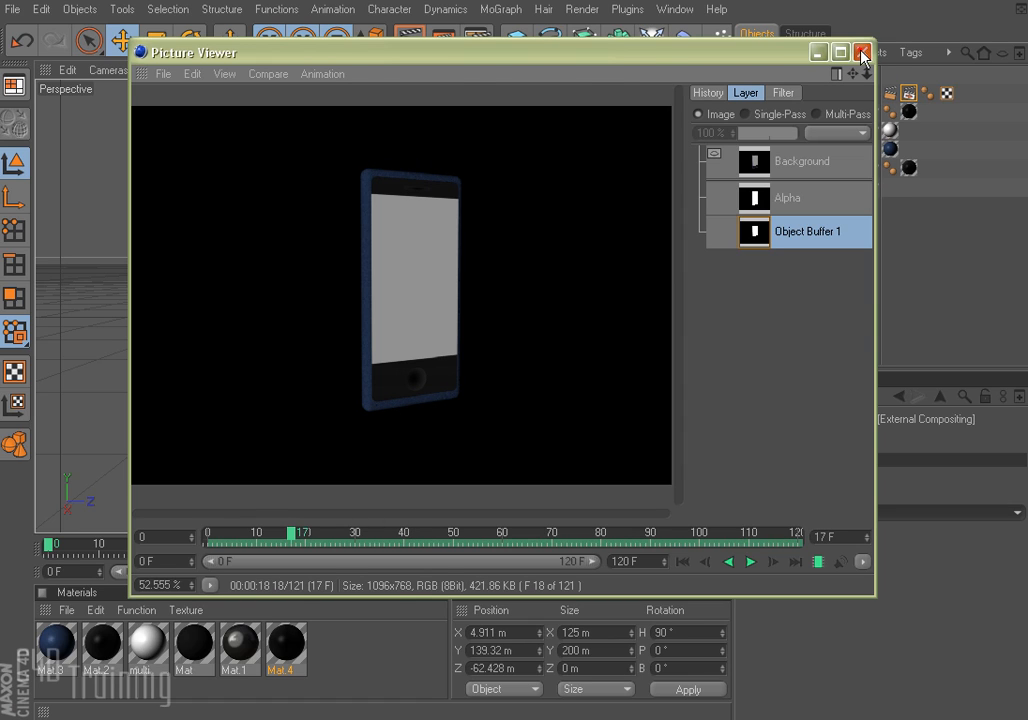
{"action": "left_click", "coordinate": [861, 51]}
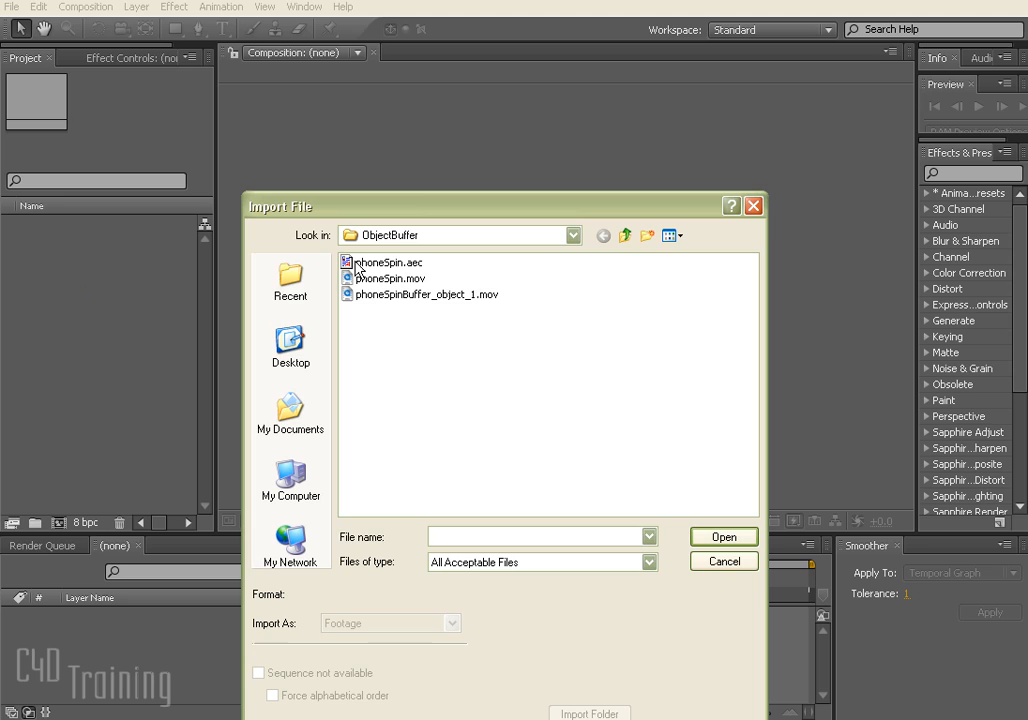
Step: Import phoneSpin.aec from the ObjectBuffer folder
{"action": "left_click", "coordinate": [390, 262]}
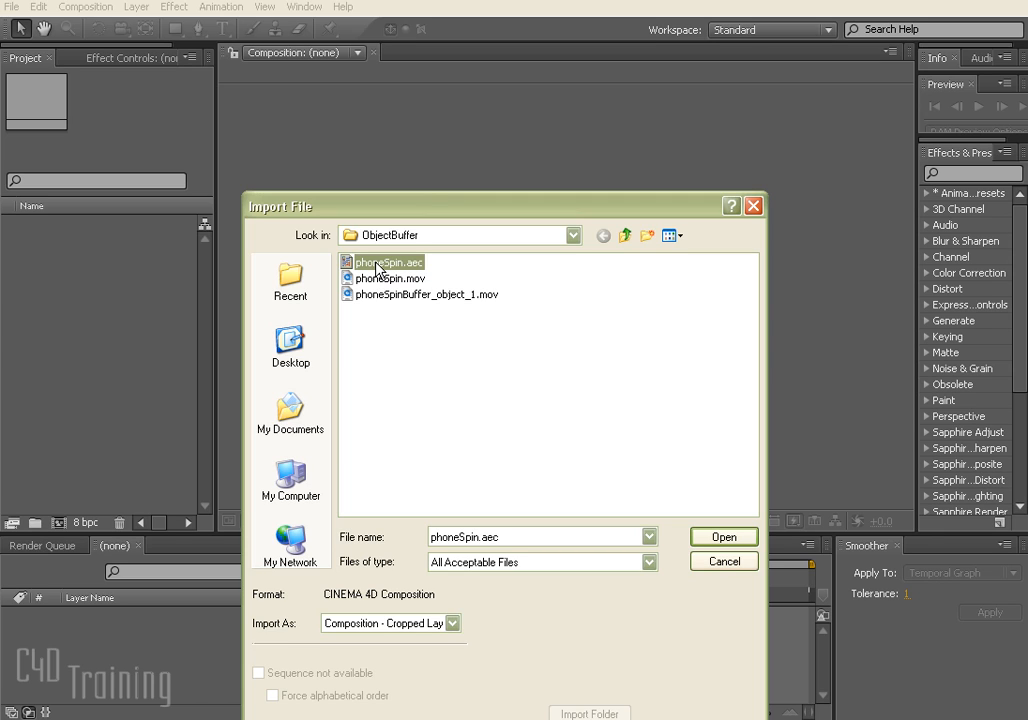
{"action": "mouse_move", "coordinate": [383, 268]}
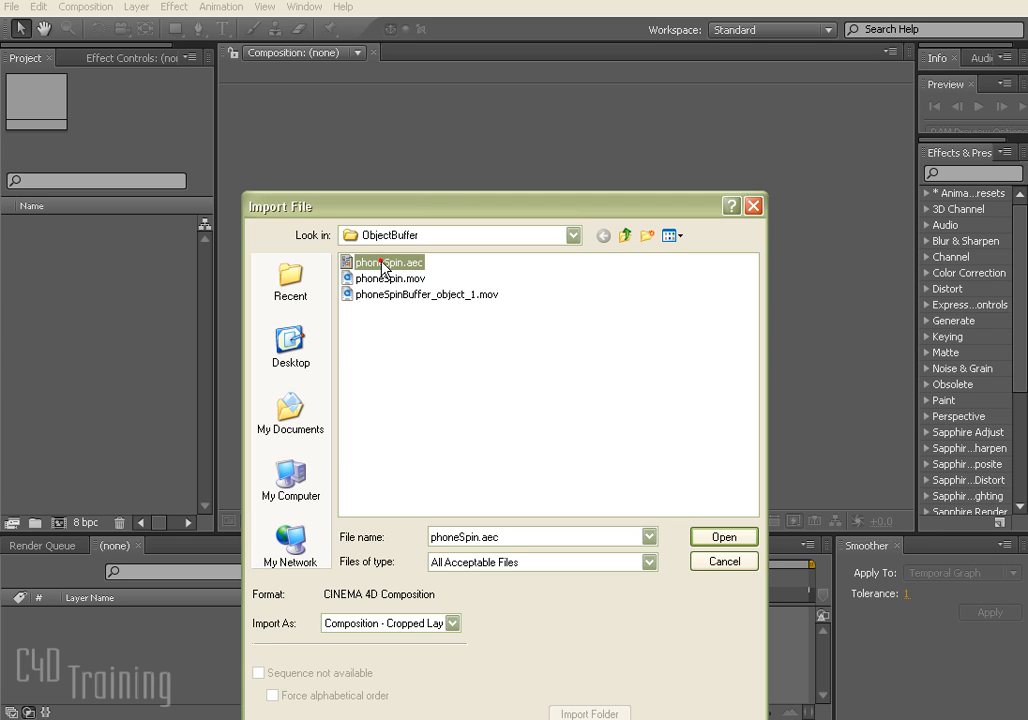
{"action": "left_click", "coordinate": [723, 537]}
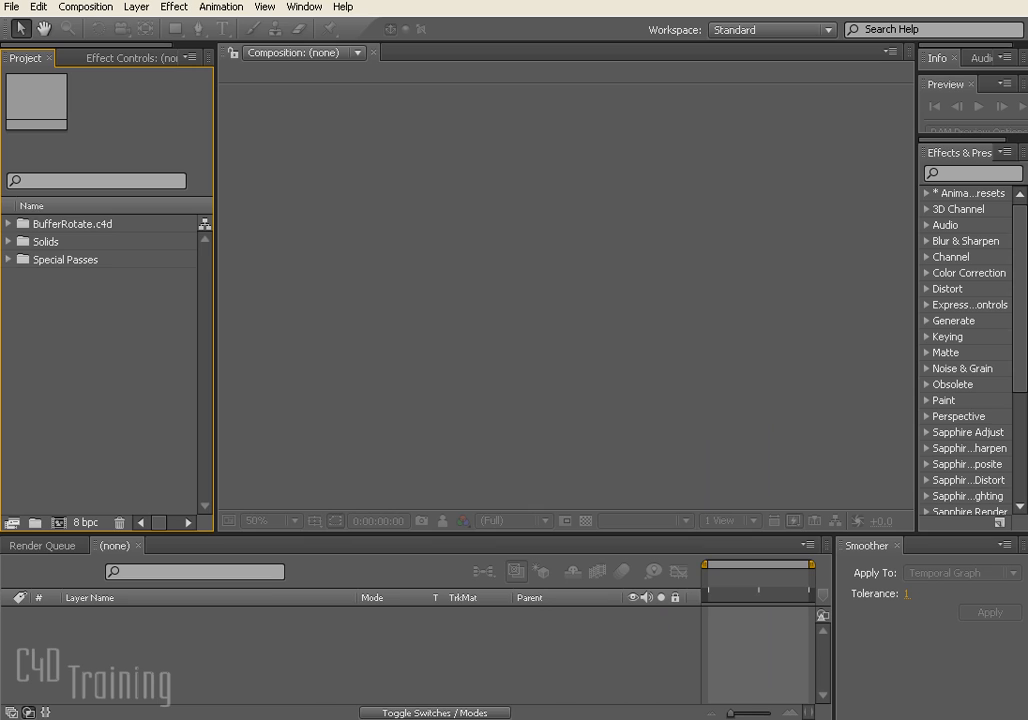
{"action": "mouse_move", "coordinate": [79, 289]}
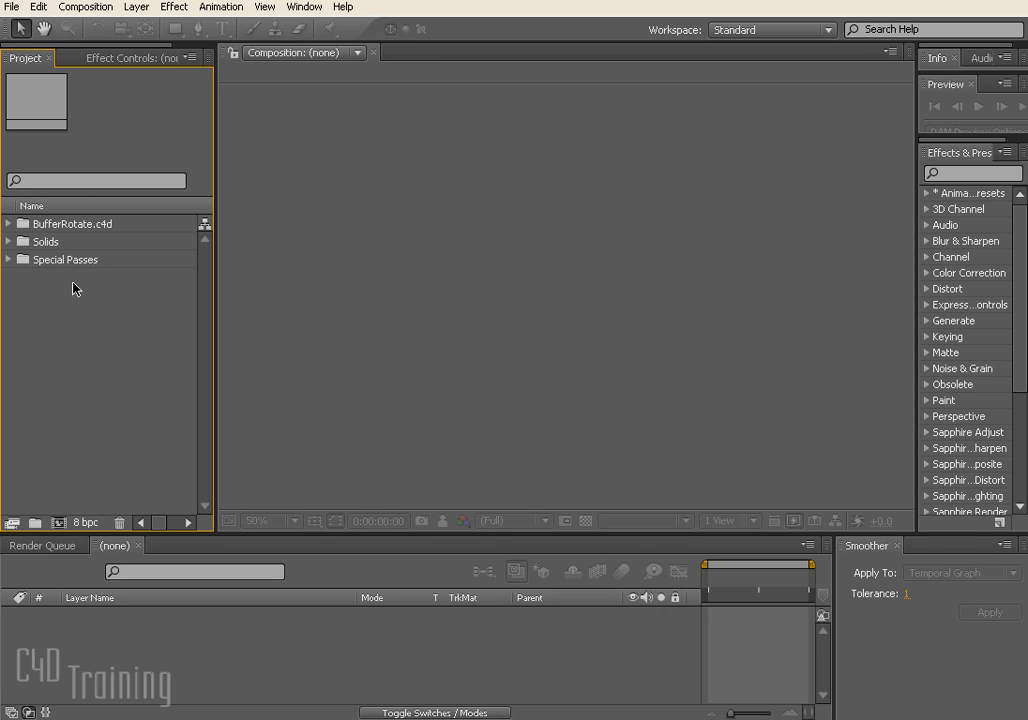
Step: Open the BufferRotate.c4d composition and move the time indicator back to frame 0
{"action": "left_click", "coordinate": [8, 223]}
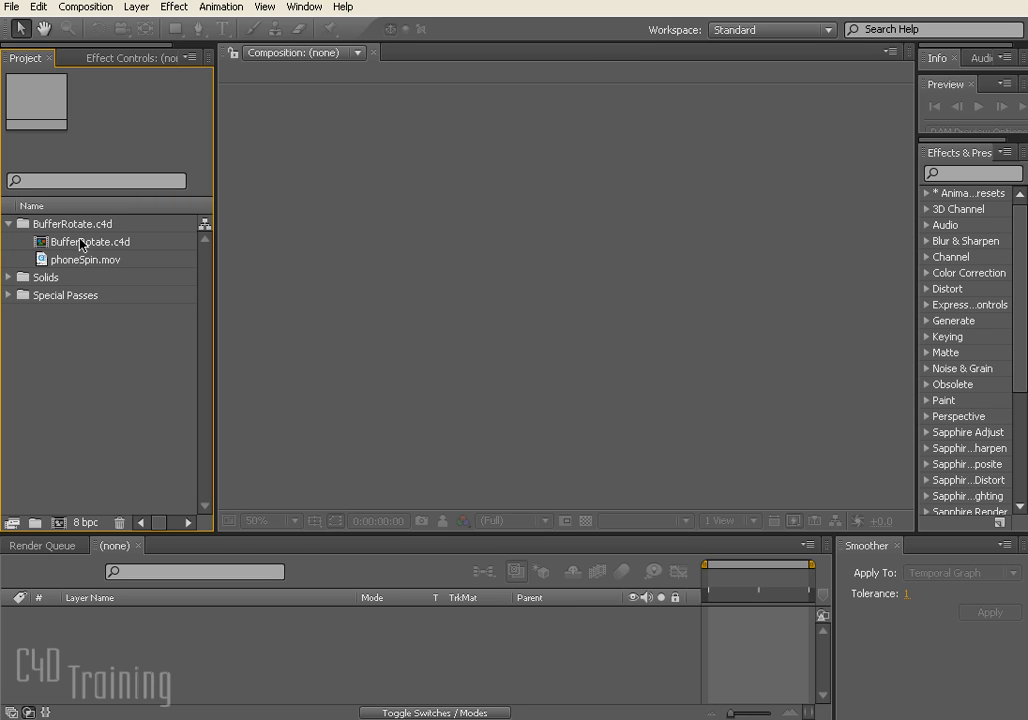
{"action": "double_click", "coordinate": [95, 241]}
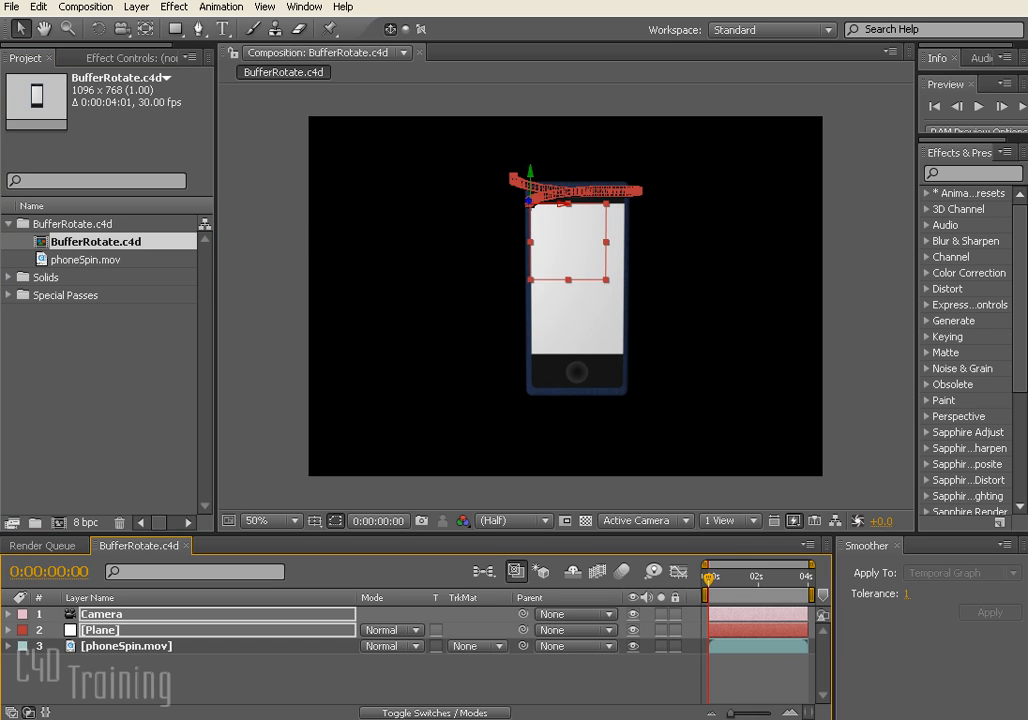
{"action": "mouse_move", "coordinate": [617, 187]}
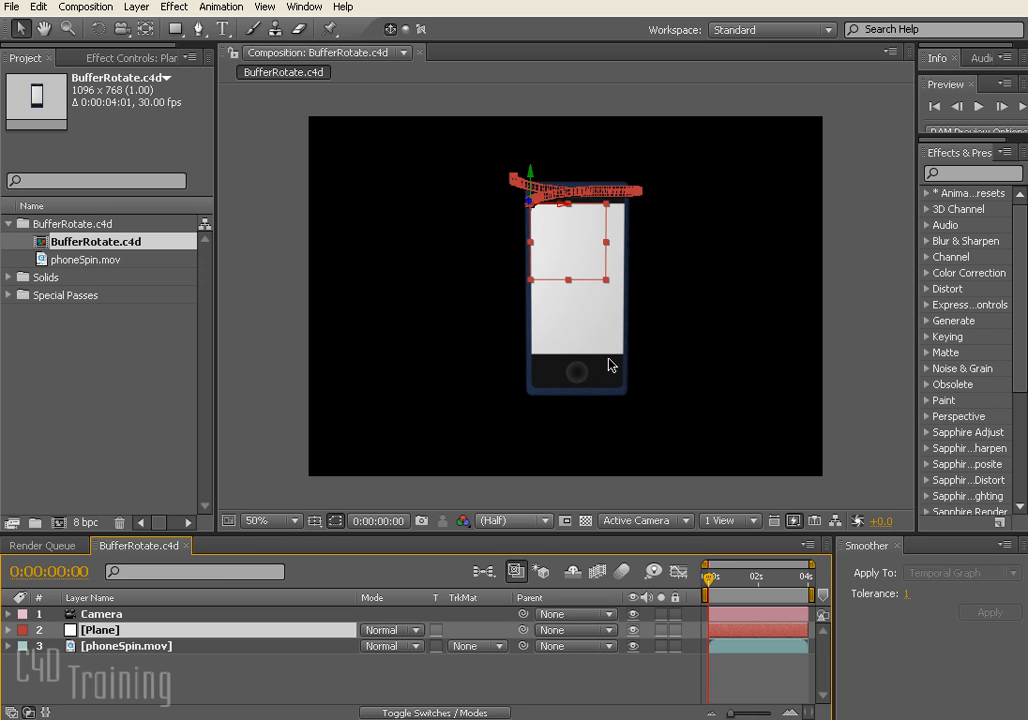
{"action": "mouse_move", "coordinate": [541, 335]}
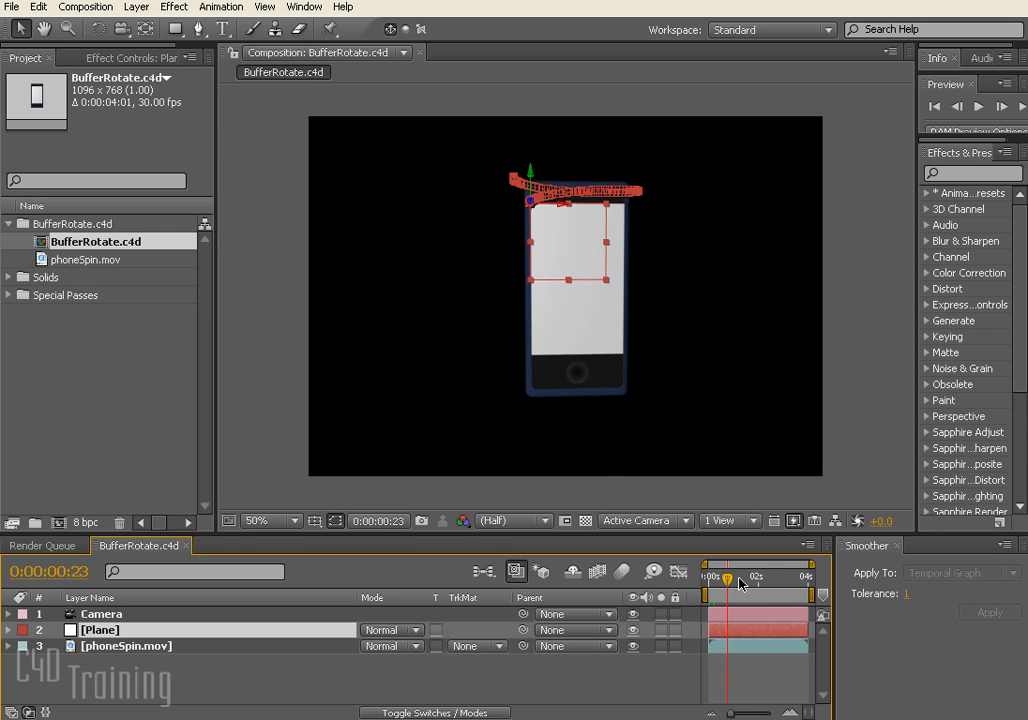
{"action": "left_click", "coordinate": [730, 577]}
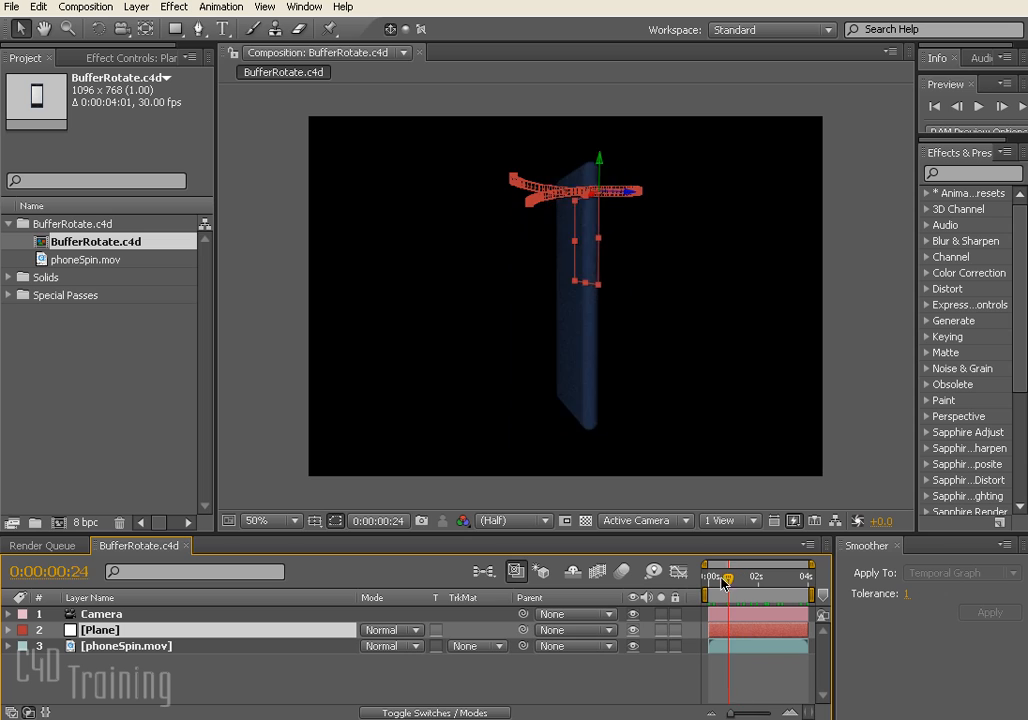
{"action": "left_click_drag", "start_coordinate": [725, 578], "coordinate": [780, 578]}
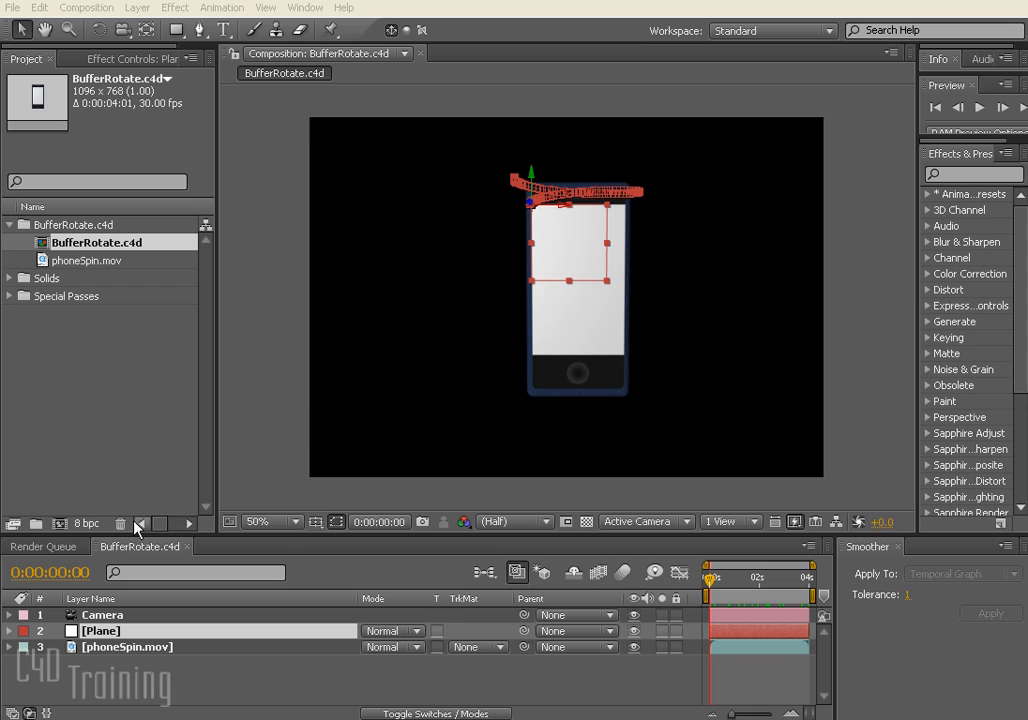
{"action": "mouse_move", "coordinate": [108, 468]}
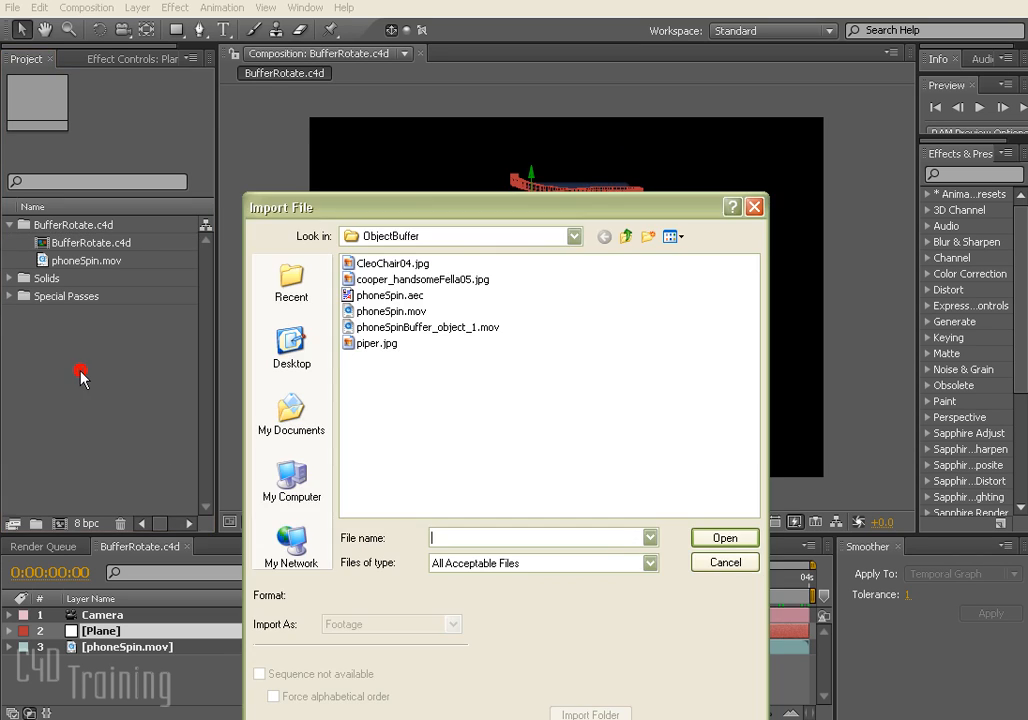
Step: Import CleoChair04, cooper_handsomeFella05 and piper, and swap cooper_handsomeFella05 in for the Plane layer
{"action": "left_click", "coordinate": [375, 343]}
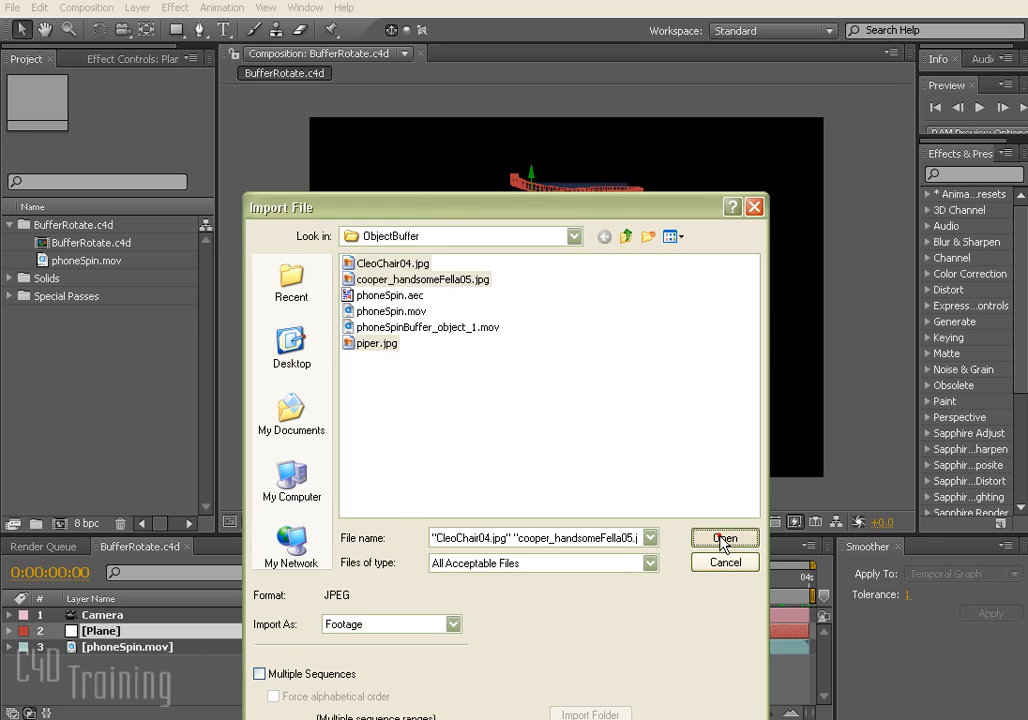
{"action": "left_click", "coordinate": [723, 538]}
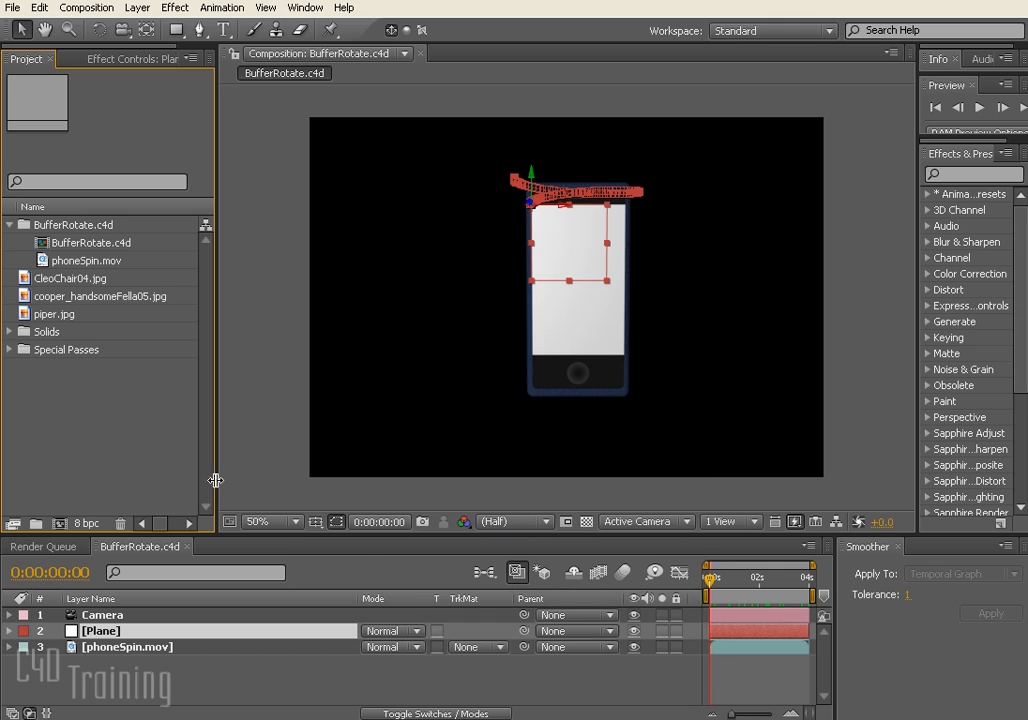
{"action": "mouse_move", "coordinate": [127, 677]}
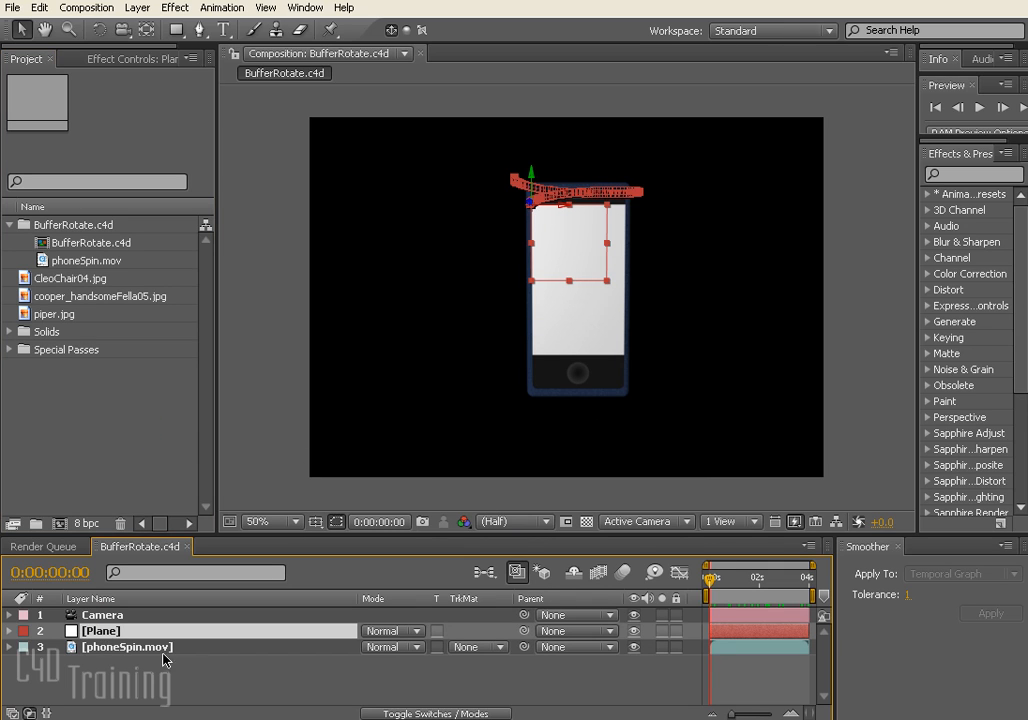
{"action": "mouse_move", "coordinate": [55, 325]}
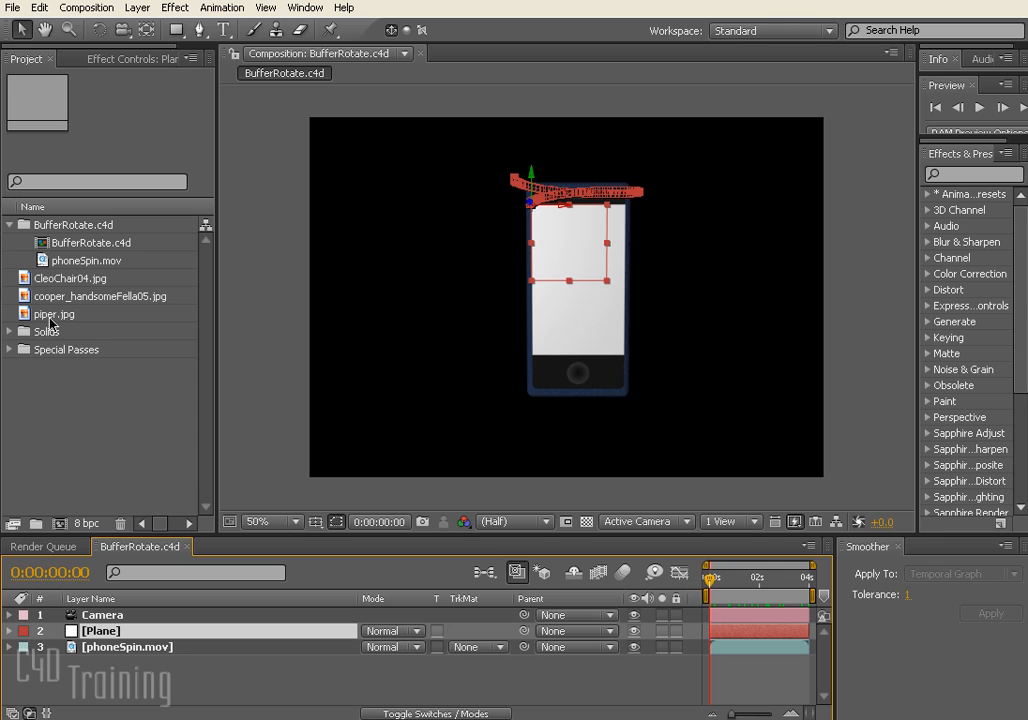
{"action": "left_click", "coordinate": [108, 296]}
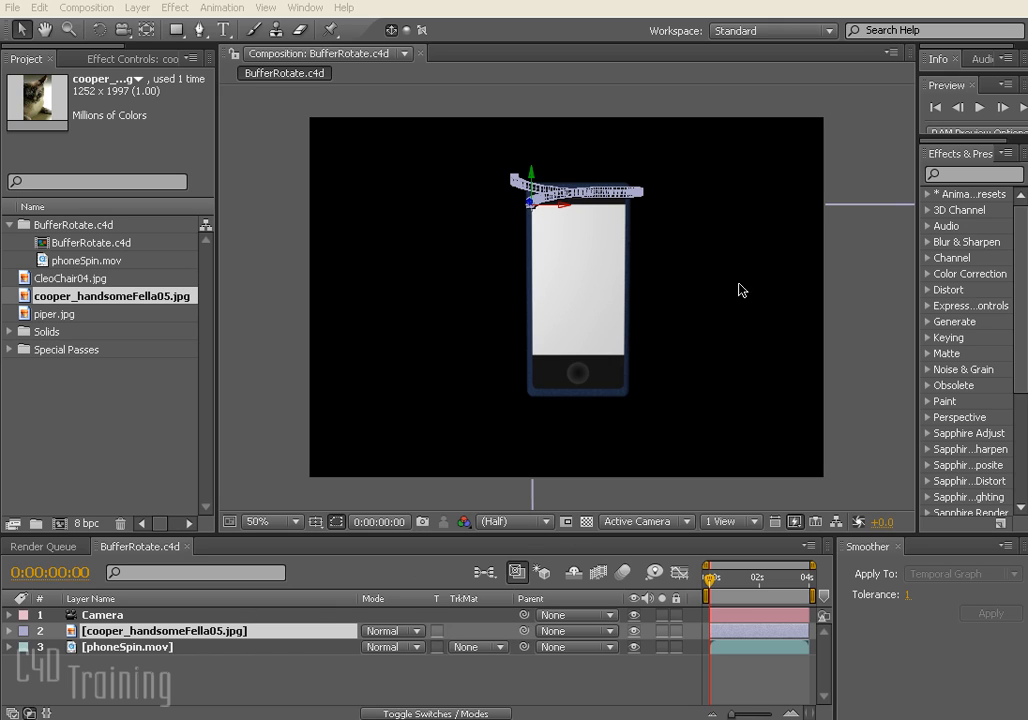
{"action": "mouse_move", "coordinate": [546, 494]}
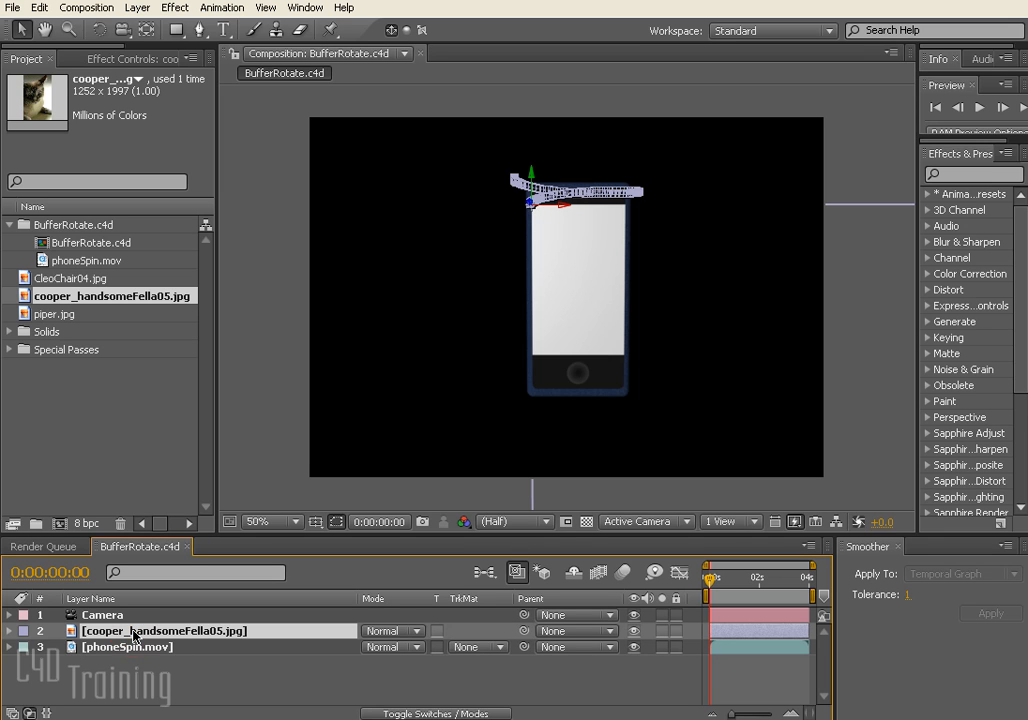
Step: Set the cooper photo to 100% opacity and 10% scale, then return to frame 0
{"action": "key", "text": "t"}
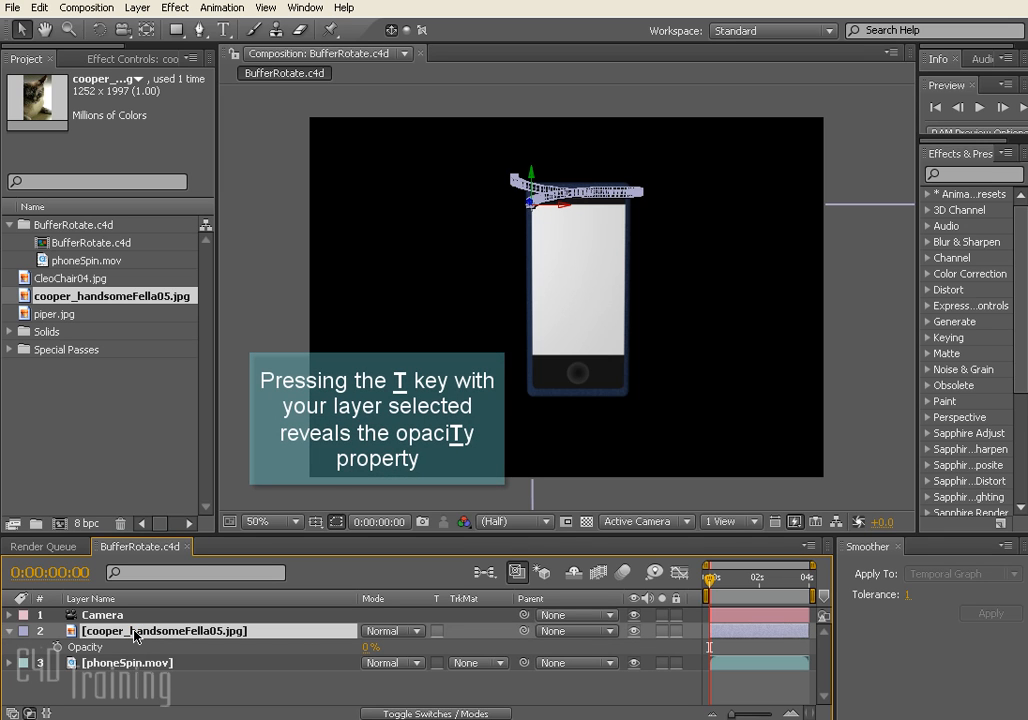
{"action": "mouse_move", "coordinate": [349, 654]}
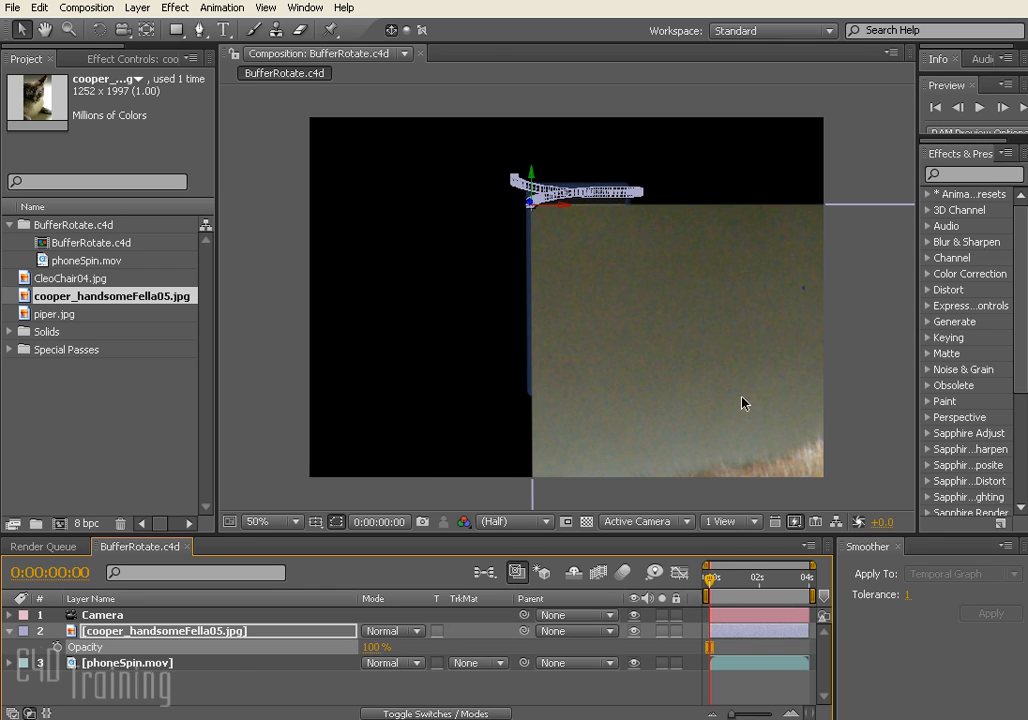
{"action": "mouse_move", "coordinate": [108, 644]}
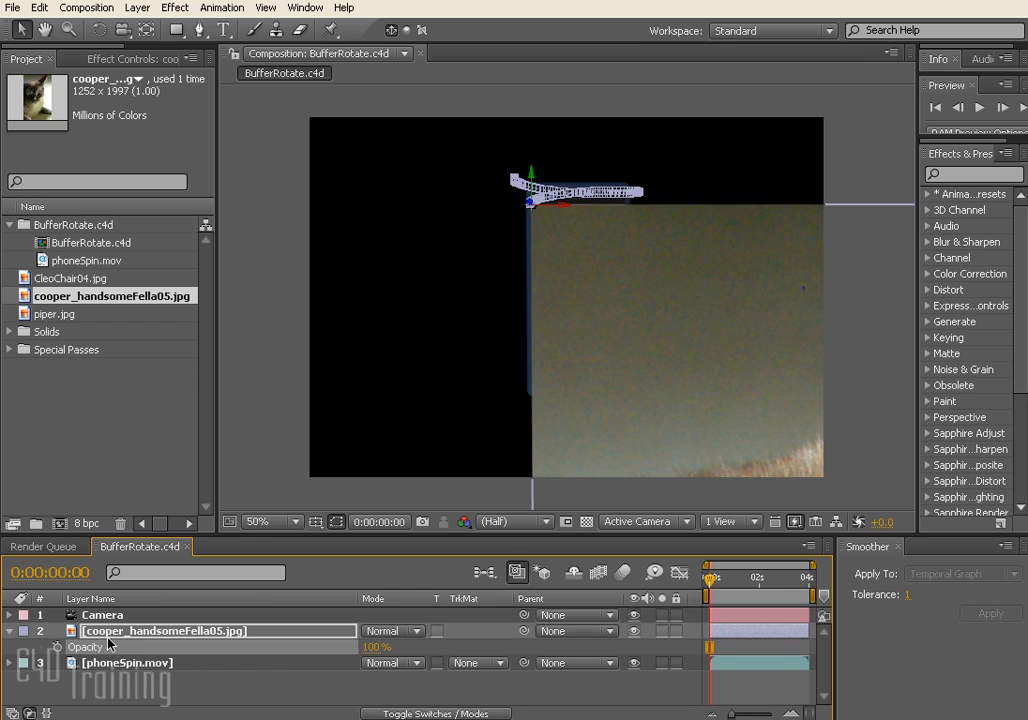
{"action": "key", "text": "s"}
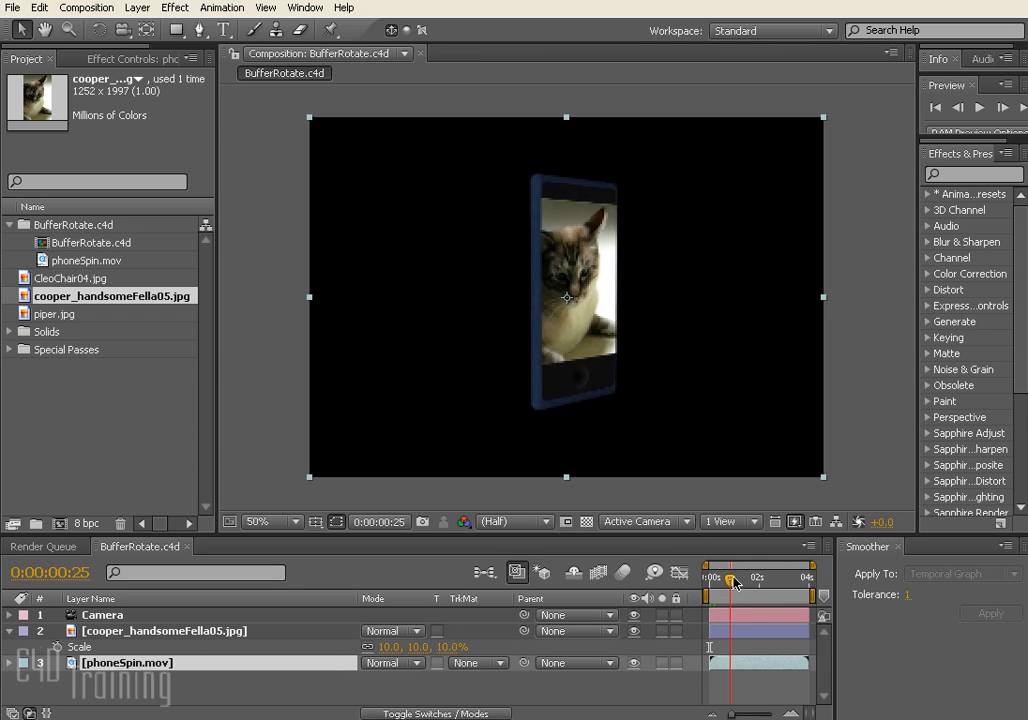
{"action": "left_click_drag", "start_coordinate": [735, 578], "coordinate": [788, 578]}
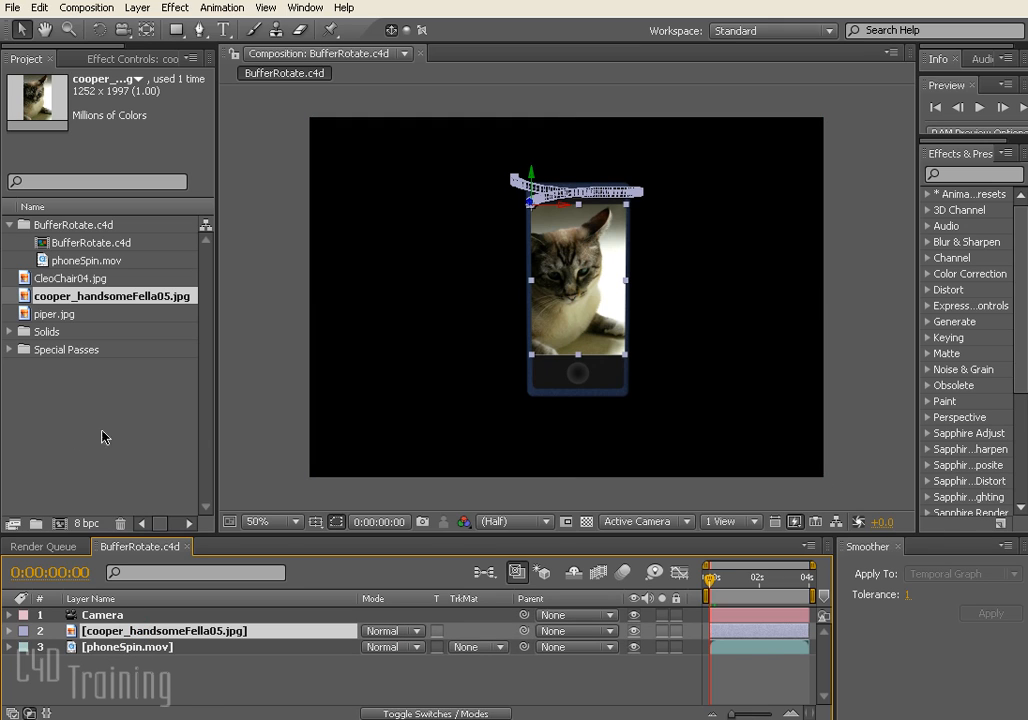
Step: Place phoneSpinBuffer_object_1.mov above the cooper photo layer and open the photo's TrkMat menu
{"action": "left_click", "coordinate": [9, 349]}
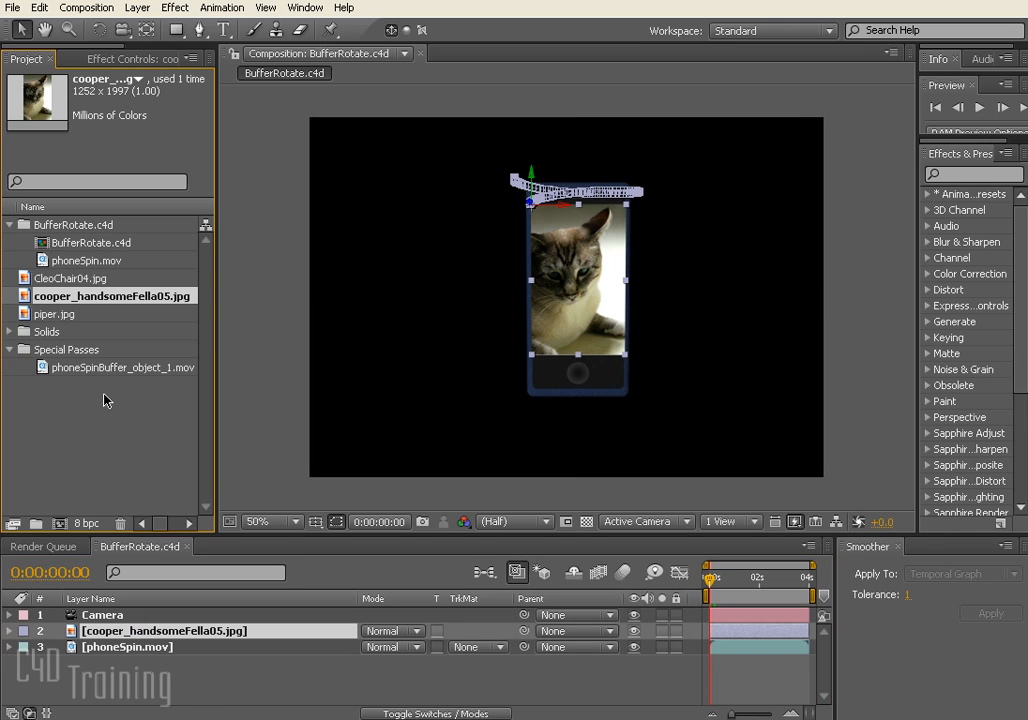
{"action": "left_click", "coordinate": [130, 367]}
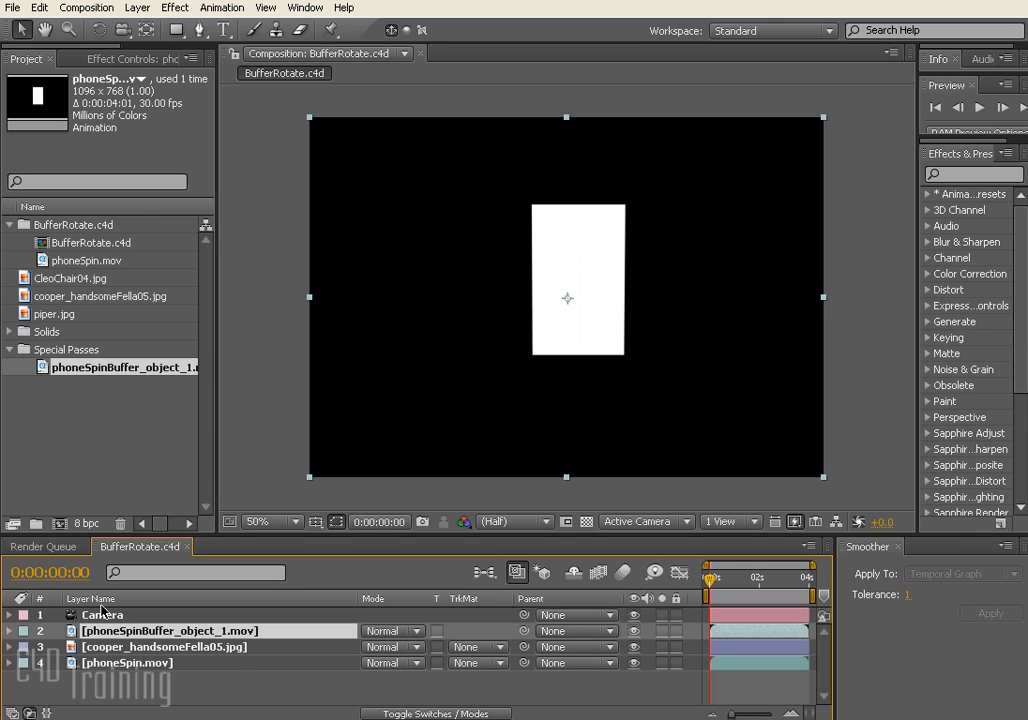
{"action": "mouse_move", "coordinate": [196, 647]}
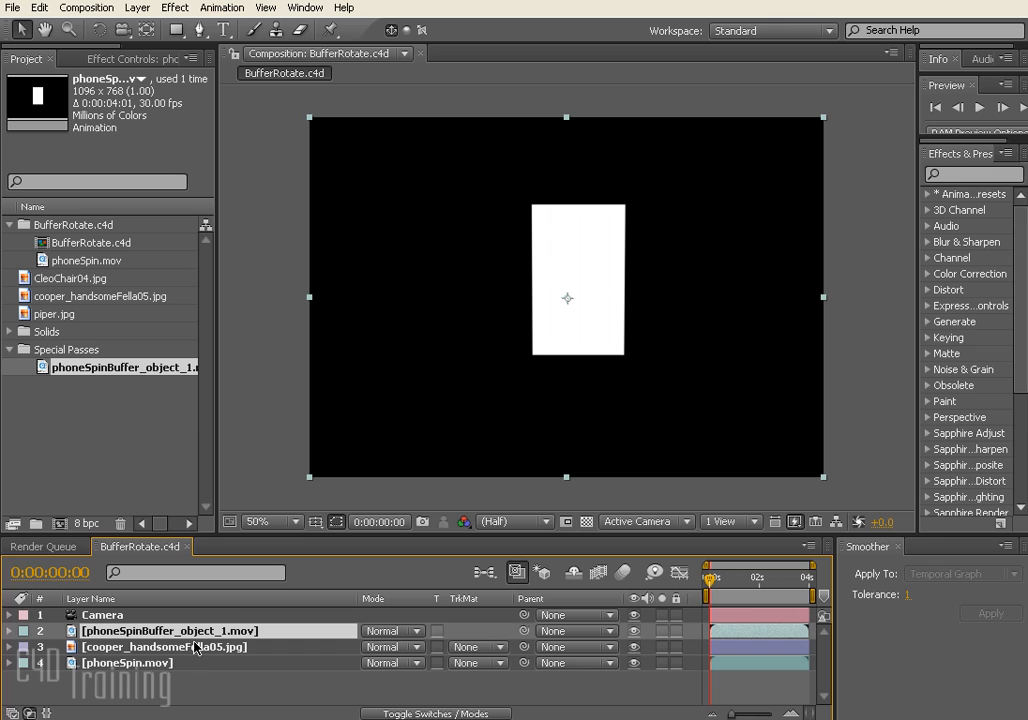
{"action": "mouse_move", "coordinate": [137, 666]}
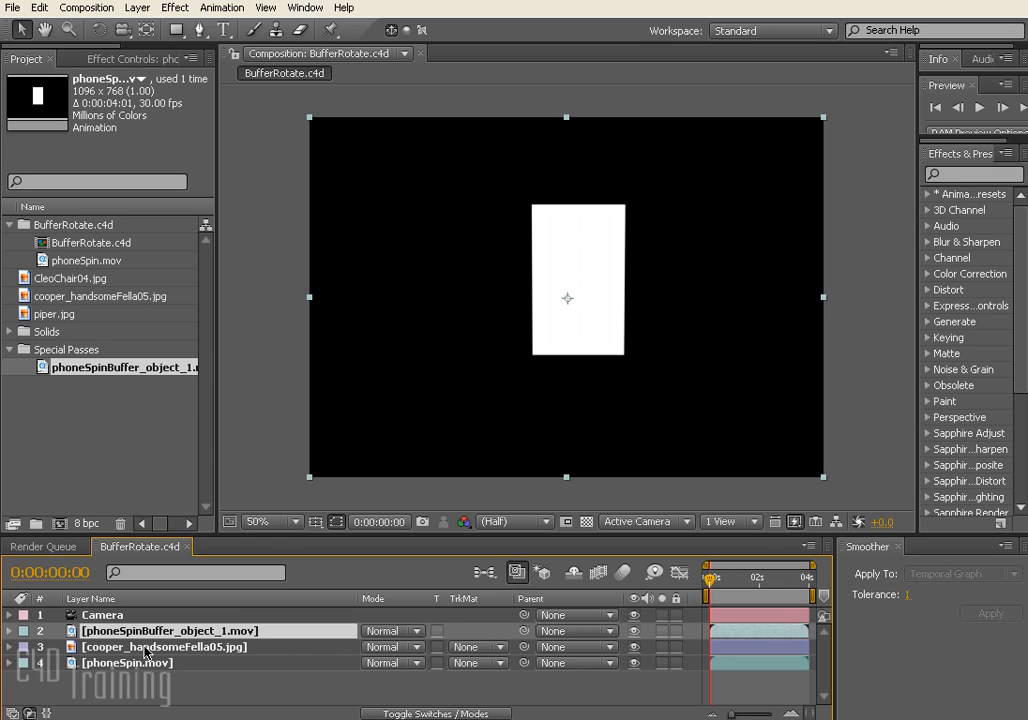
{"action": "mouse_move", "coordinate": [133, 657]}
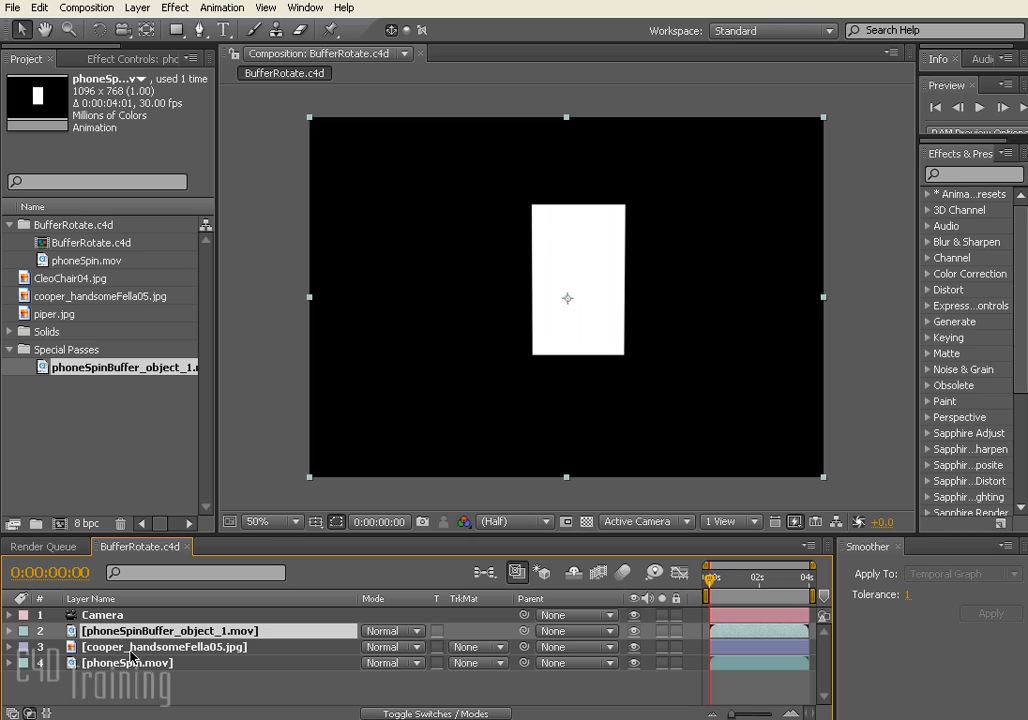
{"action": "left_click", "coordinate": [165, 646]}
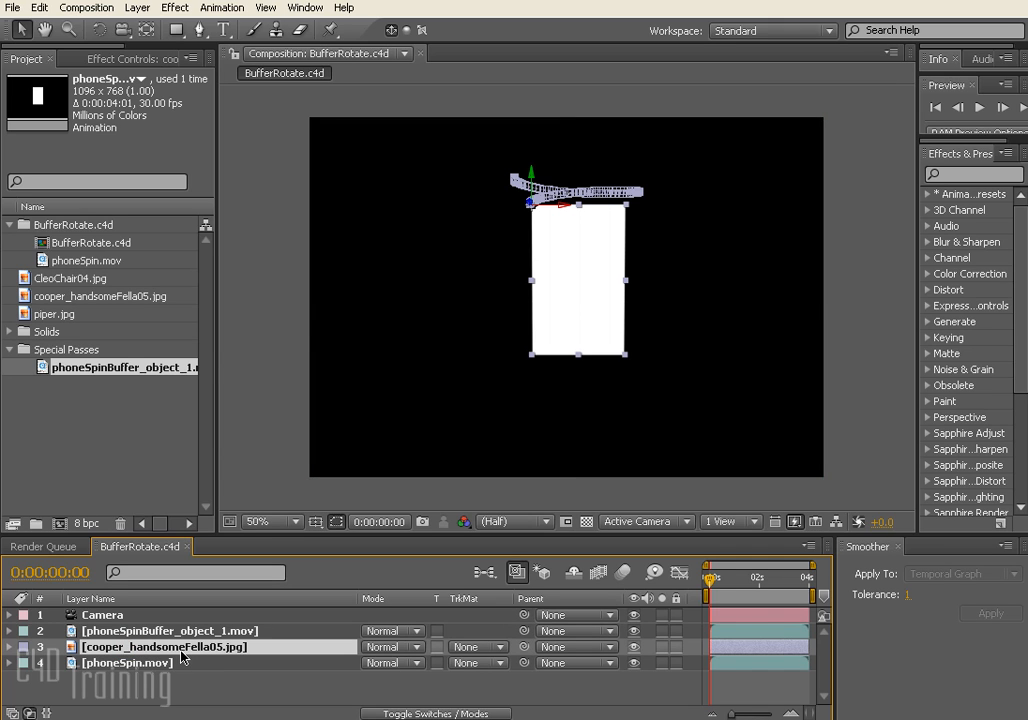
{"action": "mouse_move", "coordinate": [462, 598]}
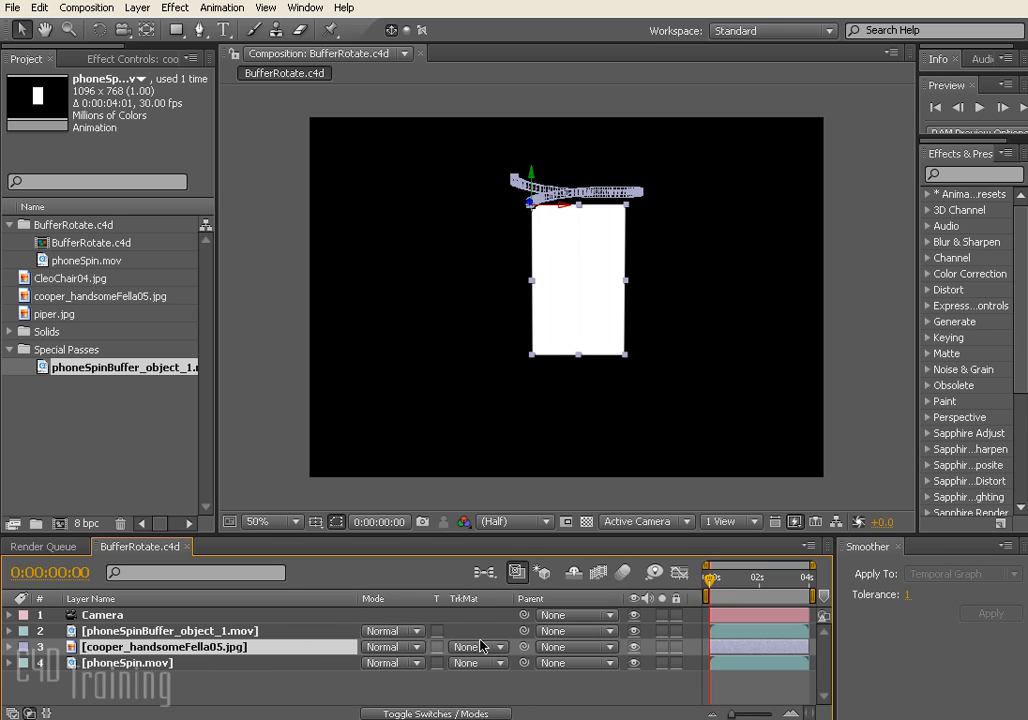
{"action": "mouse_move", "coordinate": [298, 651]}
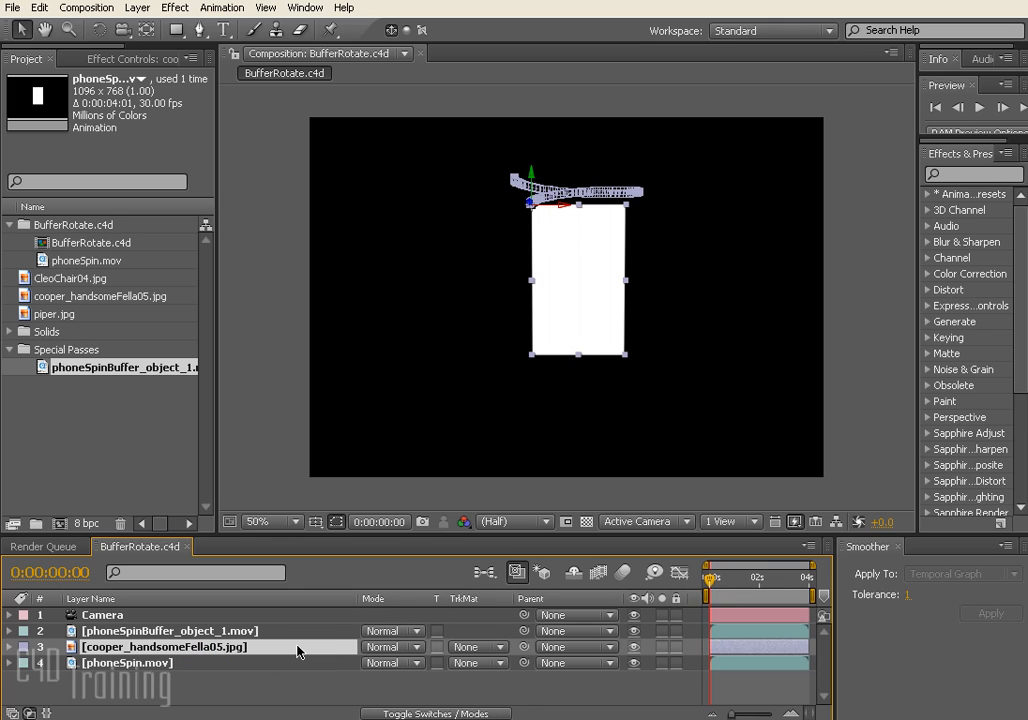
{"action": "left_click", "coordinate": [475, 647]}
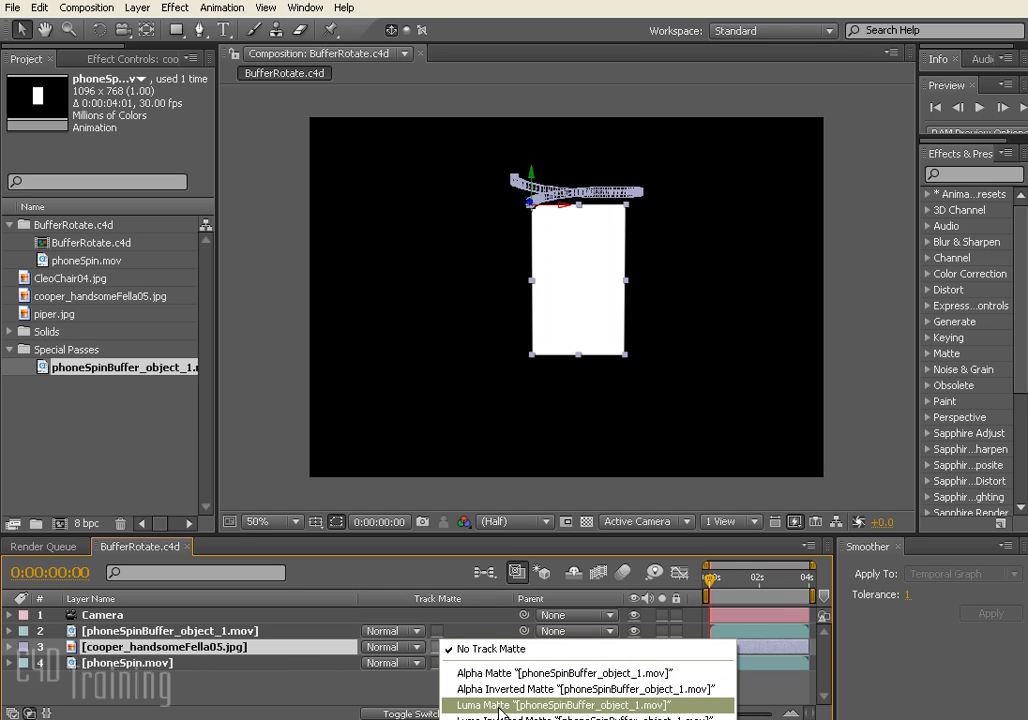
Step: Set the photo's TrkMat to Luma Matte from phoneSpinBuffer_object_1.mov, then scrub through the spin to verify
{"action": "left_click", "coordinate": [545, 705]}
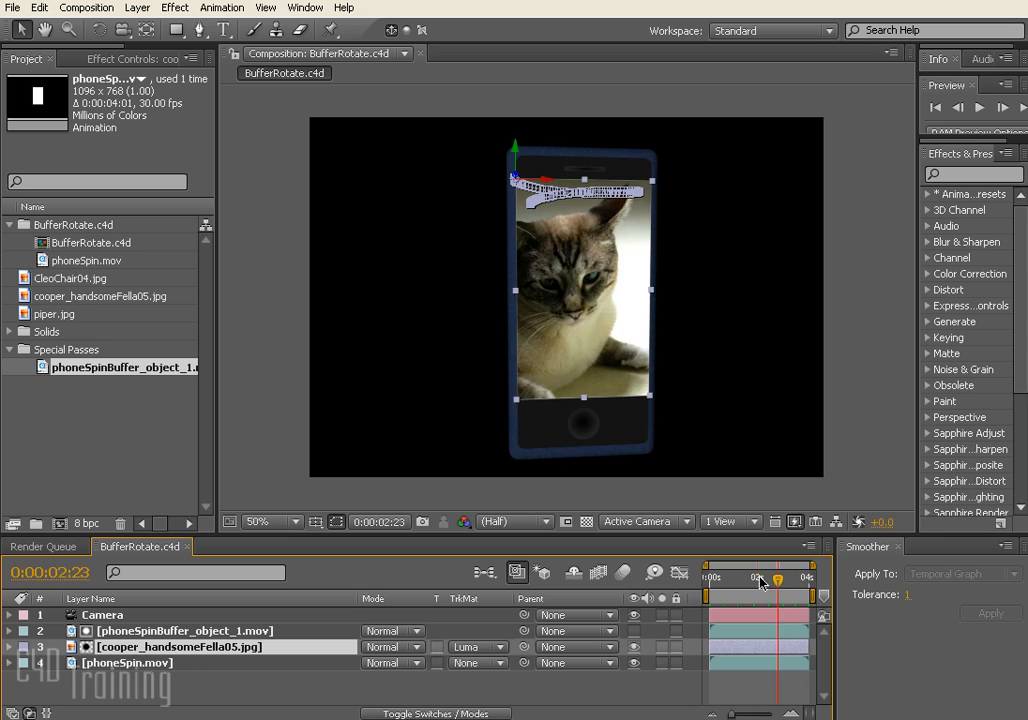
{"action": "left_click_drag", "start_coordinate": [775, 581], "coordinate": [758, 581]}
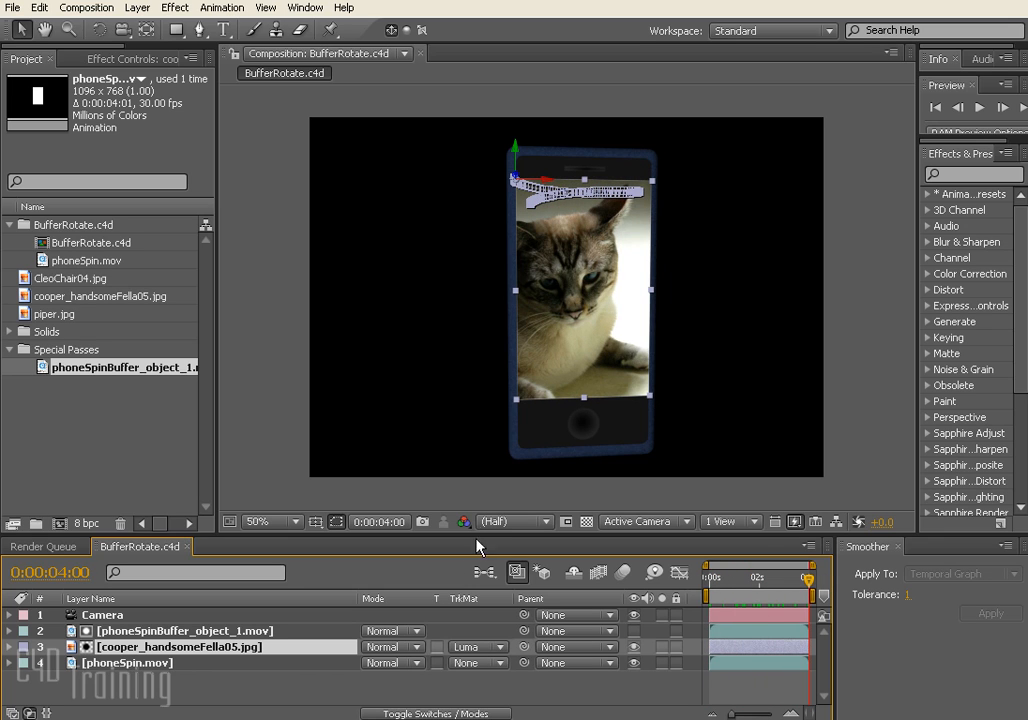
{"action": "left_click", "coordinate": [423, 521]}
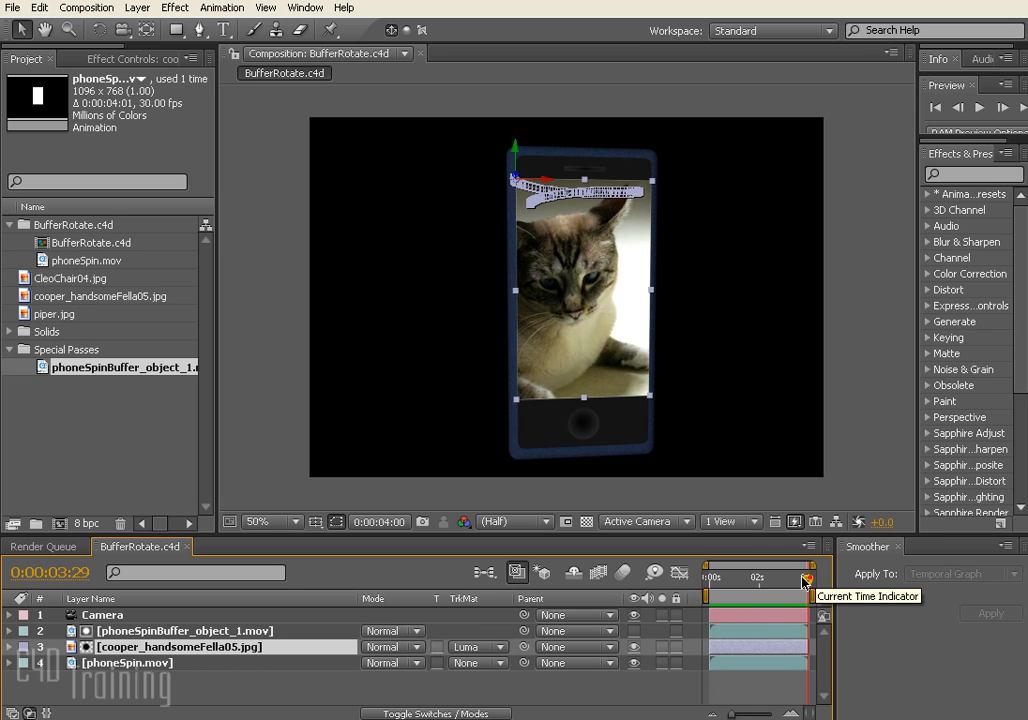
{"action": "left_click_drag", "start_coordinate": [805, 580], "coordinate": [710, 580]}
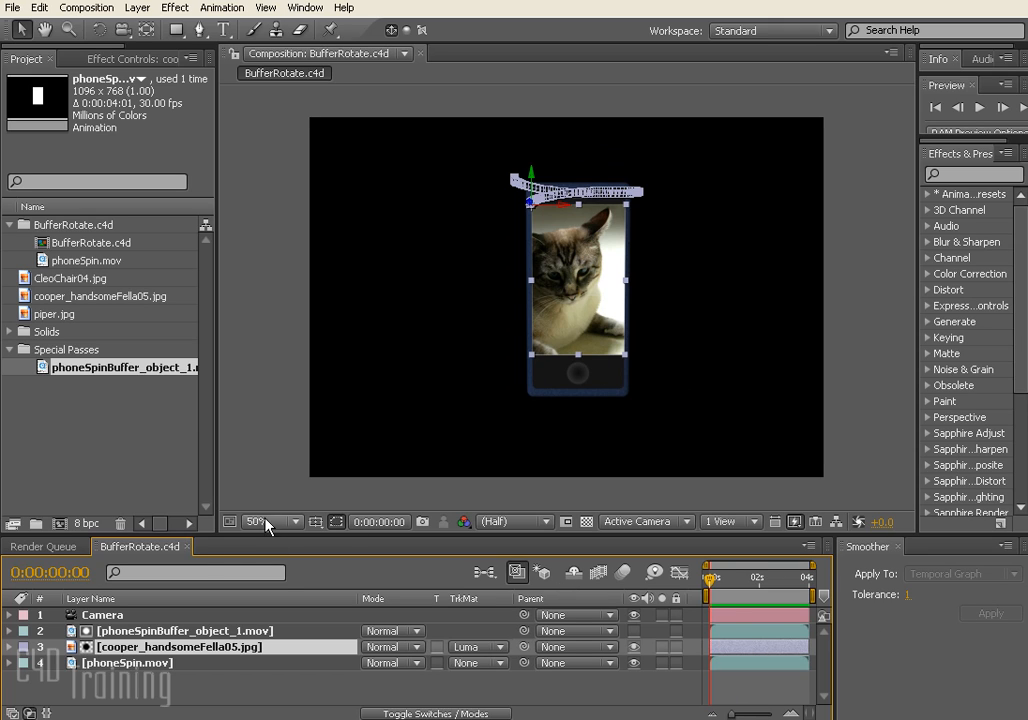
{"action": "mouse_move", "coordinate": [240, 400]}
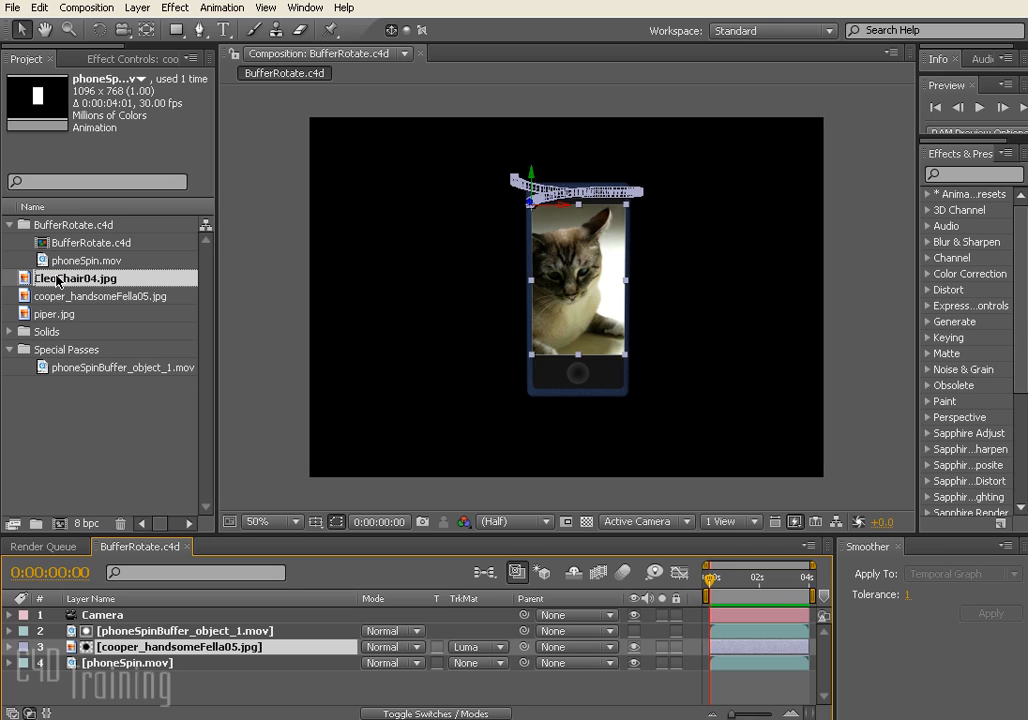
Step: Replace the cooper_handsomeFella05.jpg layer with CleoChair04.jpg, then select piper.jpg in the Project panel
{"action": "left_click", "coordinate": [77, 278]}
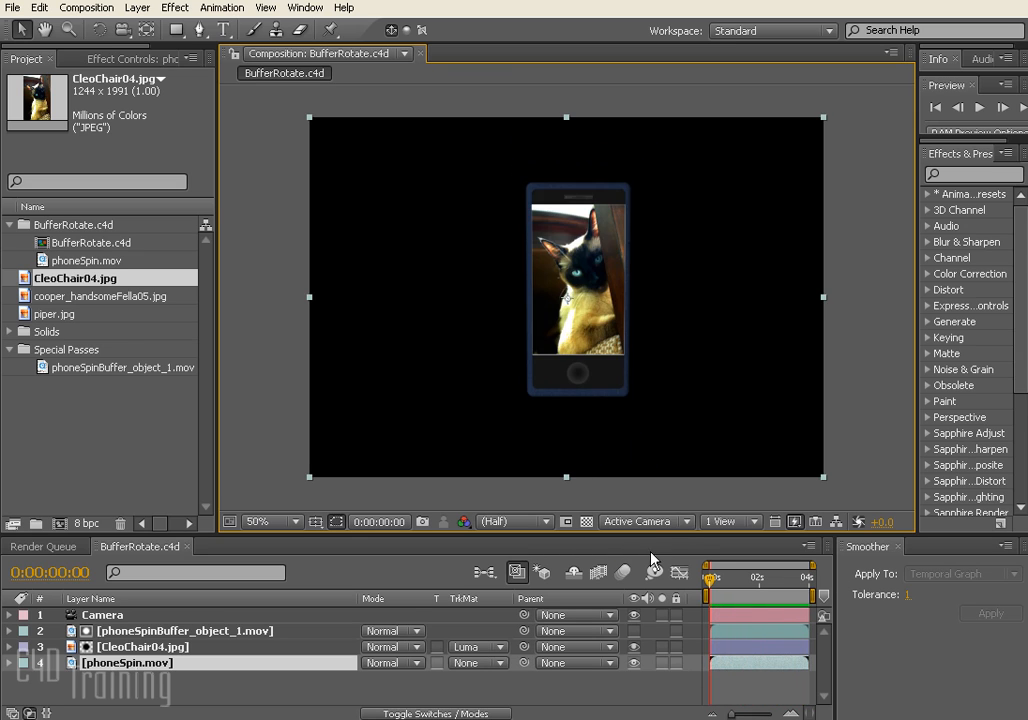
{"action": "left_click", "coordinate": [150, 647]}
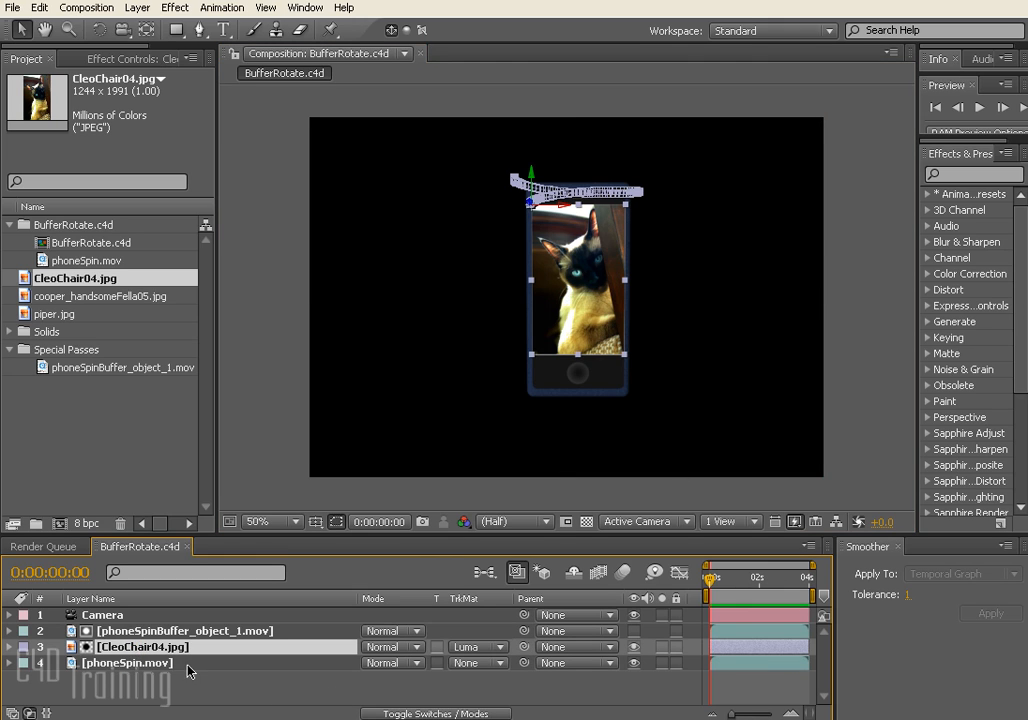
{"action": "left_click", "coordinate": [57, 314]}
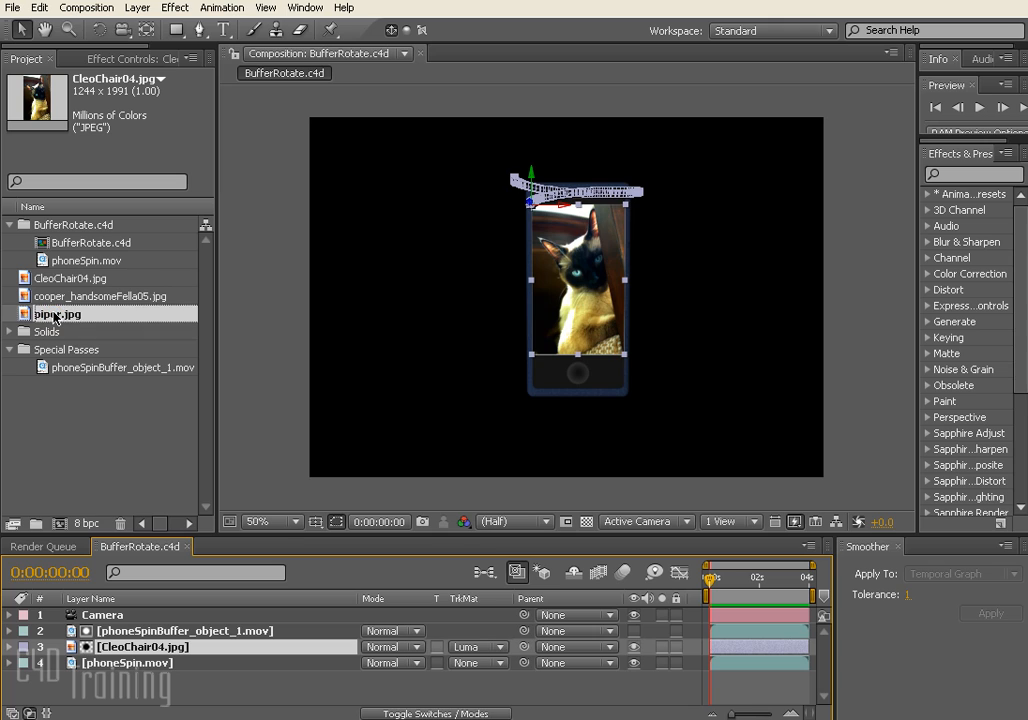